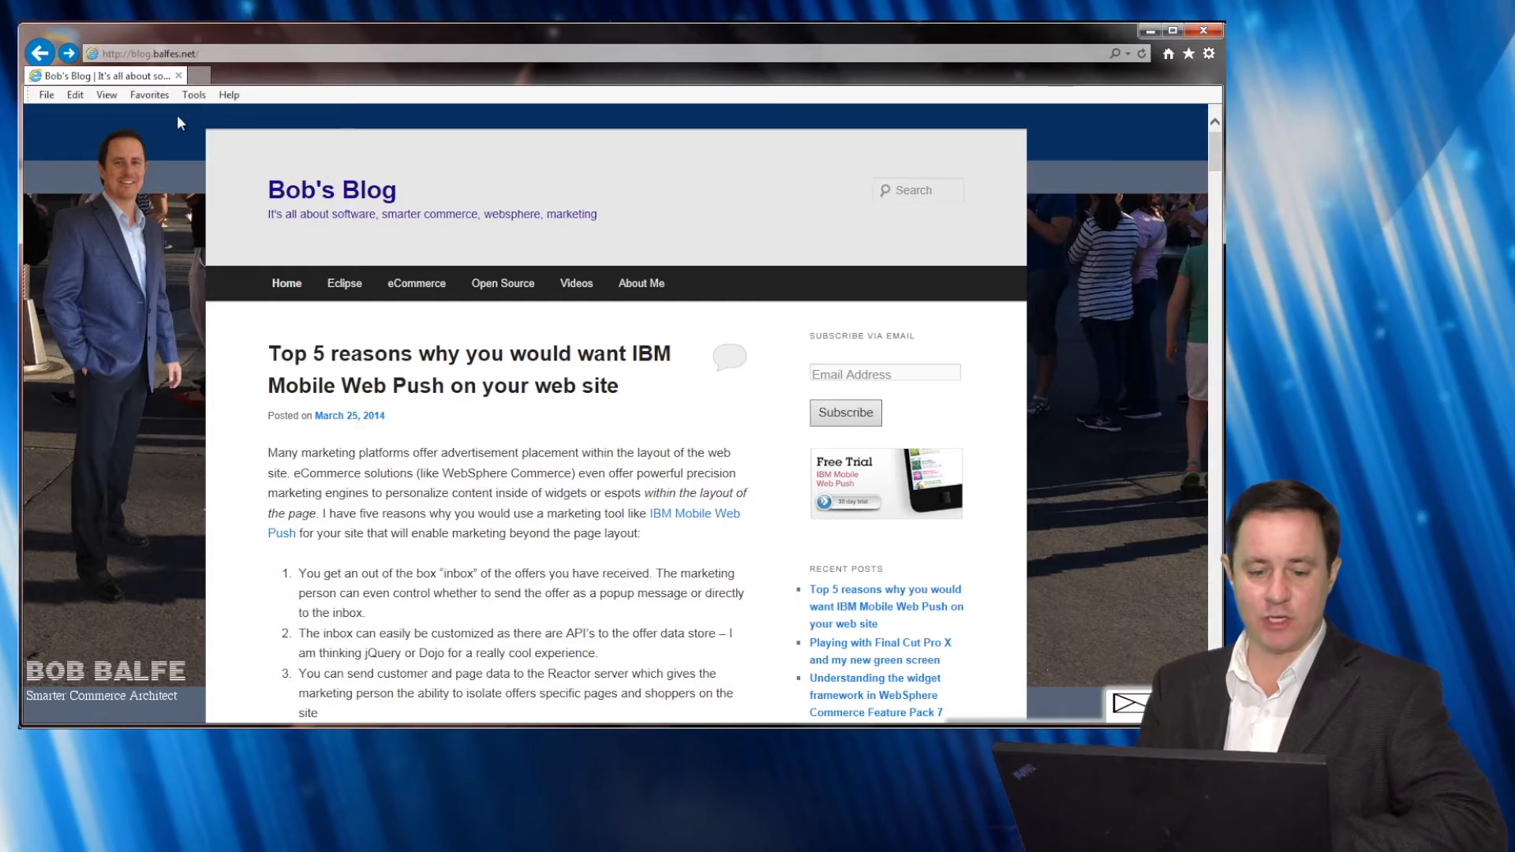
{"action": "mouse_move", "coordinate": [191, 158]}
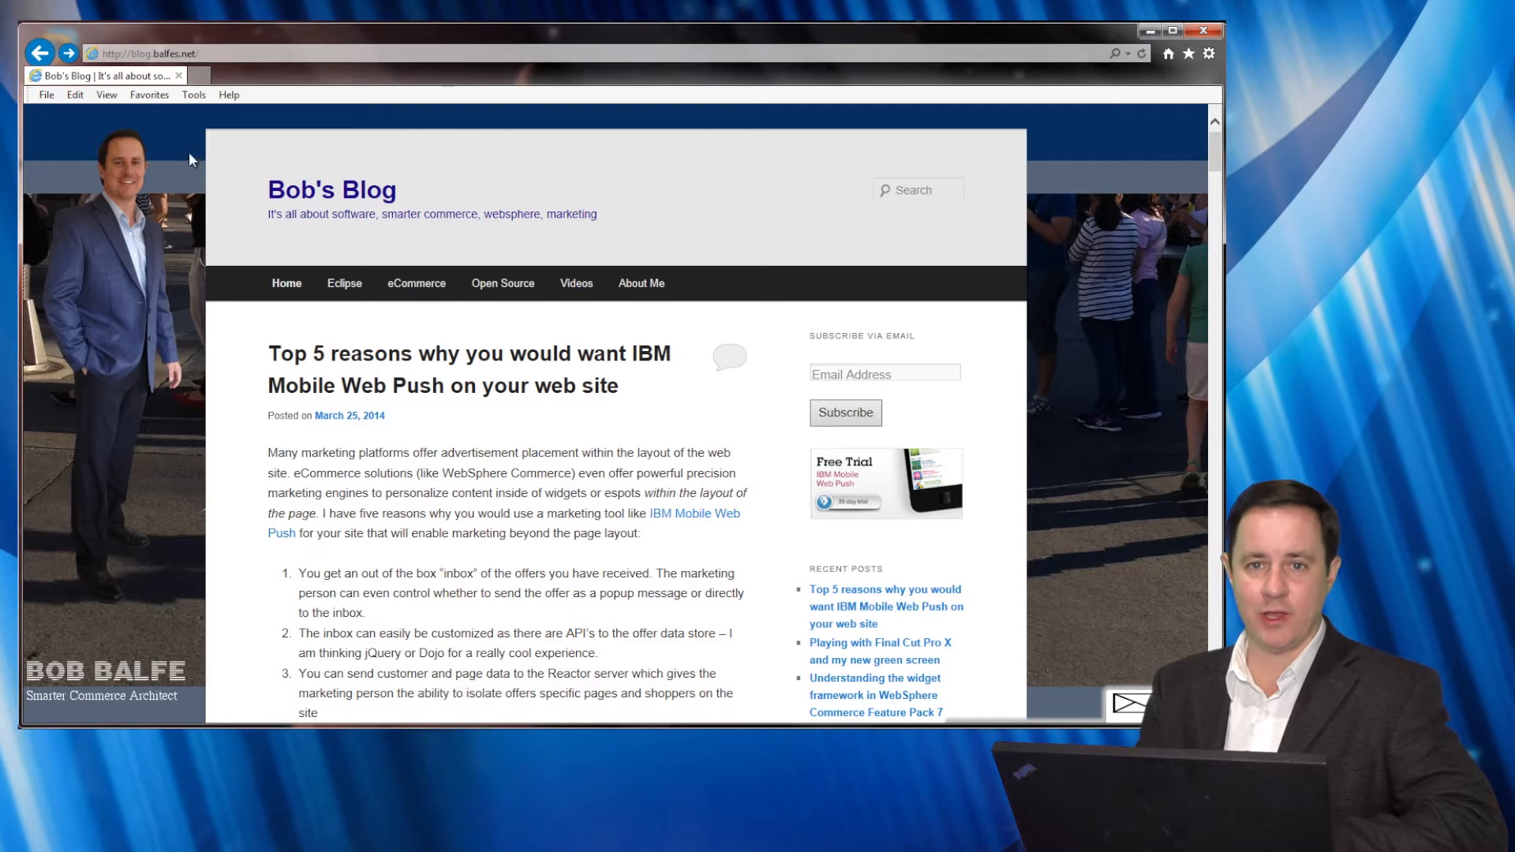
From Favorites reach AuroraESite, follow the 25% off bags popup to Handbags, then go home
{"action": "left_click", "coordinate": [148, 95]}
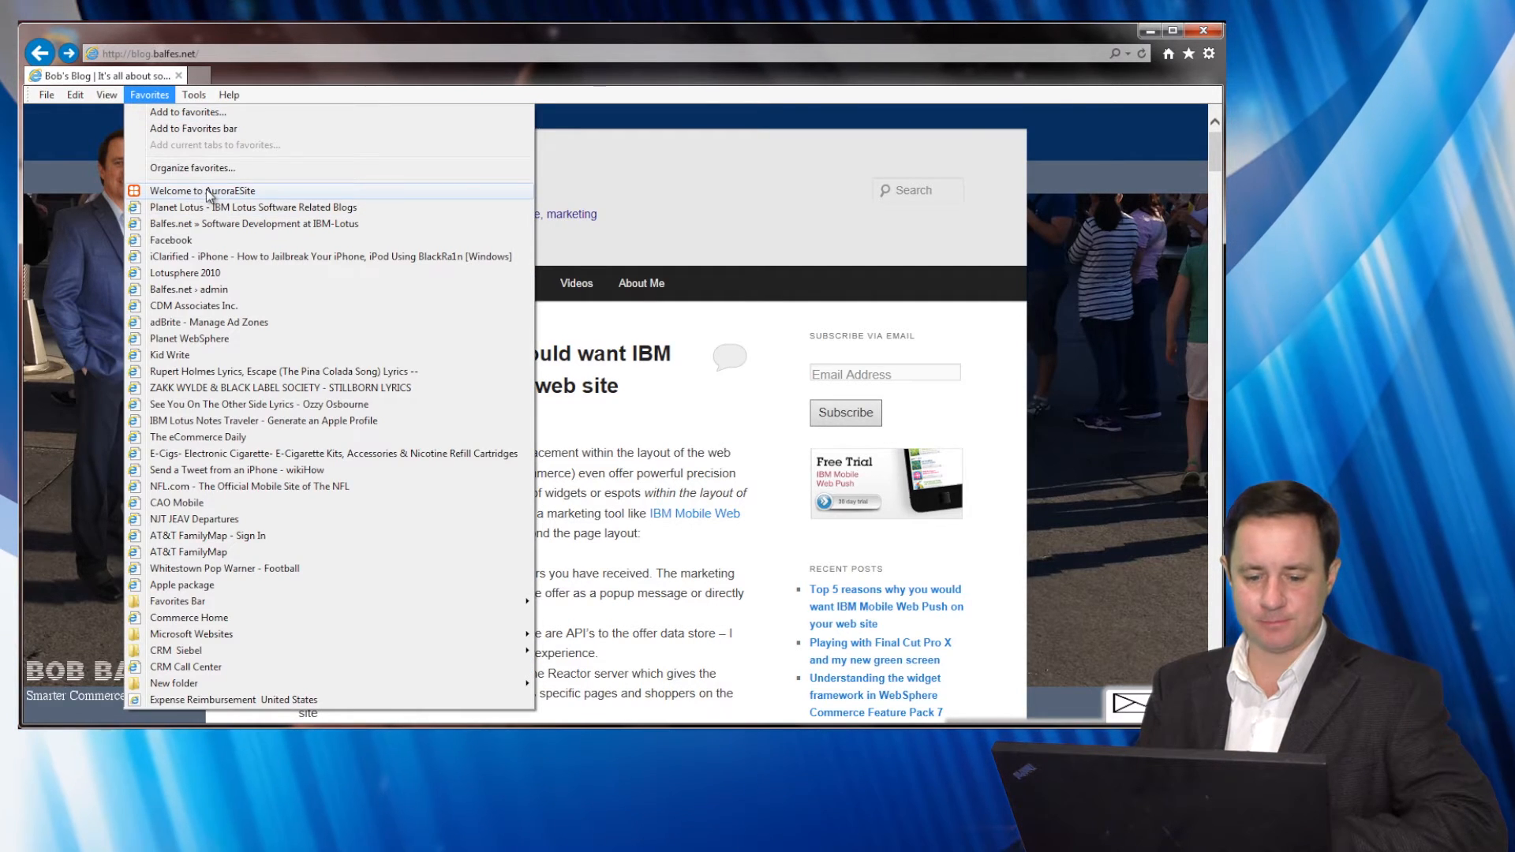
{"action": "left_click", "coordinate": [203, 191]}
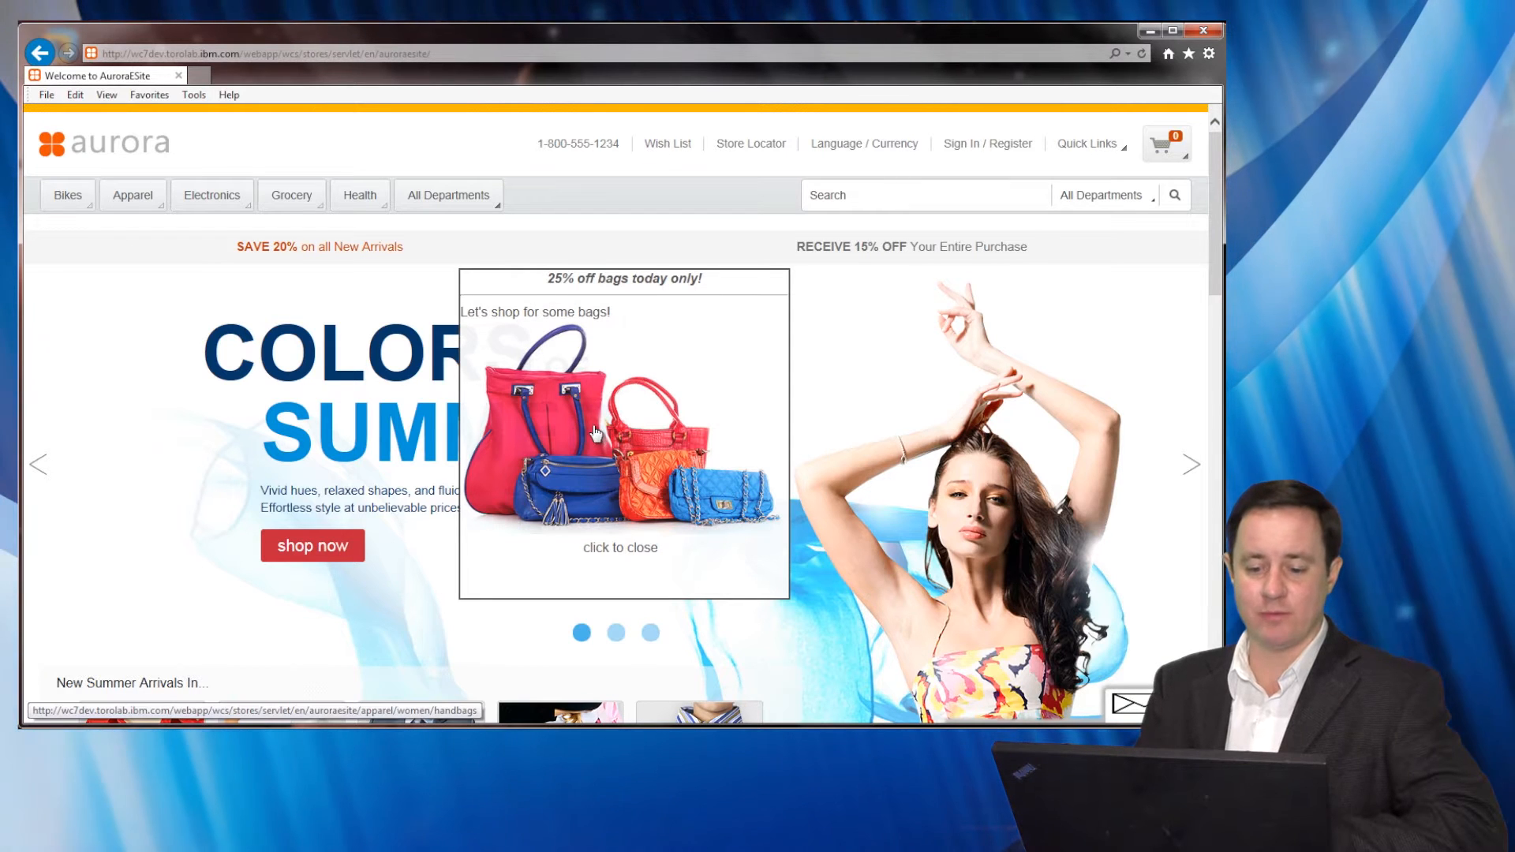
{"action": "left_click", "coordinate": [596, 433]}
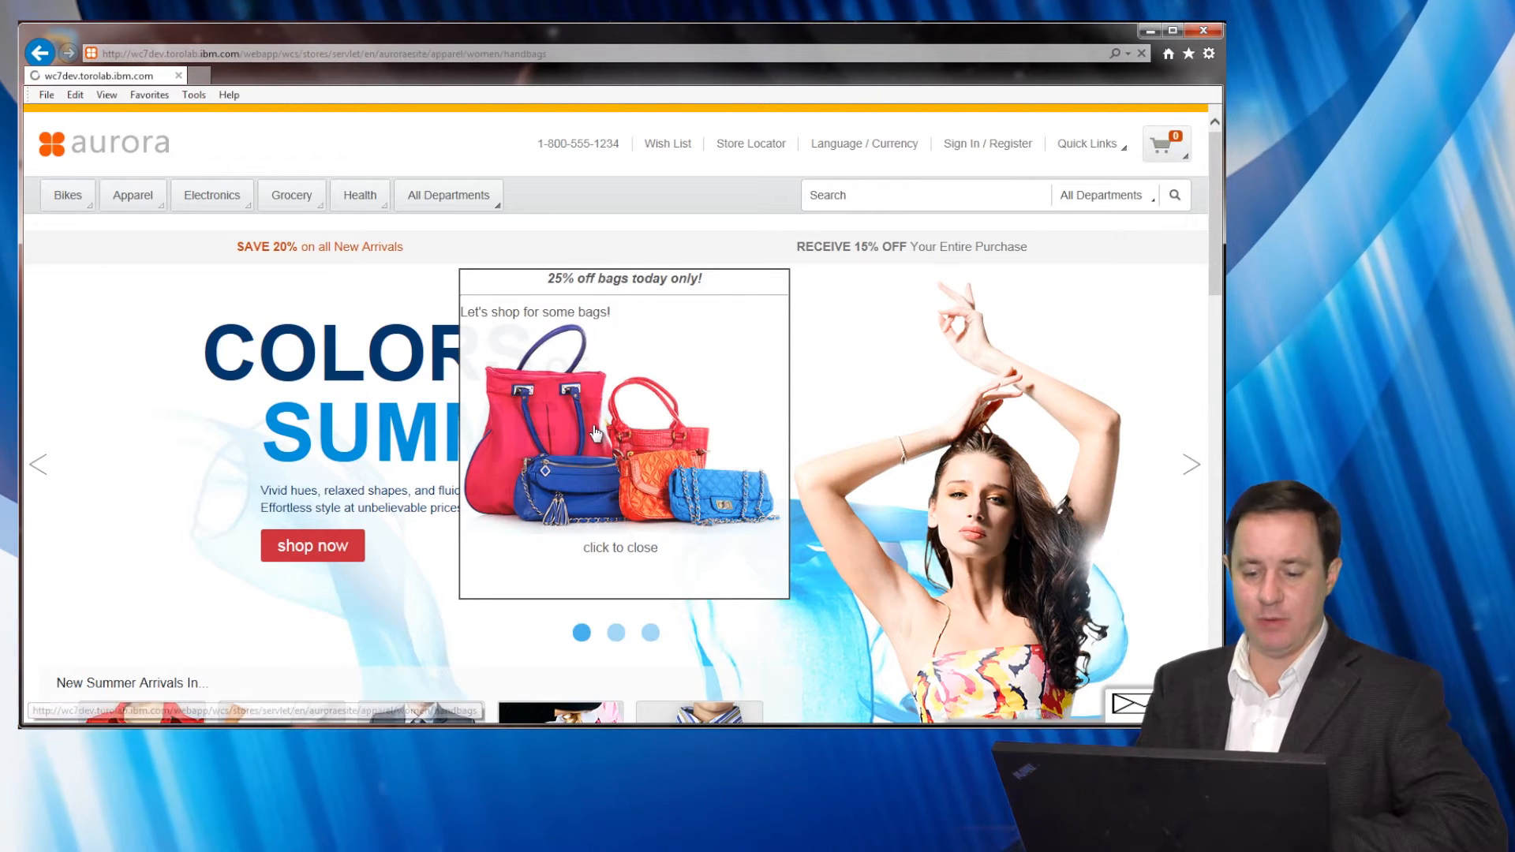
{"action": "left_click", "coordinate": [619, 436]}
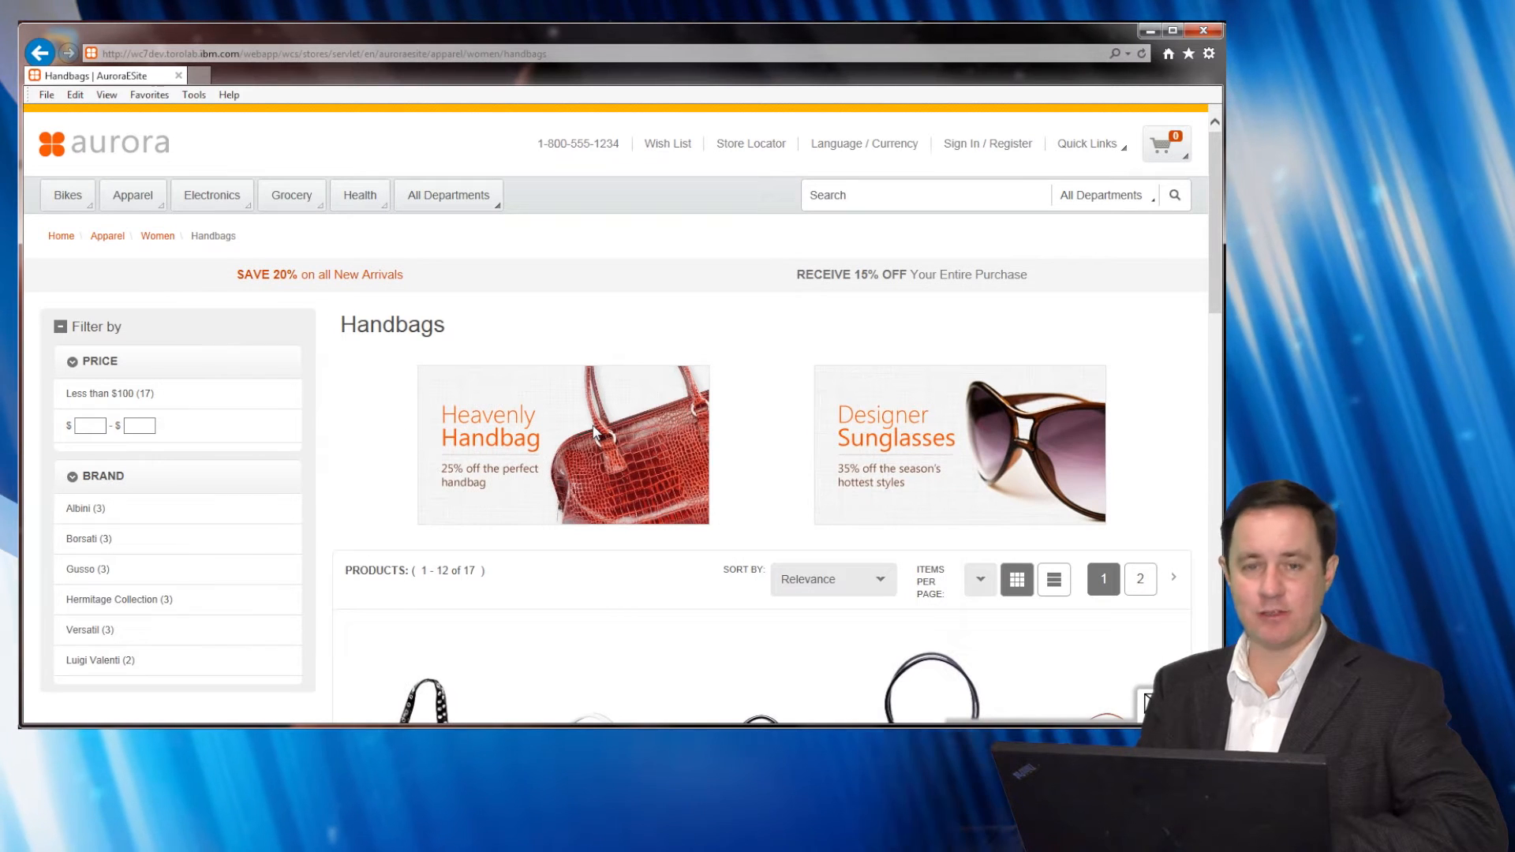
{"action": "mouse_move", "coordinate": [838, 502]}
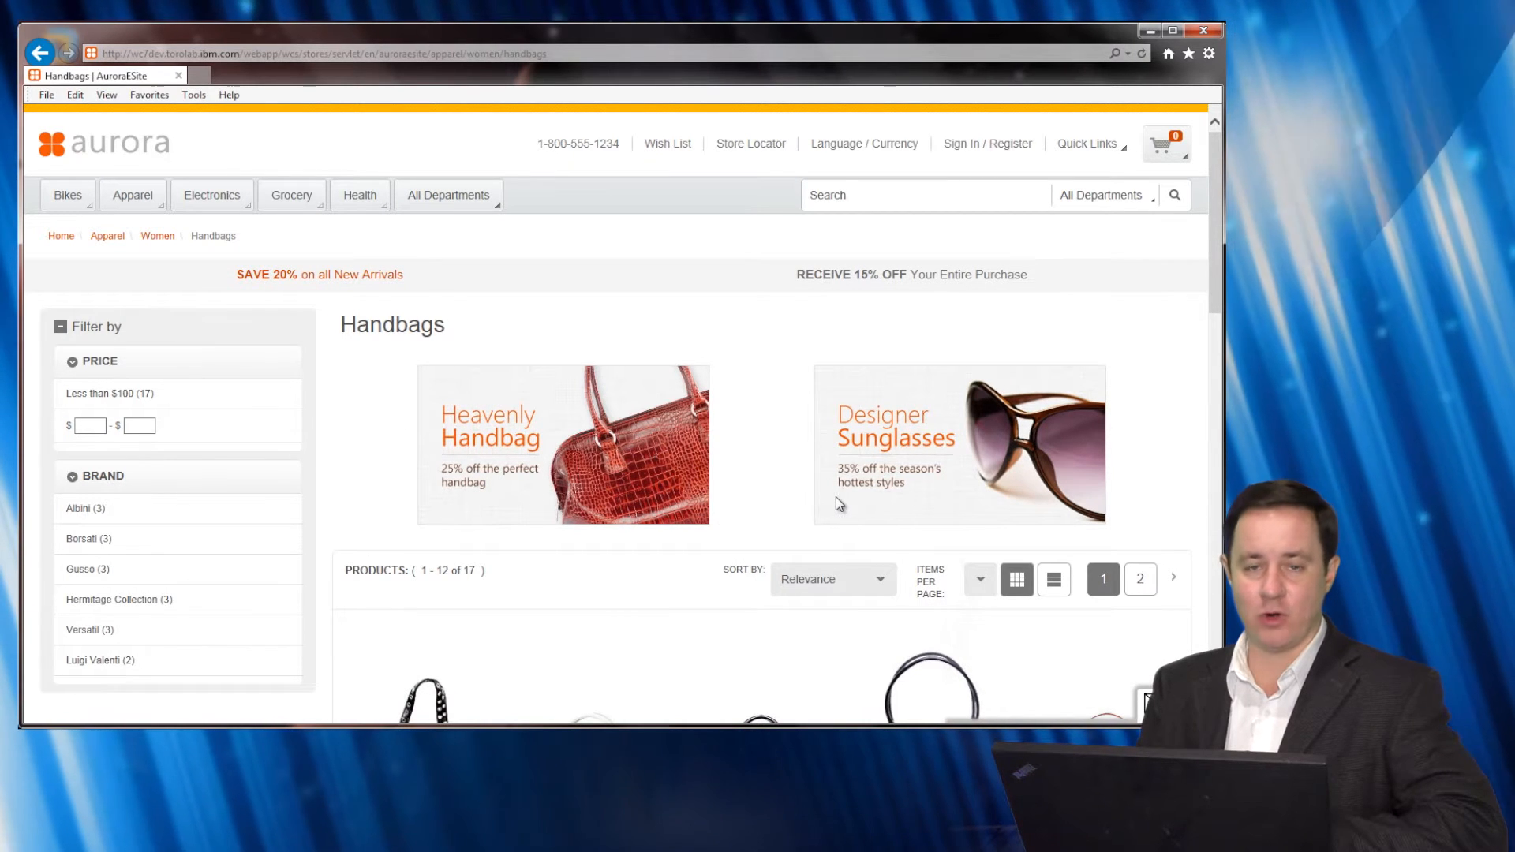
{"action": "mouse_move", "coordinate": [915, 505]}
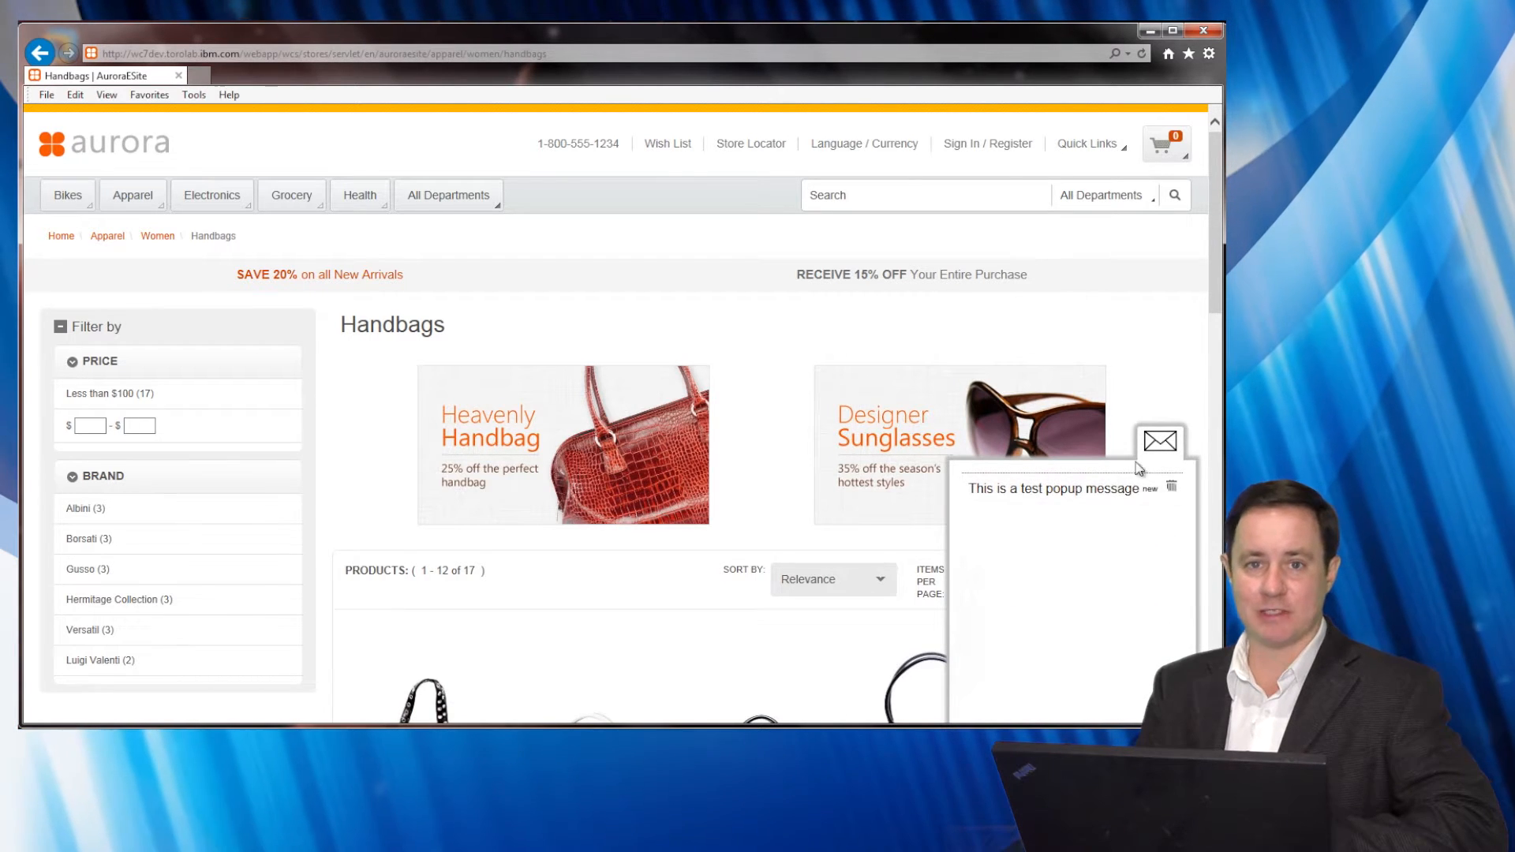
{"action": "mouse_move", "coordinate": [1160, 442]}
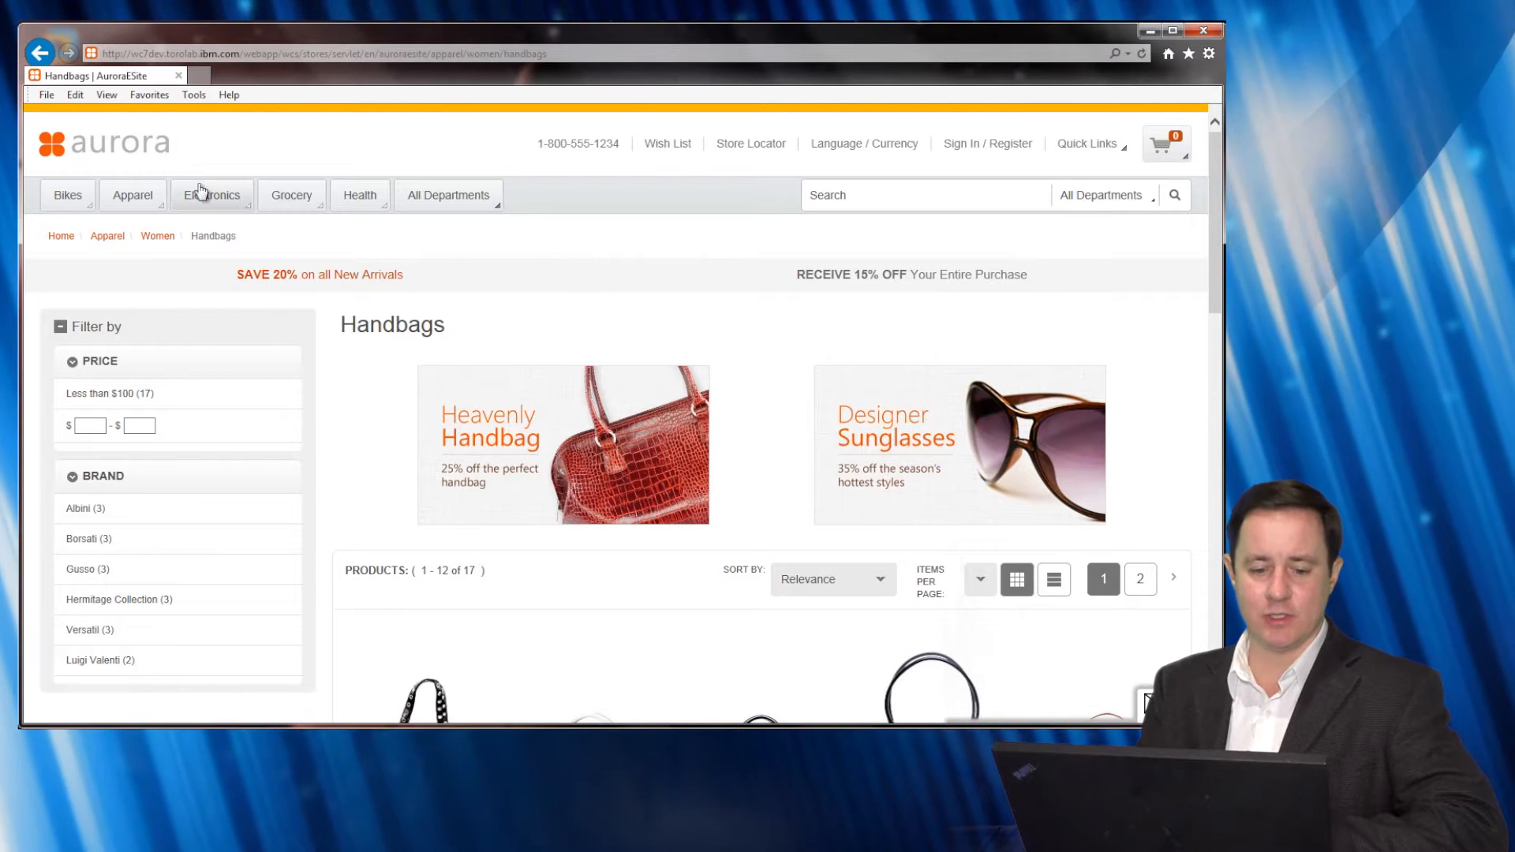
{"action": "left_click", "coordinate": [101, 146]}
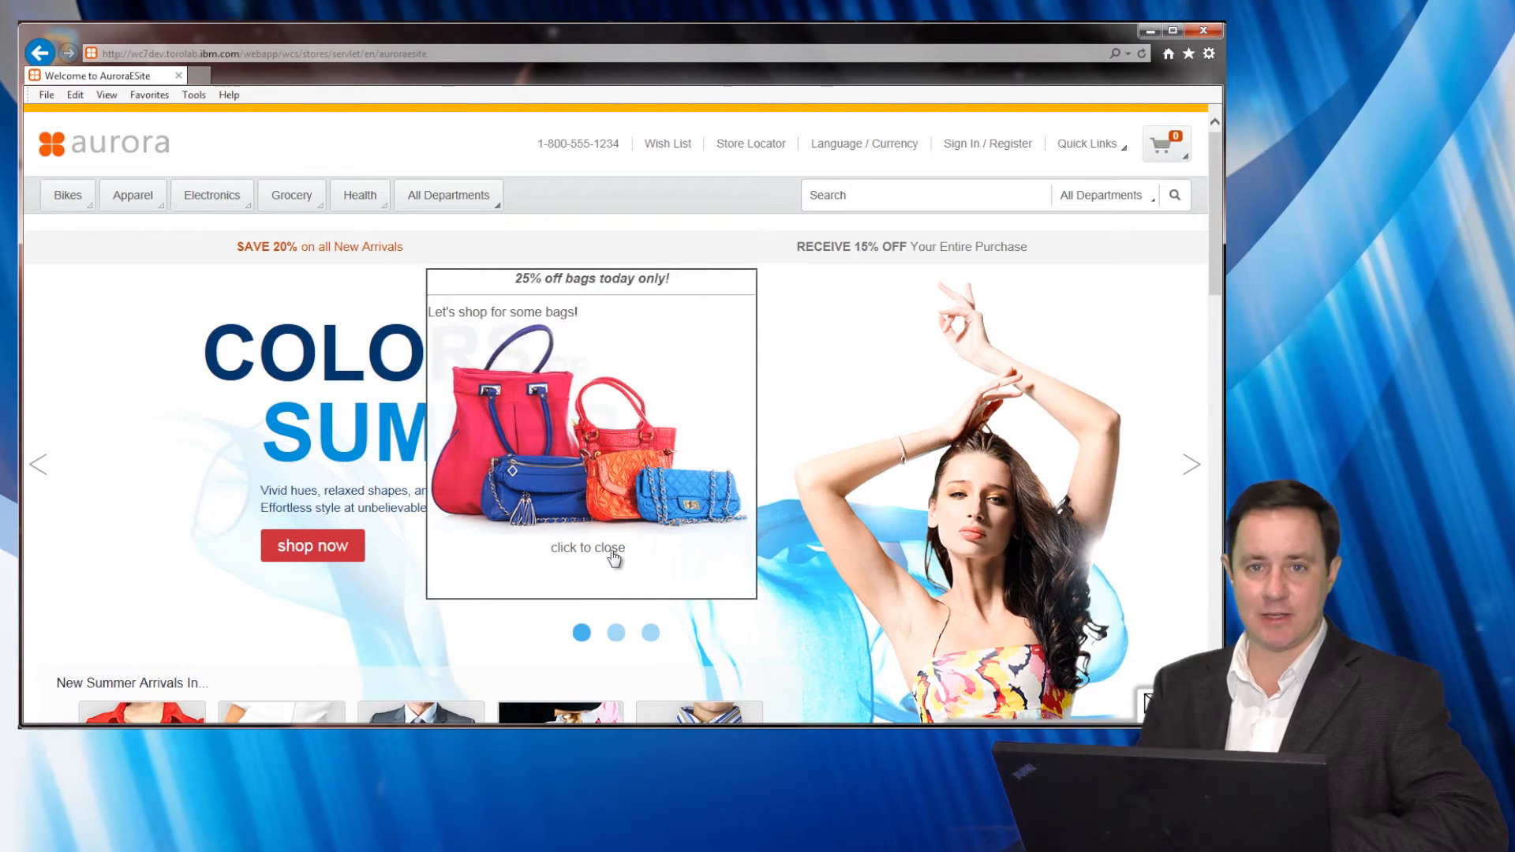
Visit Electronics, Grocery and Apparel departments, closing the bags popup each time it reappears
{"action": "left_click", "coordinate": [587, 548]}
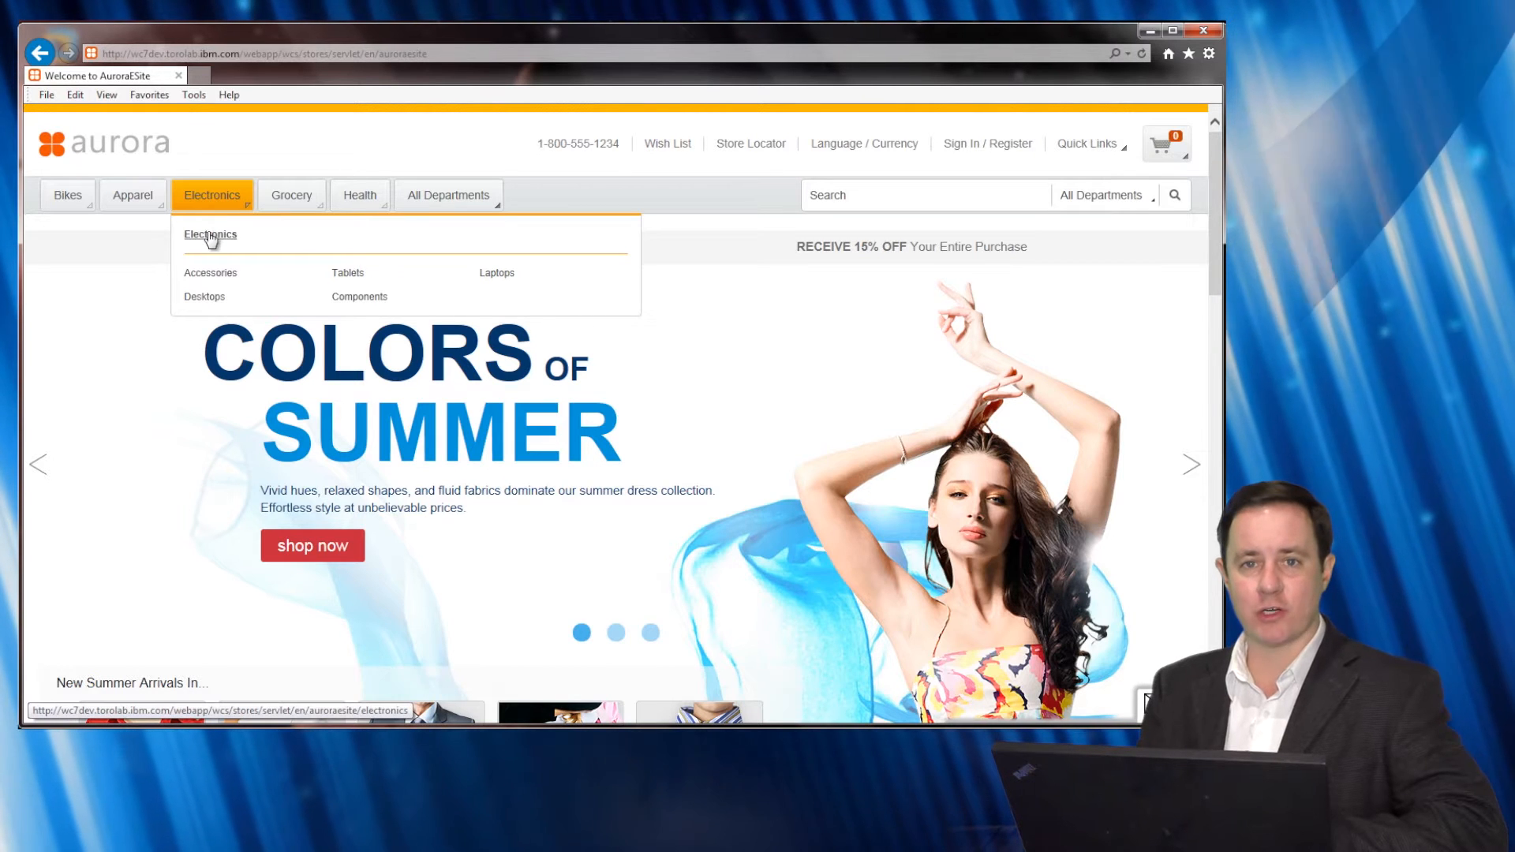
{"action": "left_click", "coordinate": [210, 235]}
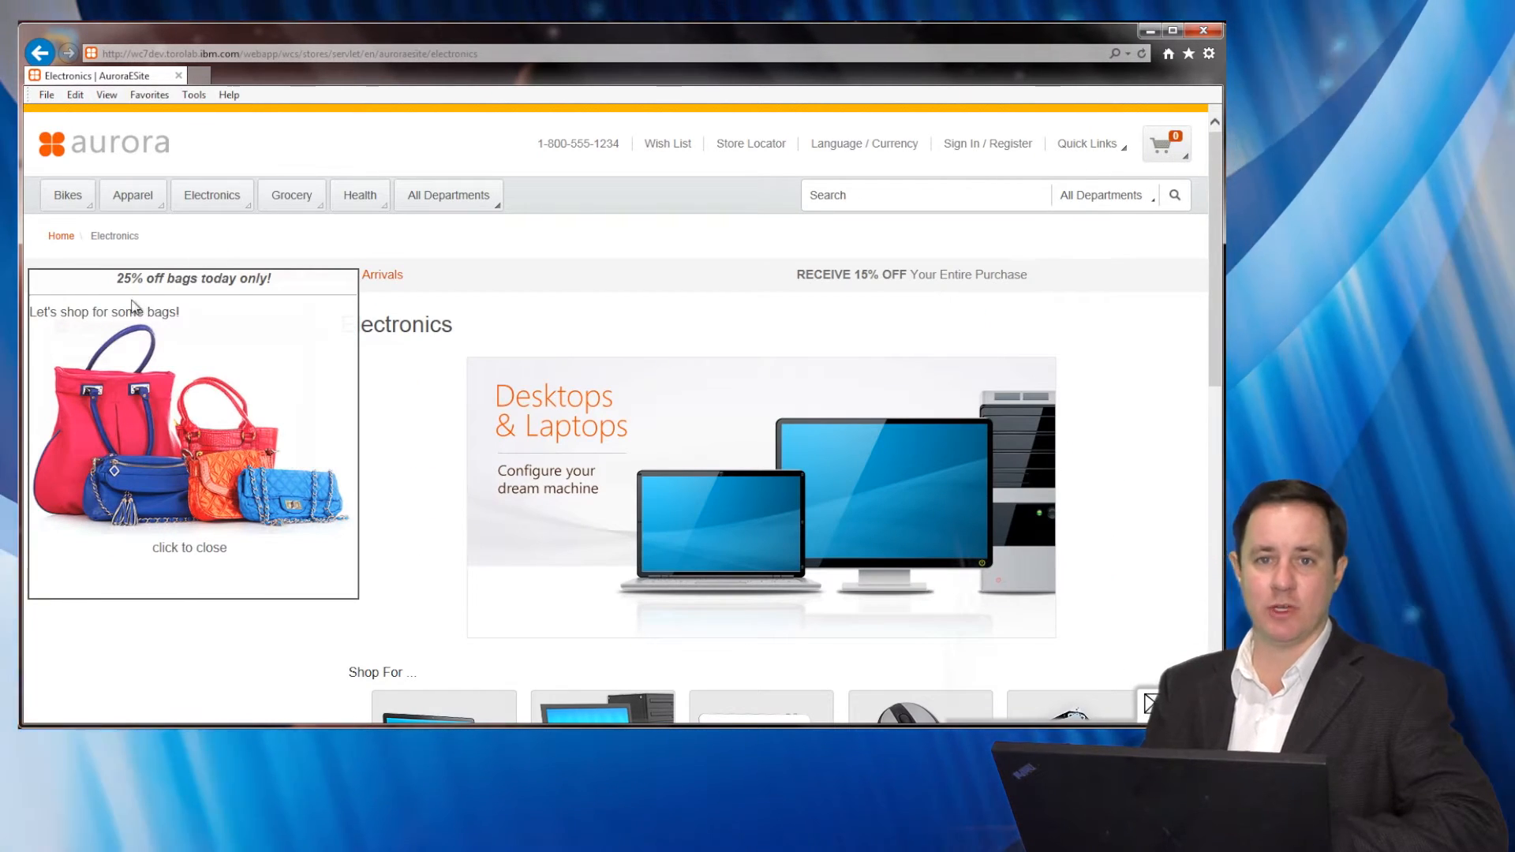
{"action": "mouse_move", "coordinate": [150, 532]}
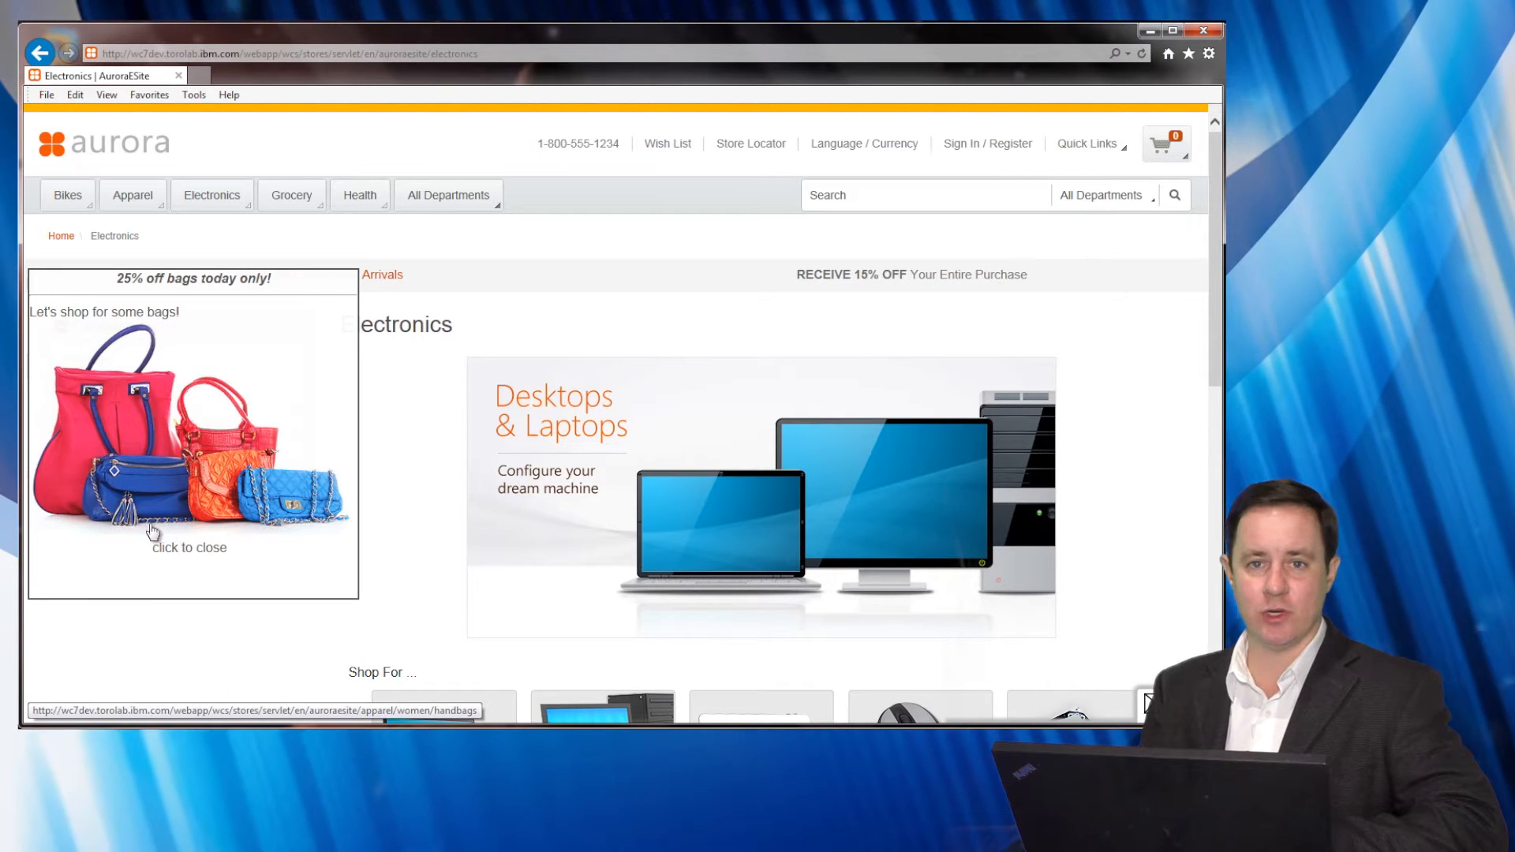
{"action": "left_click", "coordinate": [190, 548]}
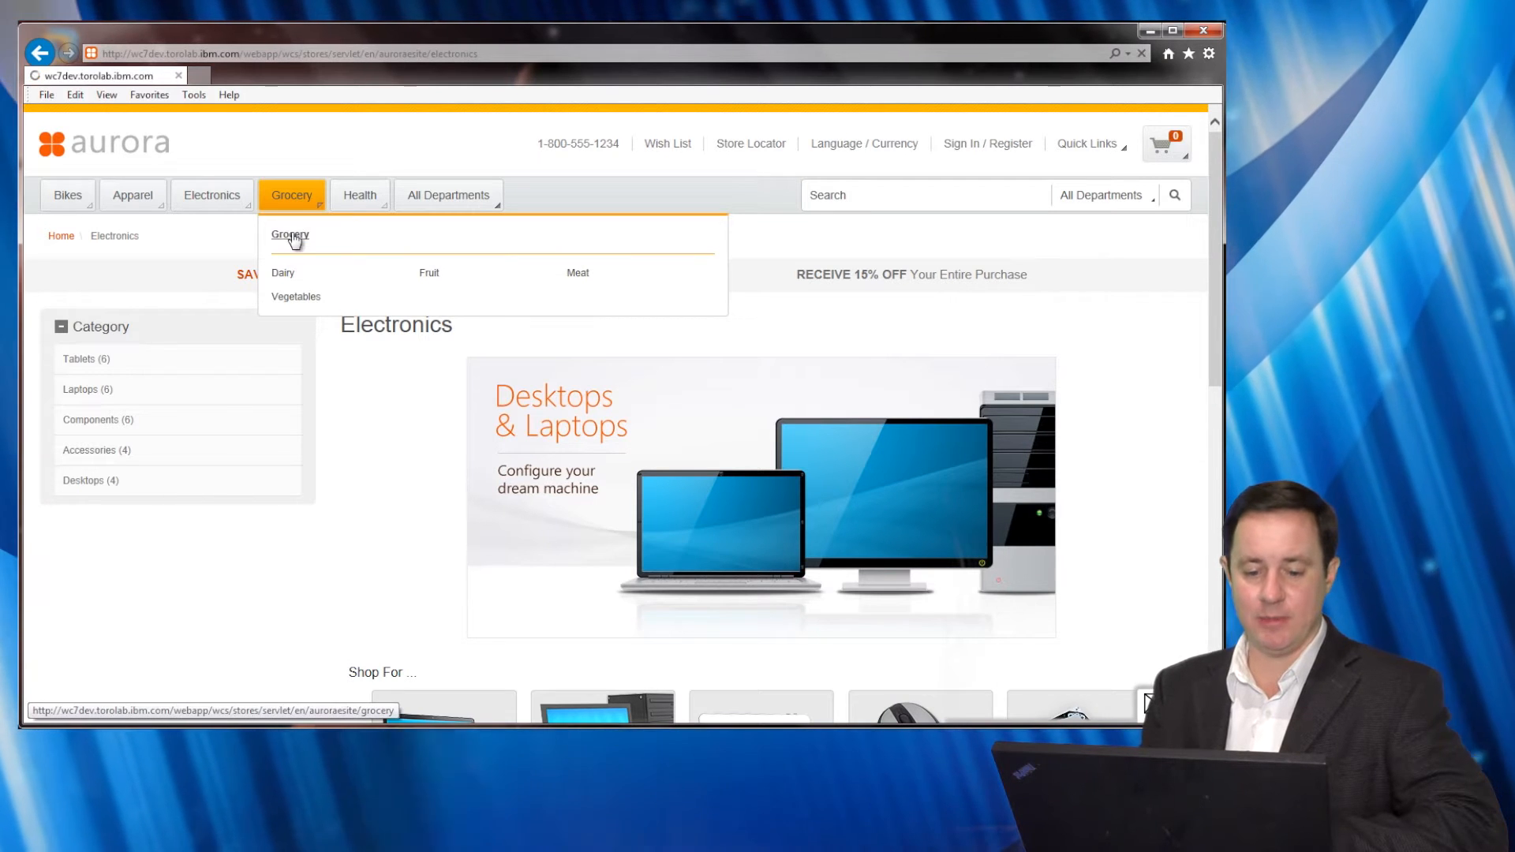
{"action": "left_click", "coordinate": [291, 235]}
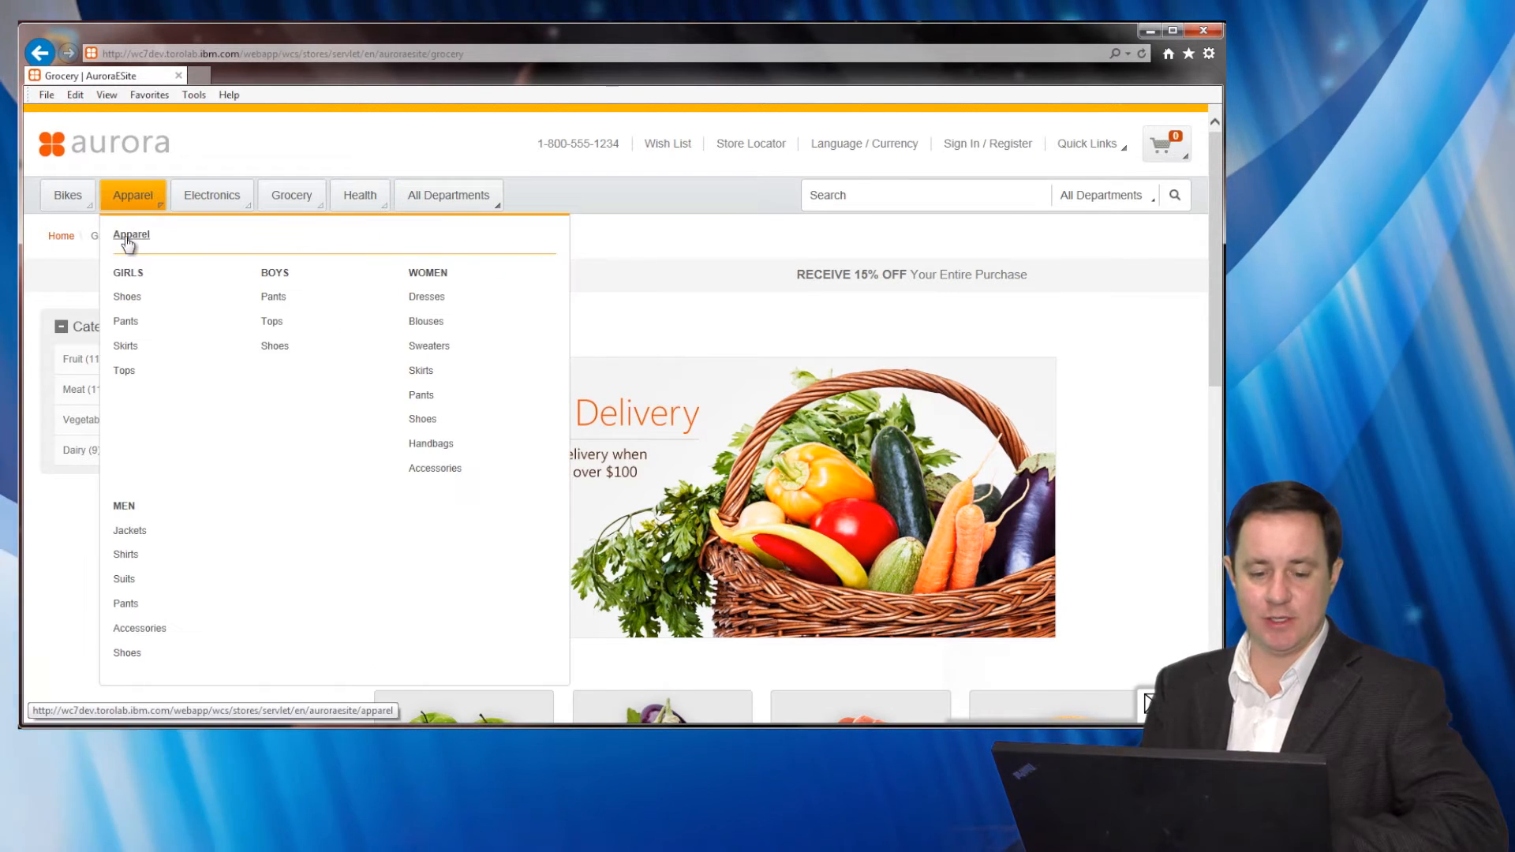
{"action": "left_click", "coordinate": [131, 235]}
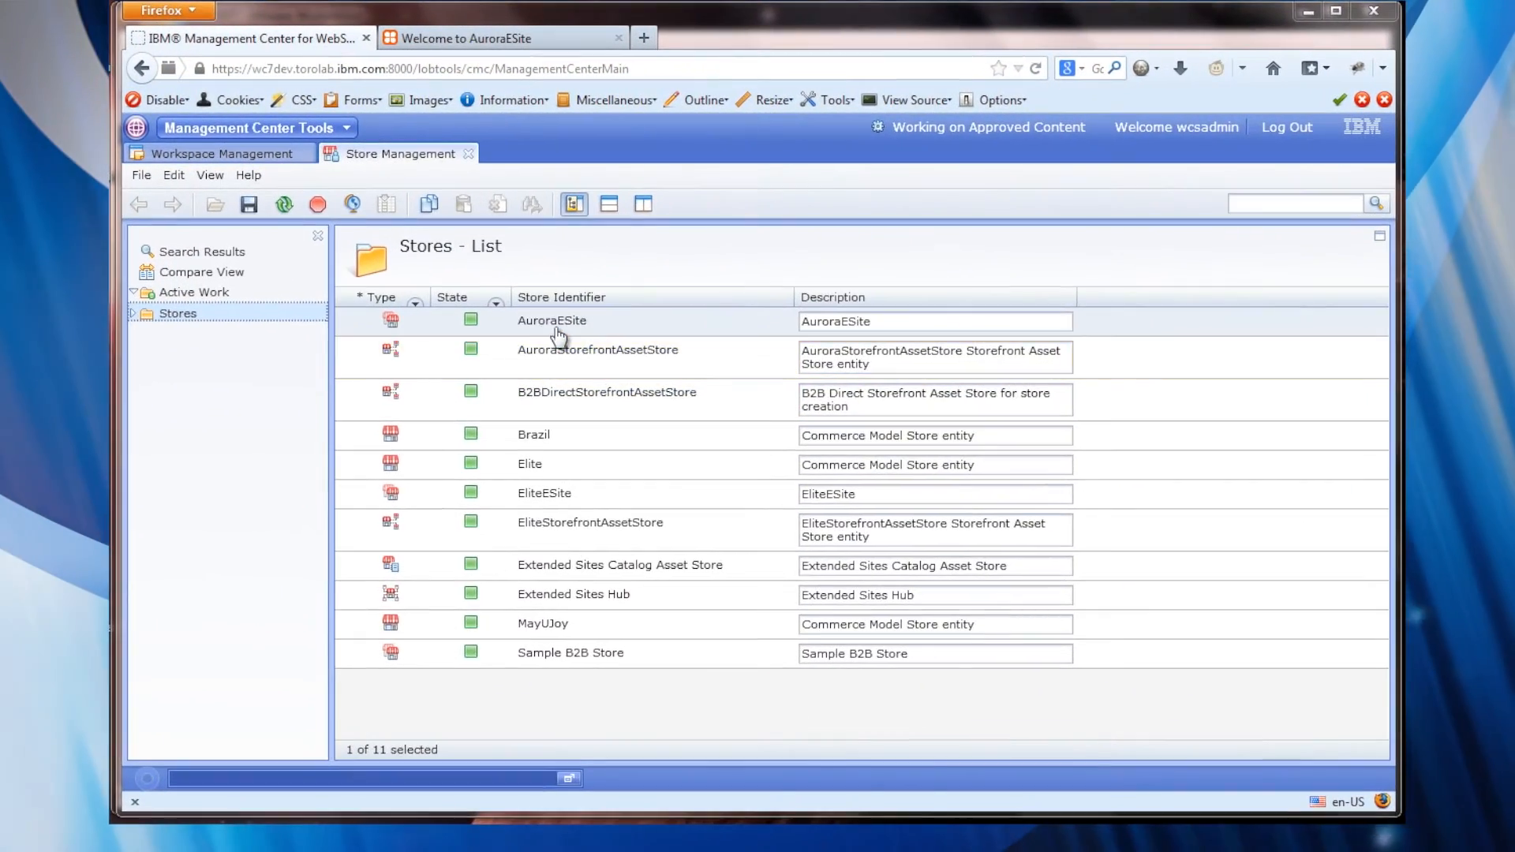
In Management Center show AuroraESite's Configurations with IBM Mobile Web Push enabled and its key sign-up page
{"action": "double_click", "coordinate": [552, 320]}
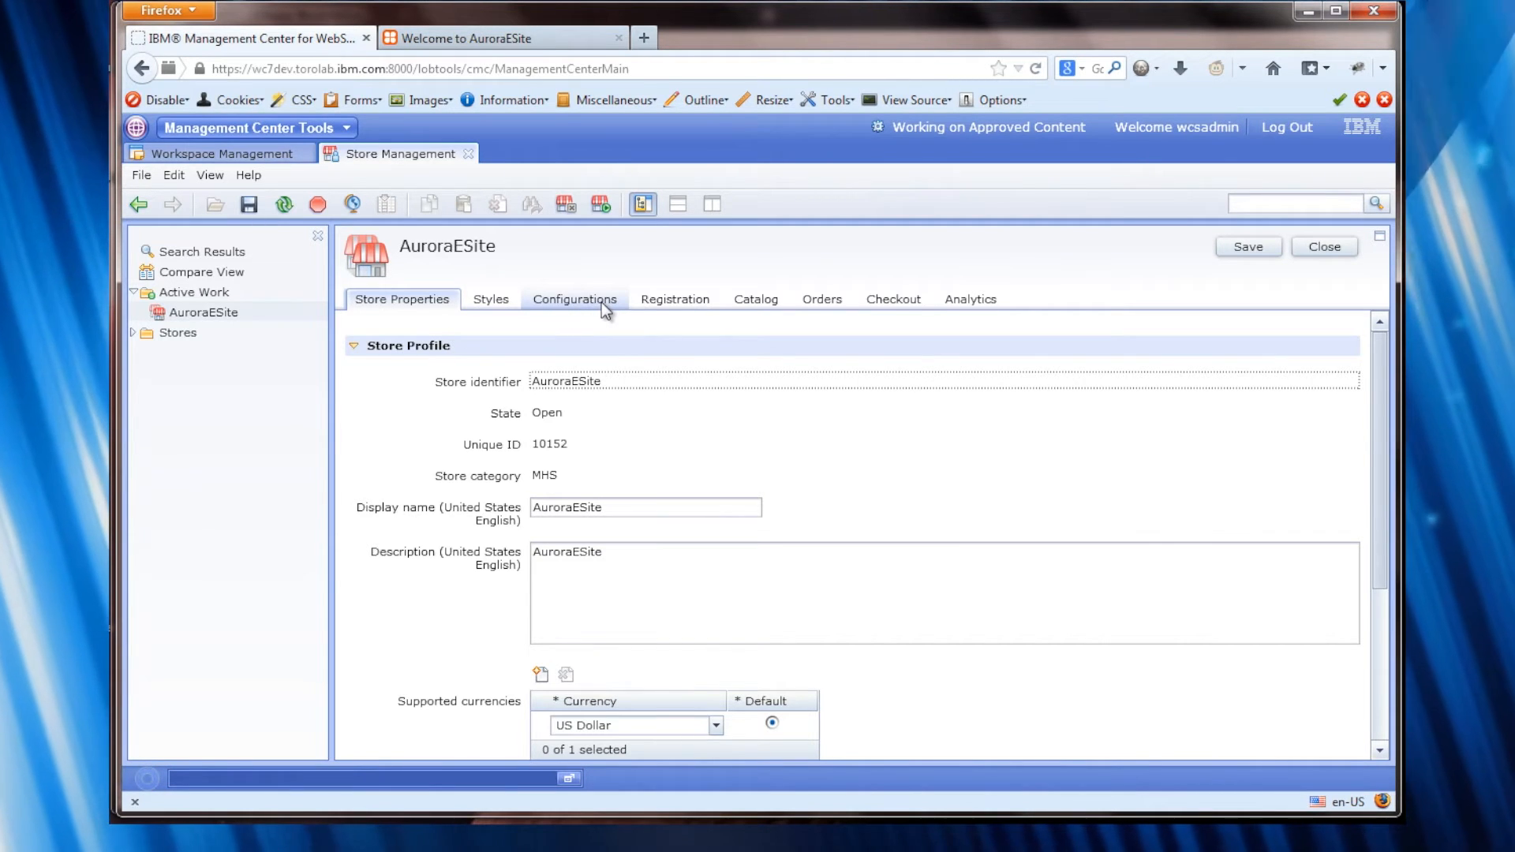
{"action": "left_click", "coordinate": [574, 298]}
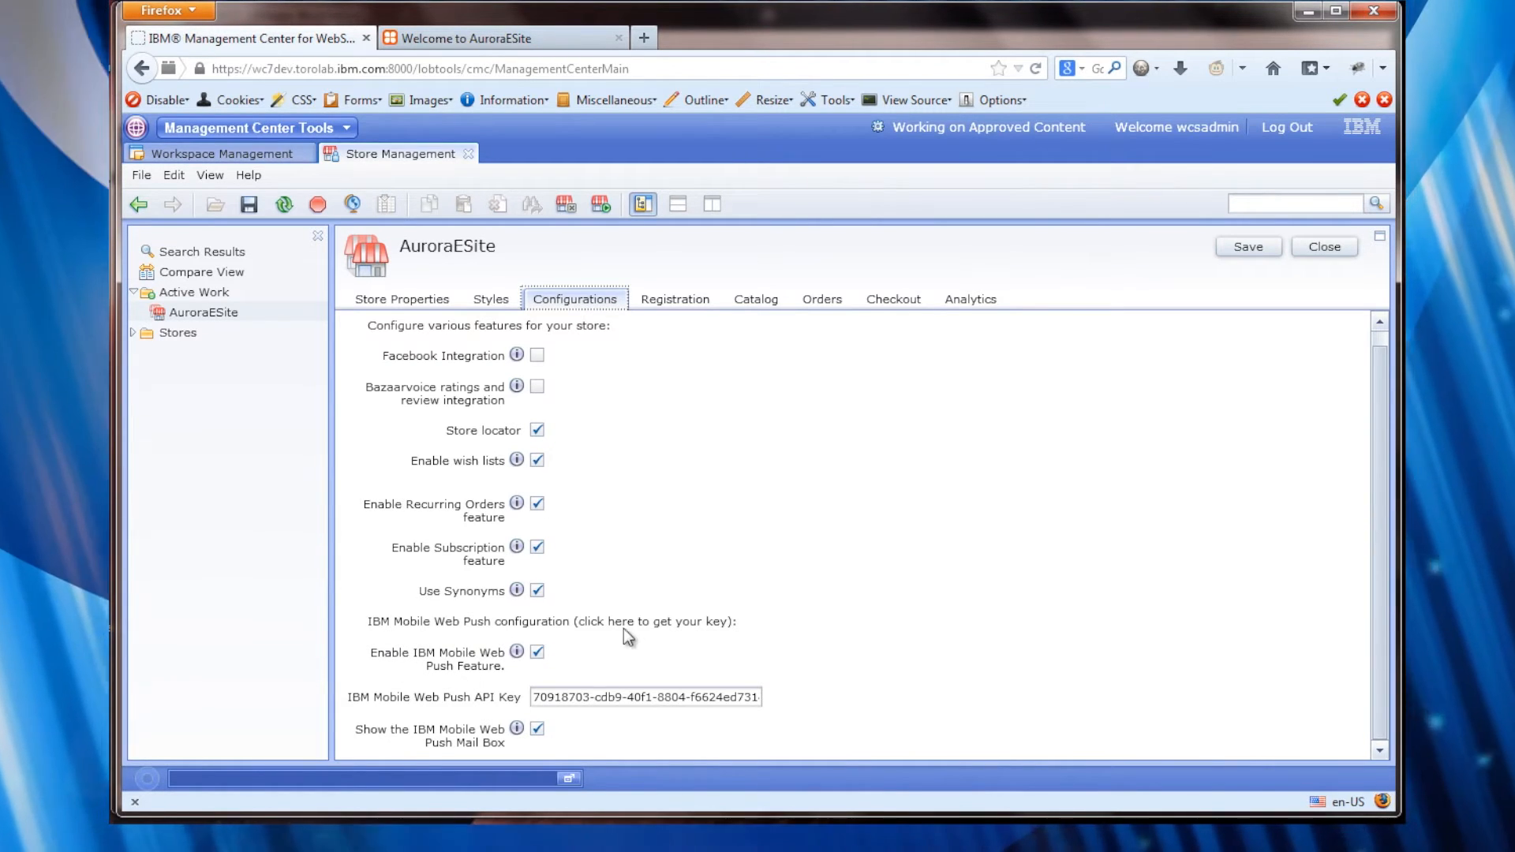
{"action": "left_click", "coordinate": [611, 622]}
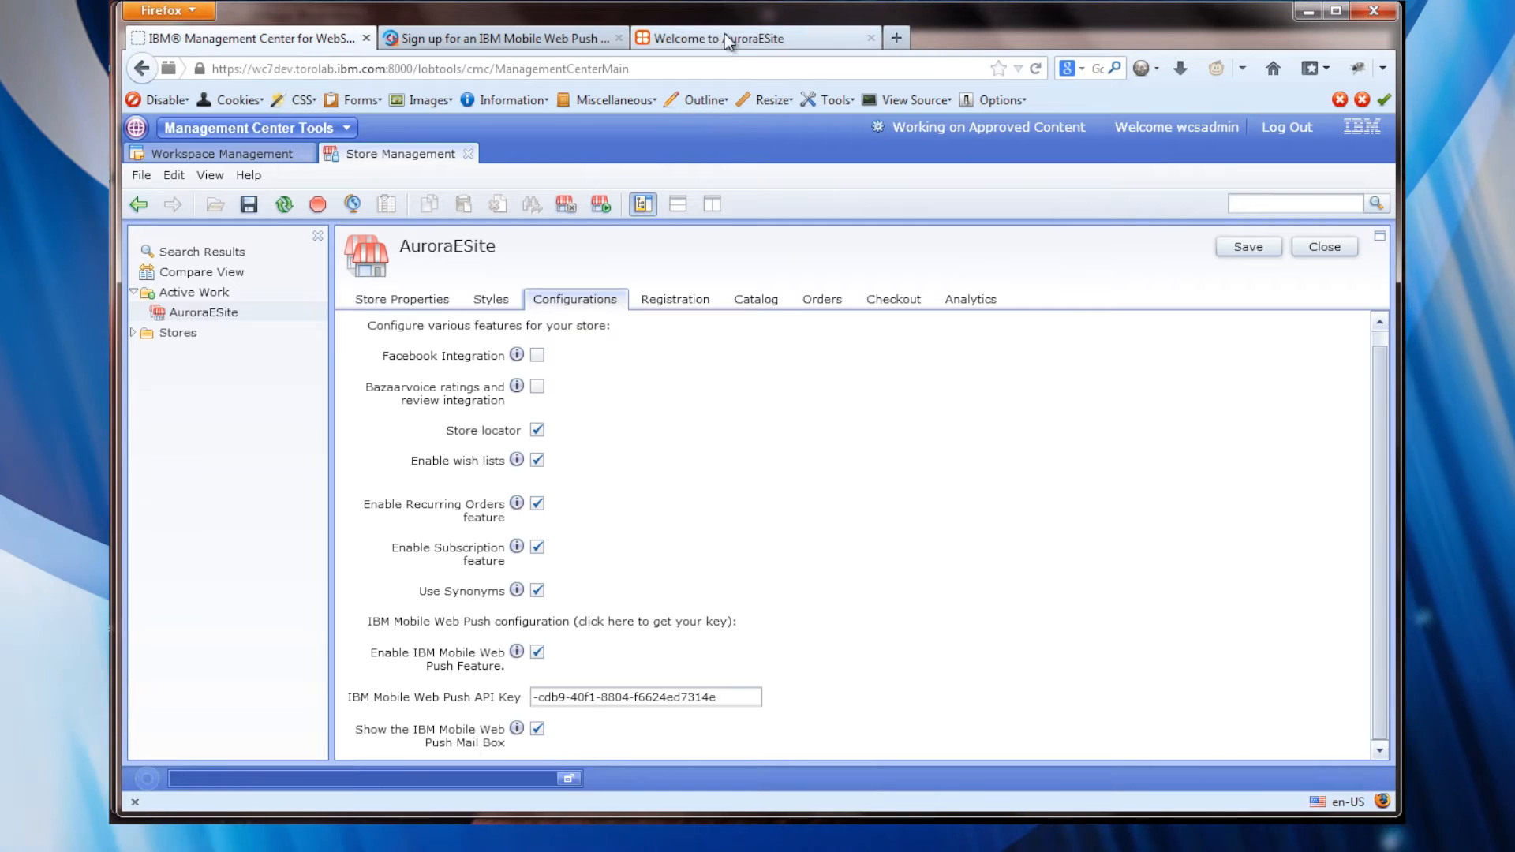
Check the storefront's push notification inbox and return to the Aurora home page
{"action": "left_click", "coordinate": [744, 38]}
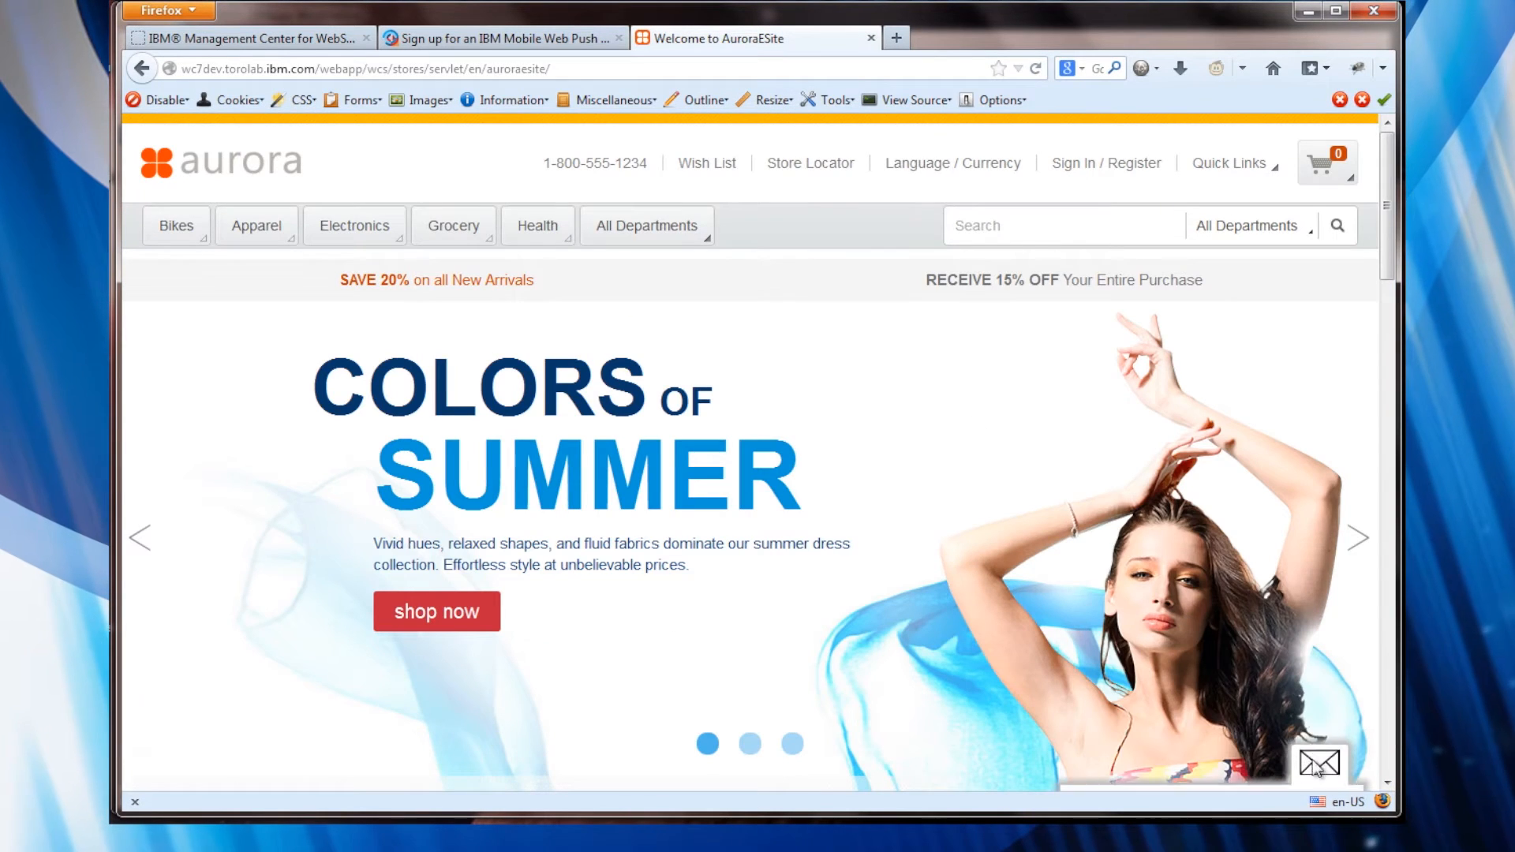
{"action": "left_click", "coordinate": [1320, 764]}
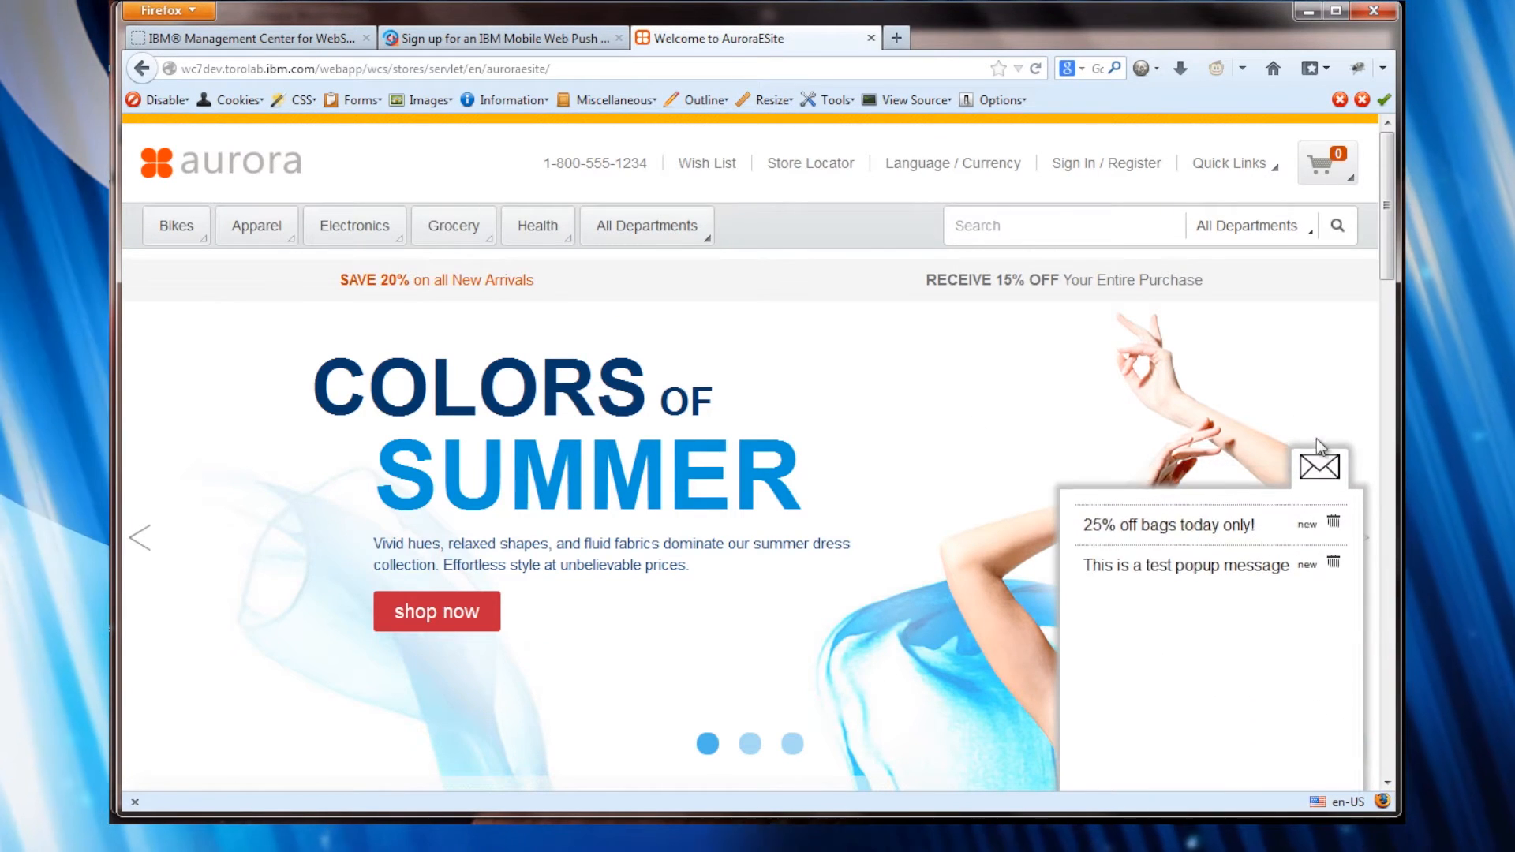
{"action": "left_click", "coordinate": [249, 38]}
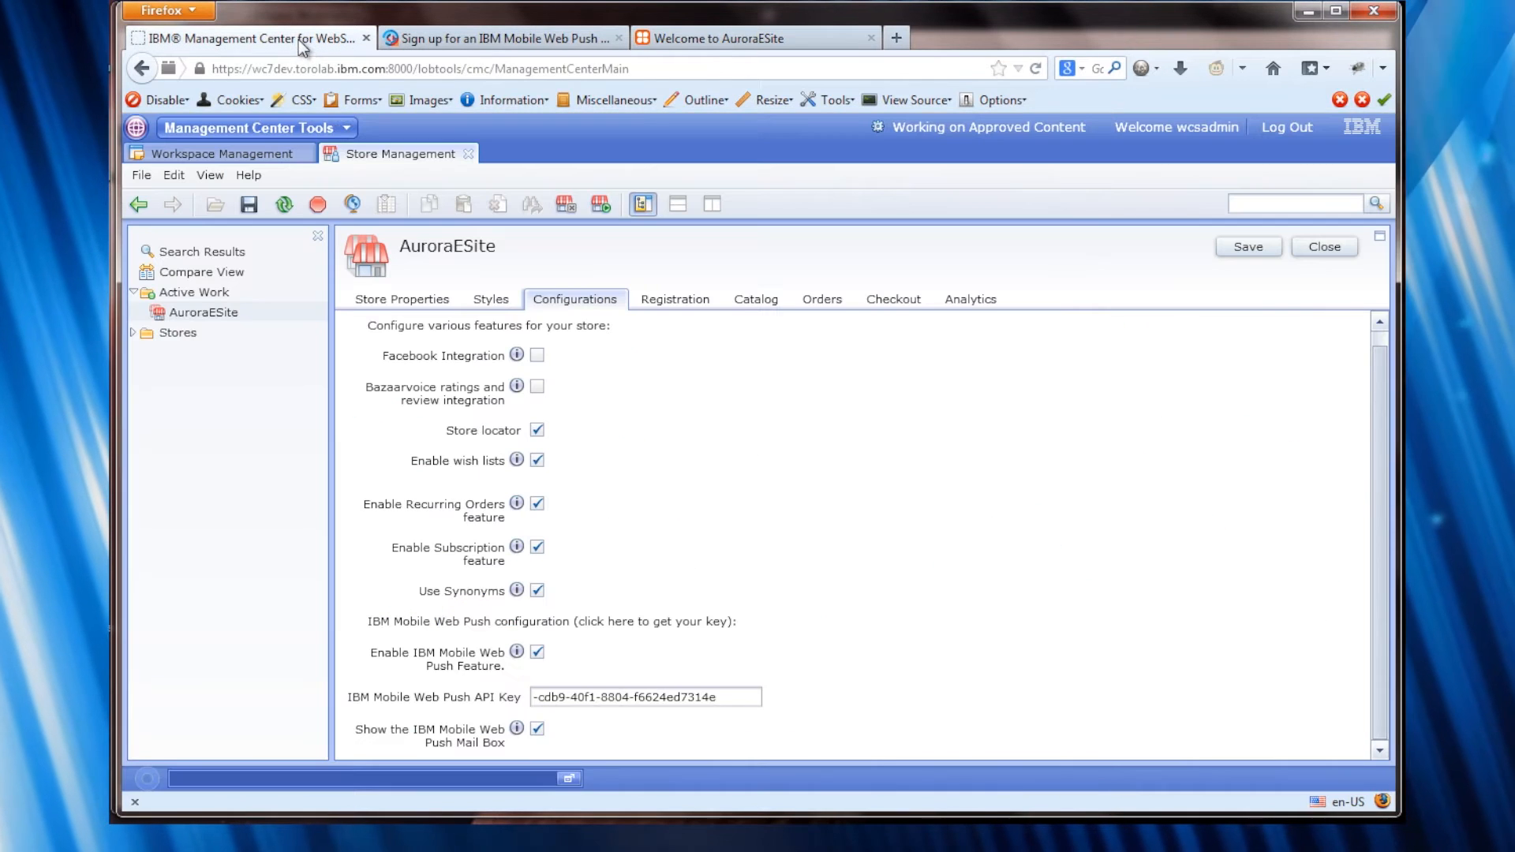
{"action": "mouse_move", "coordinate": [679, 389]}
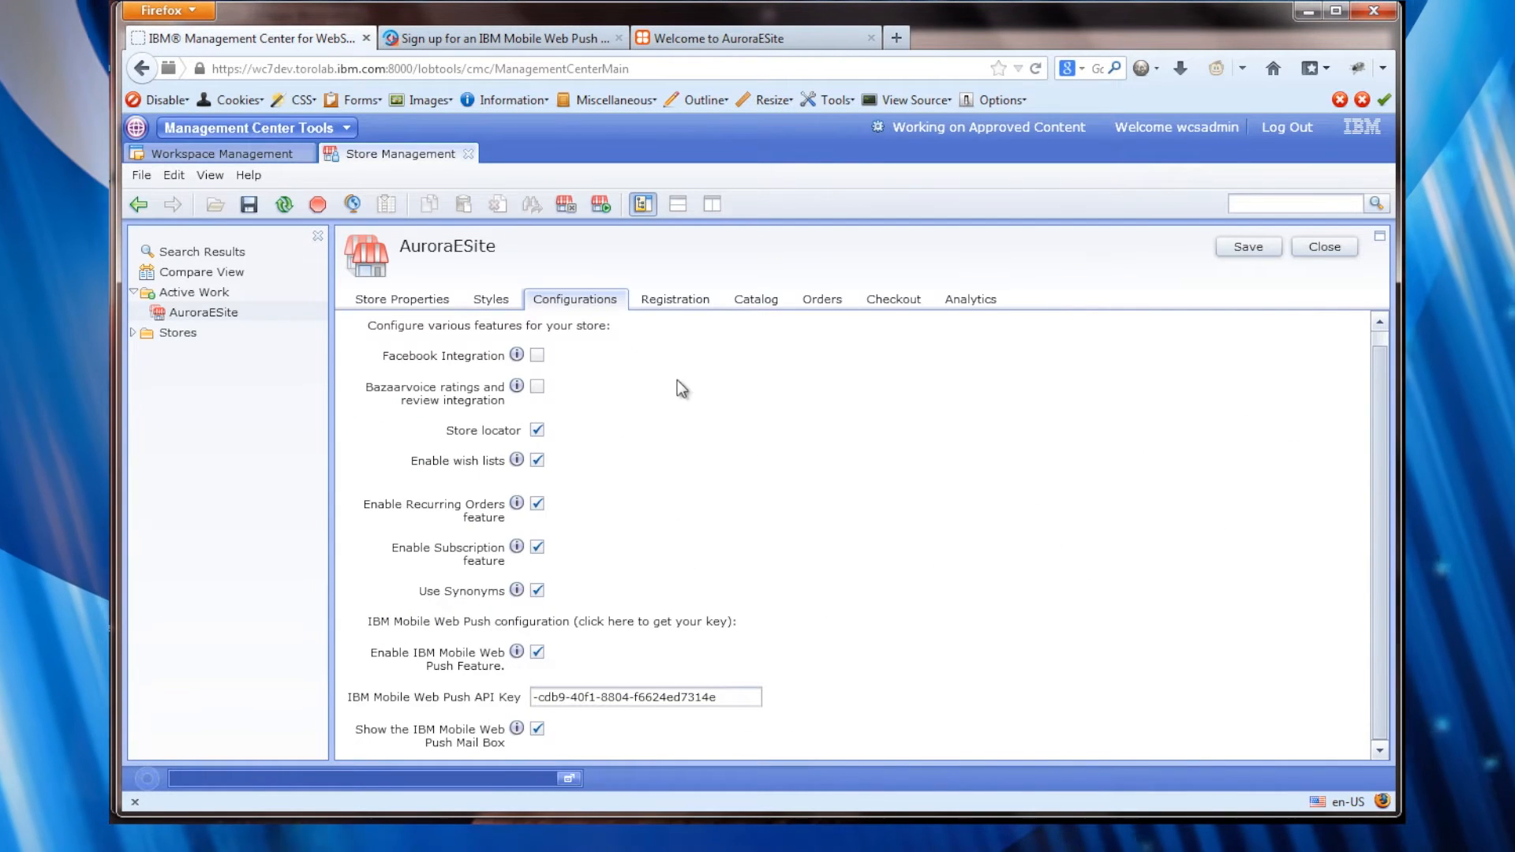
{"action": "left_click", "coordinate": [720, 38]}
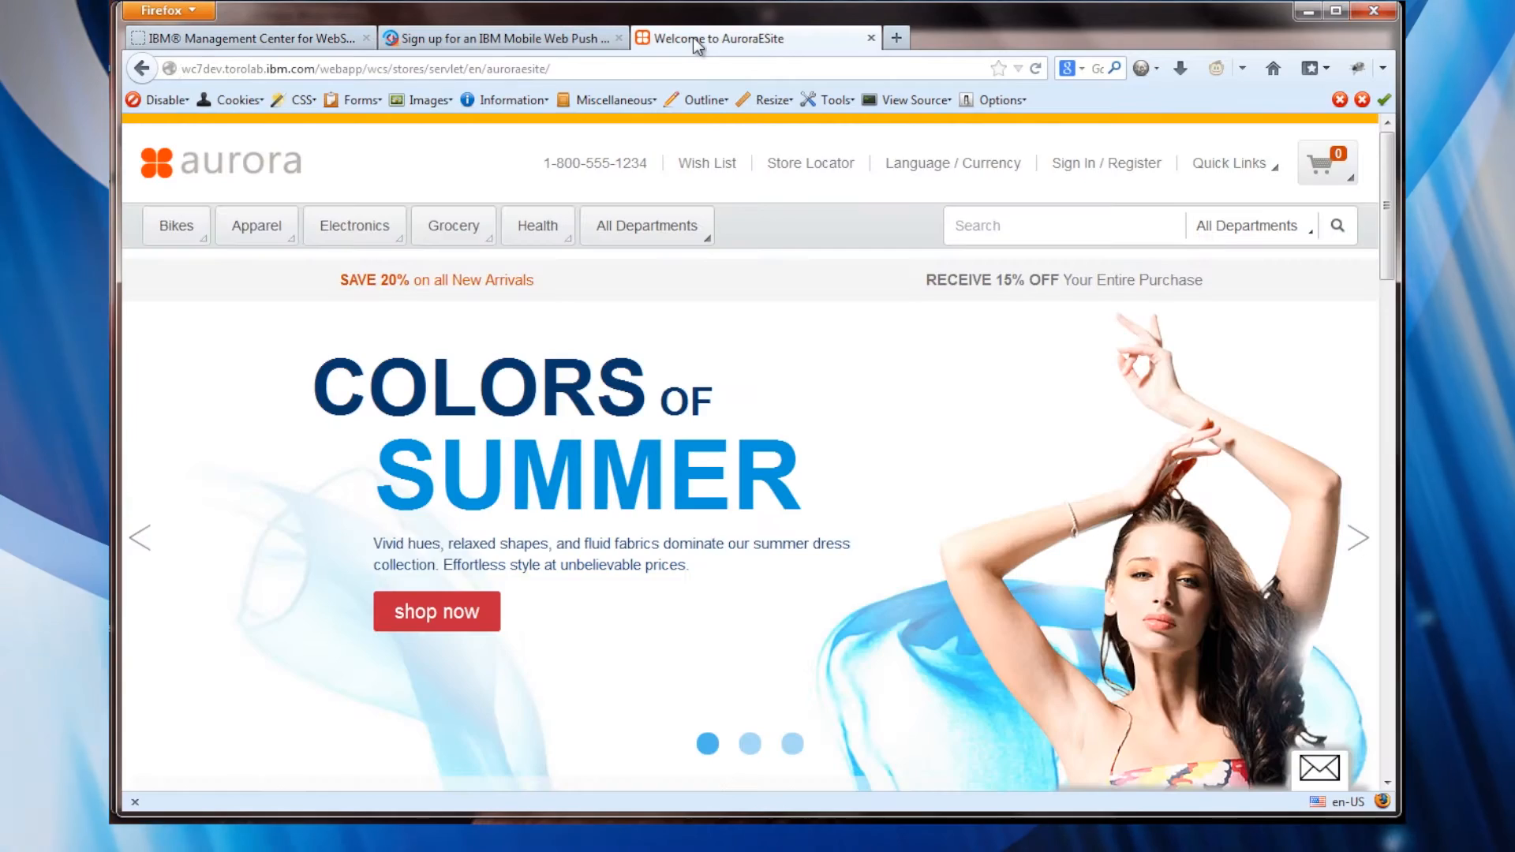
{"action": "mouse_move", "coordinate": [719, 346]}
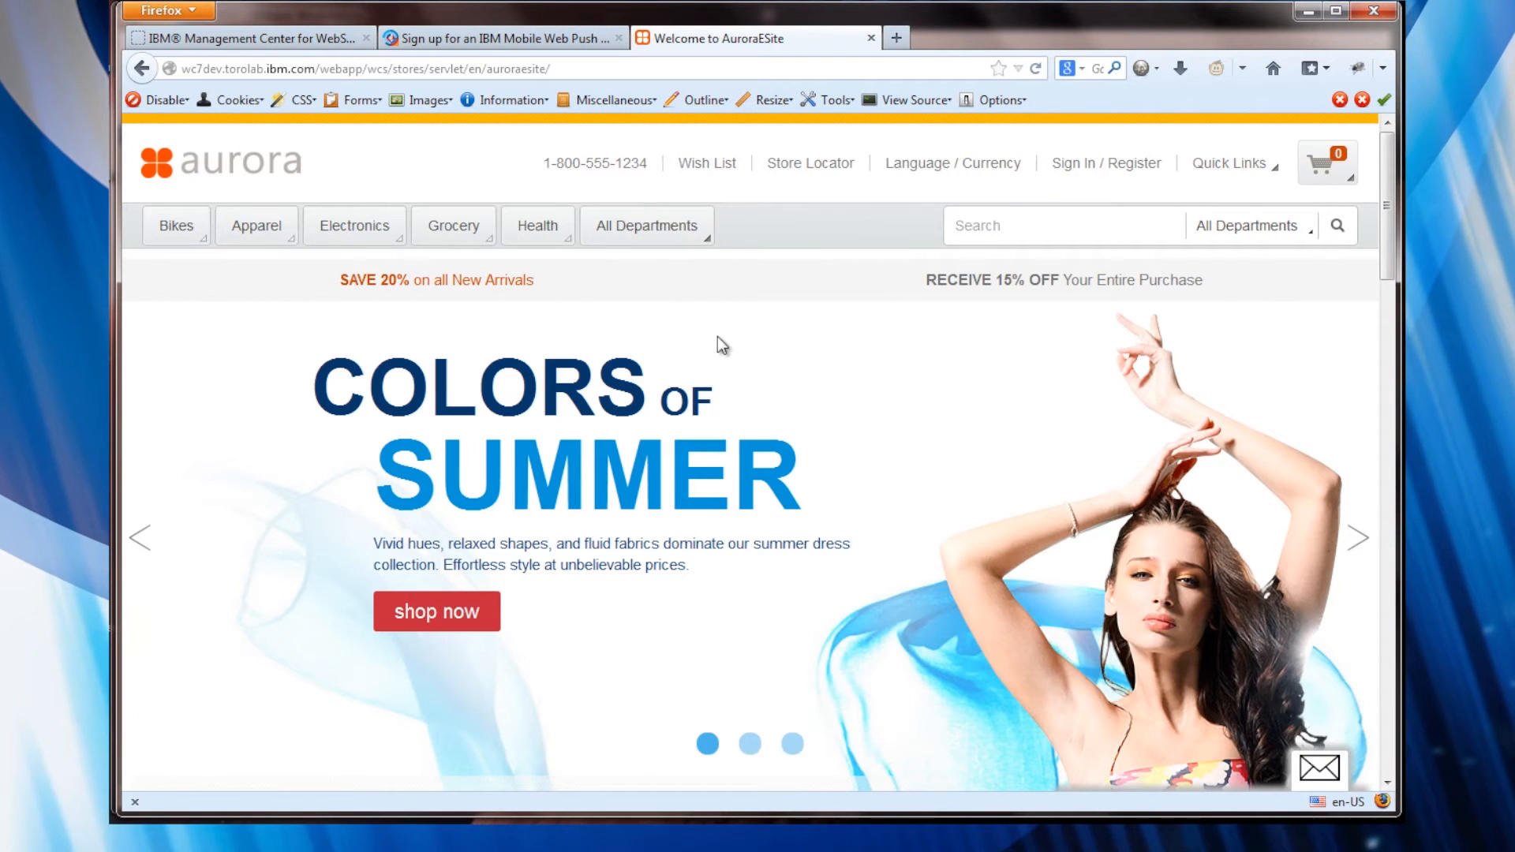
View the Aurora home page source at the IBM Web Mobile Push script section
{"action": "right_click", "coordinate": [722, 345]}
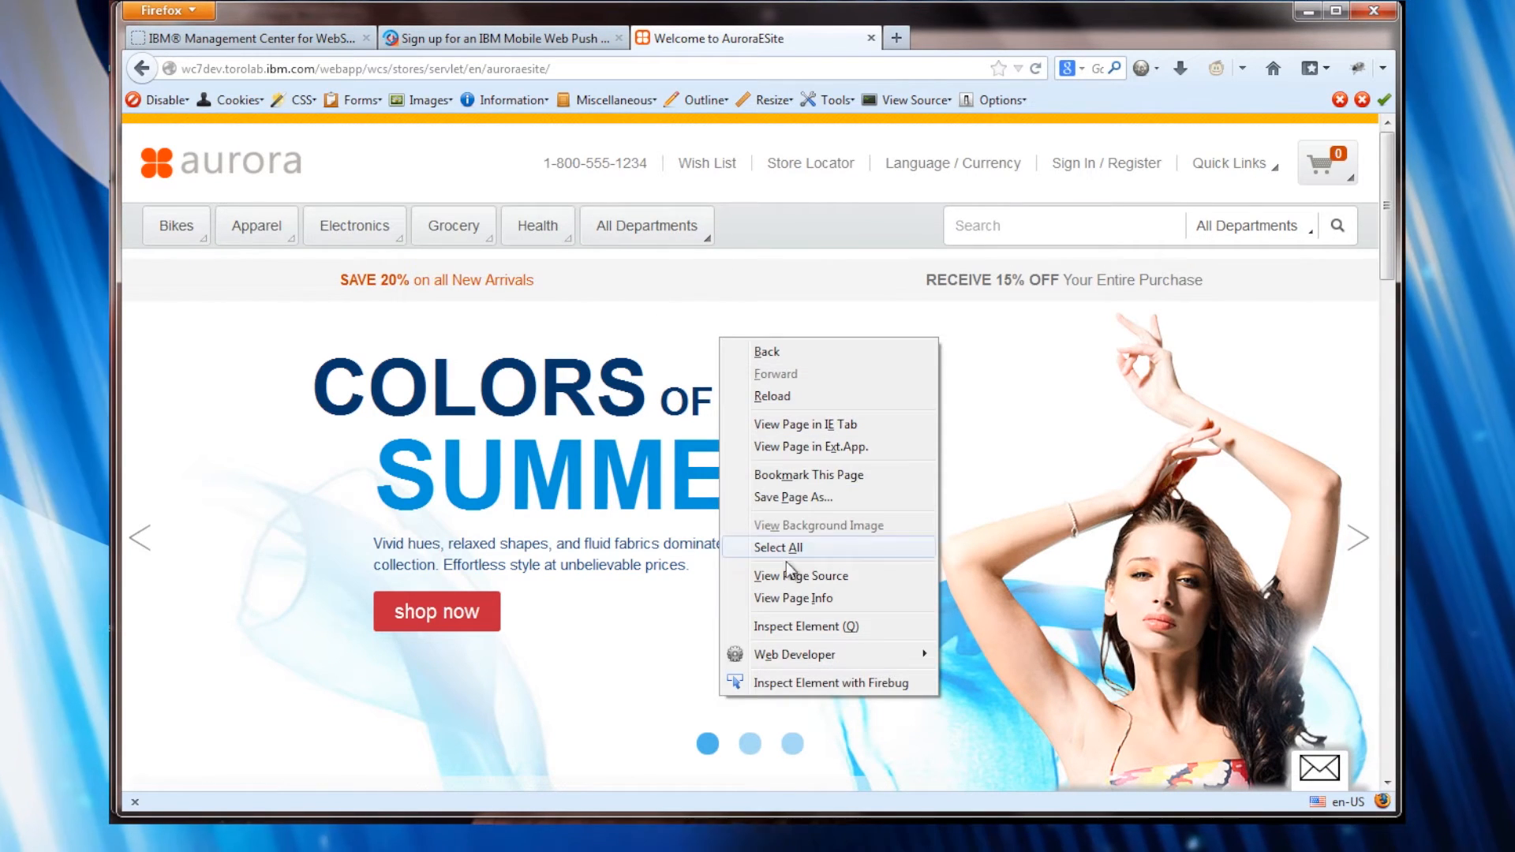
{"action": "left_click", "coordinate": [802, 575]}
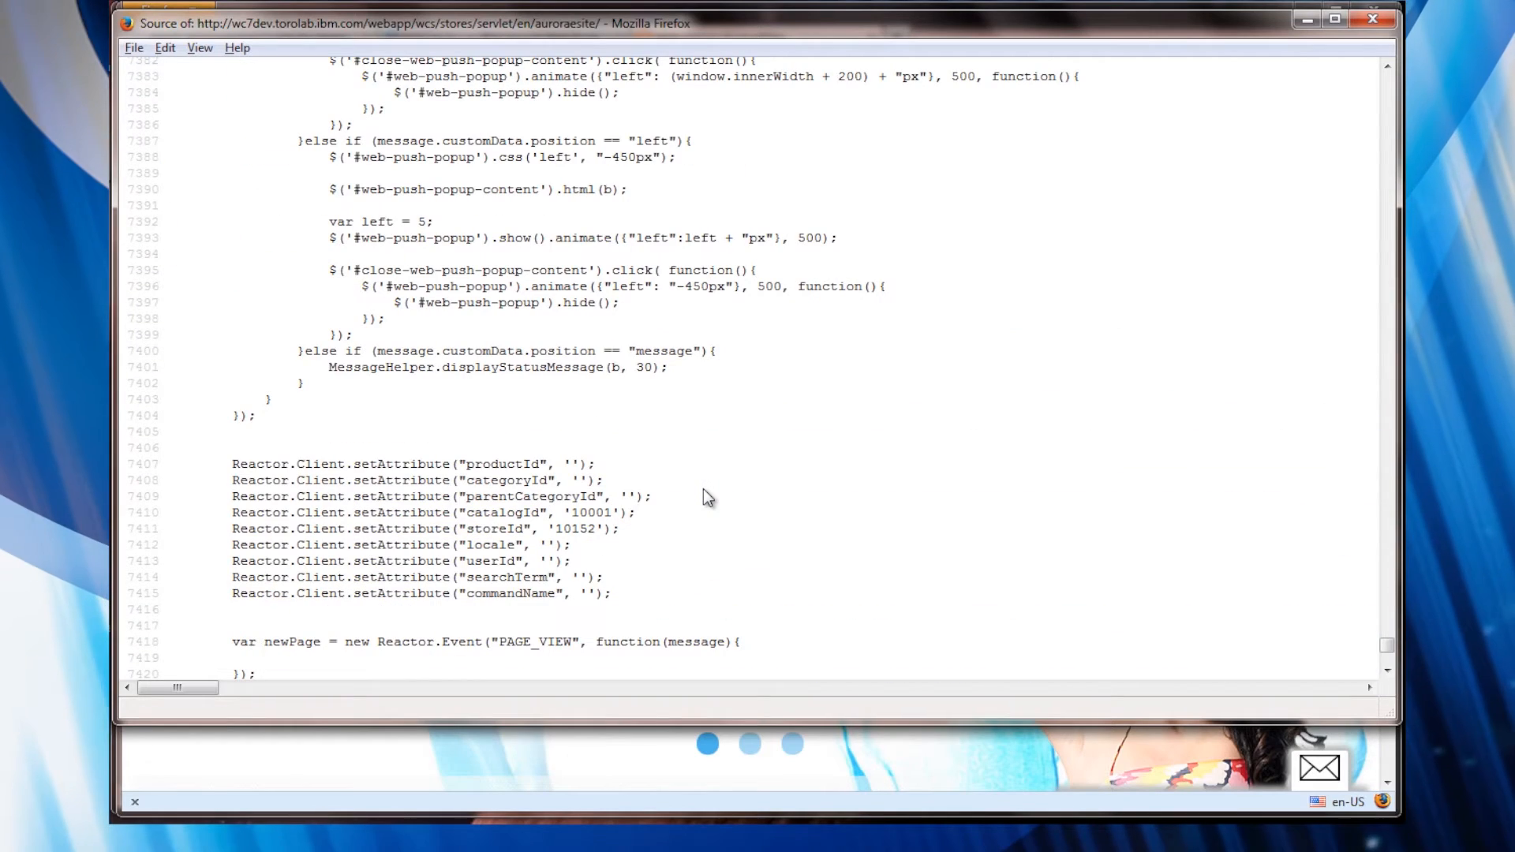
{"action": "mouse_move", "coordinate": [923, 420]}
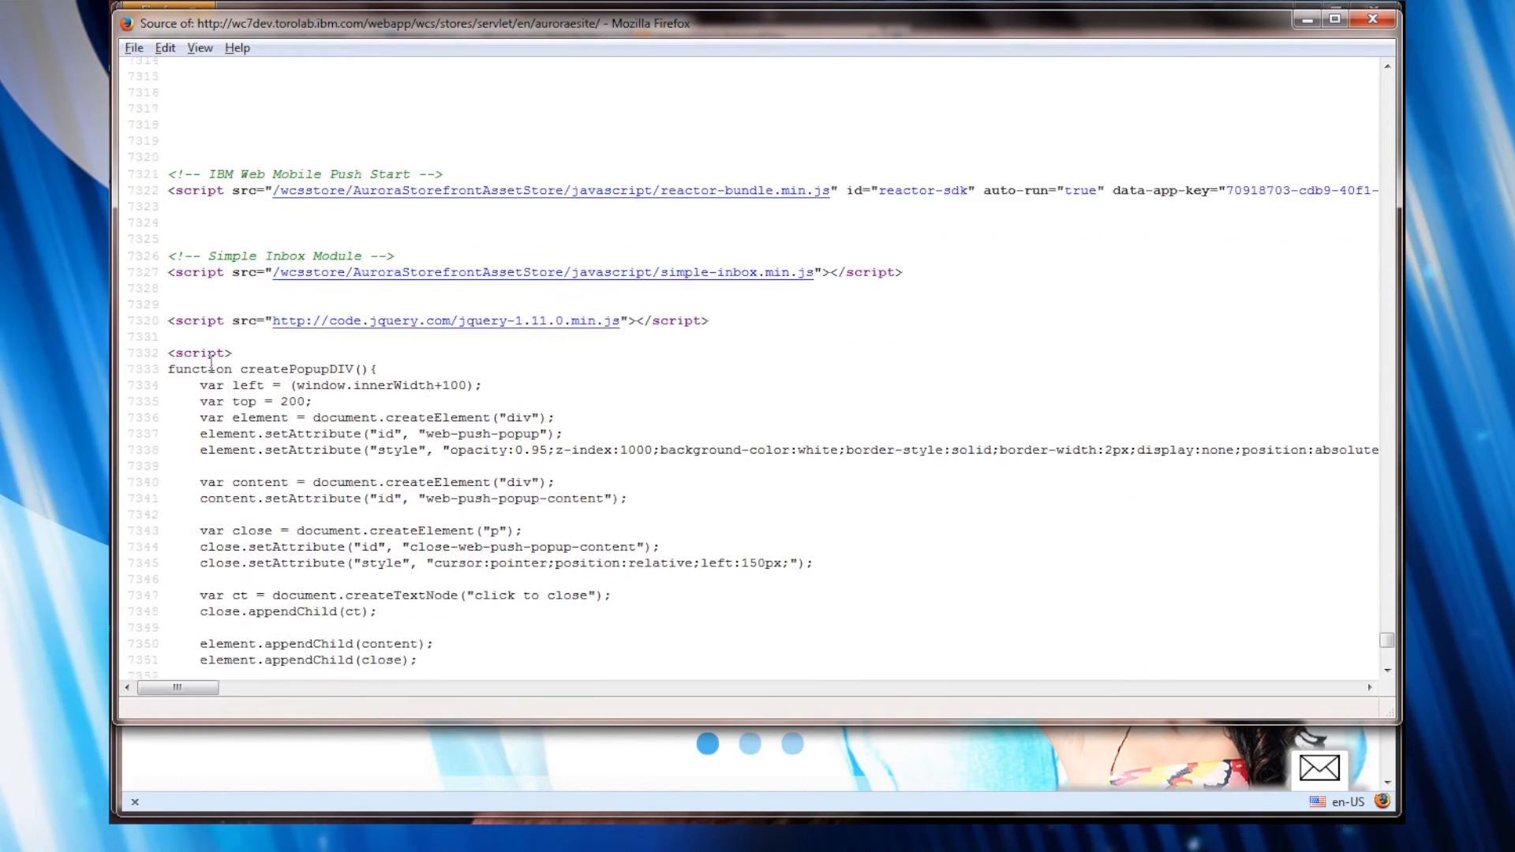
{"action": "scroll", "scroll_direction": "down", "scroll_amount": 3}
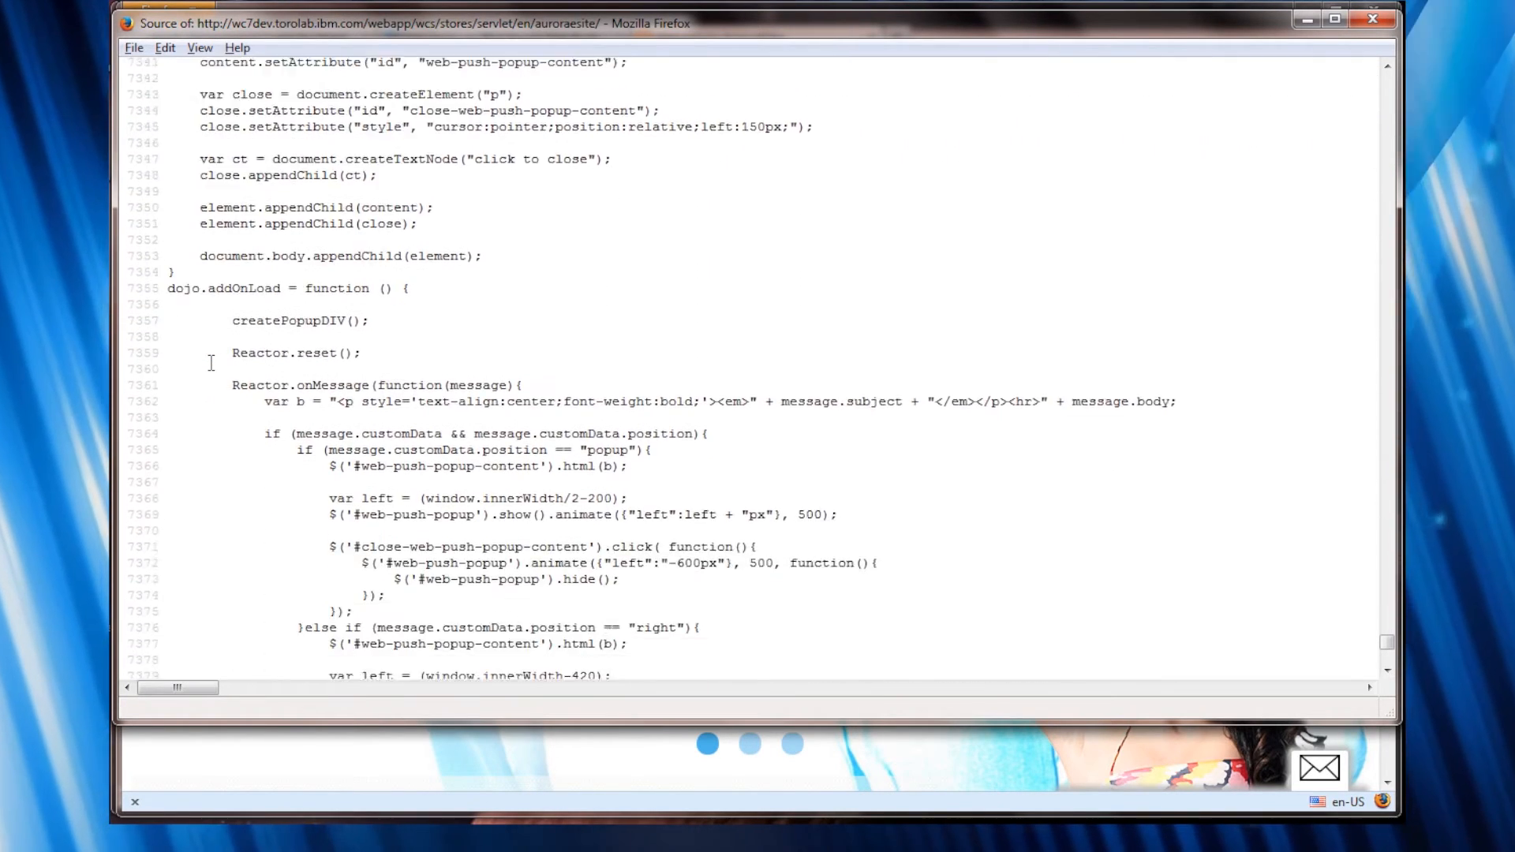
{"action": "scroll", "scroll_direction": "down", "scroll_amount": 3}
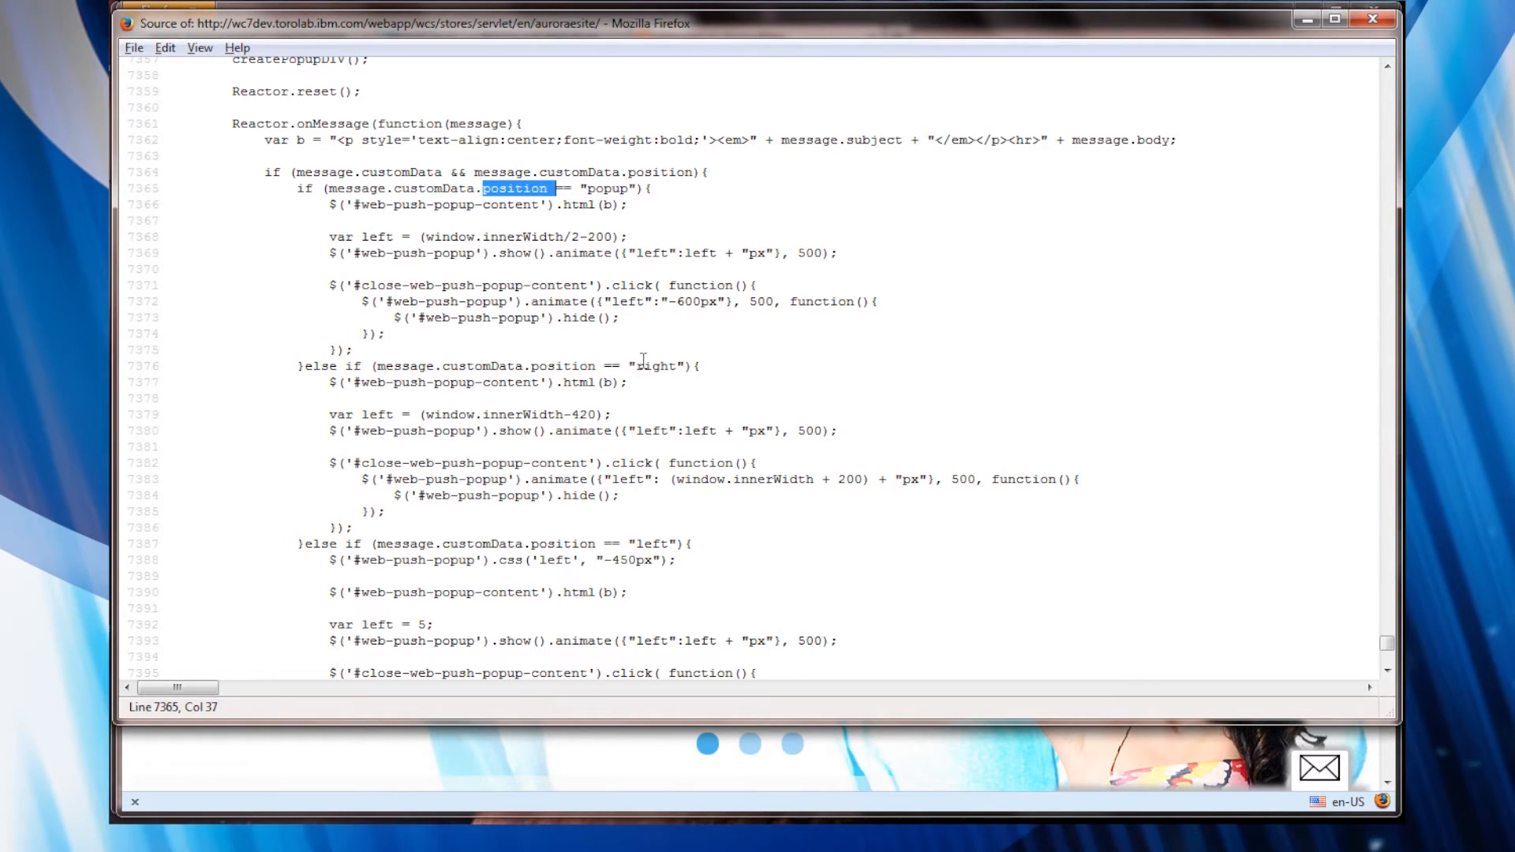
{"action": "double_click", "coordinate": [566, 365]}
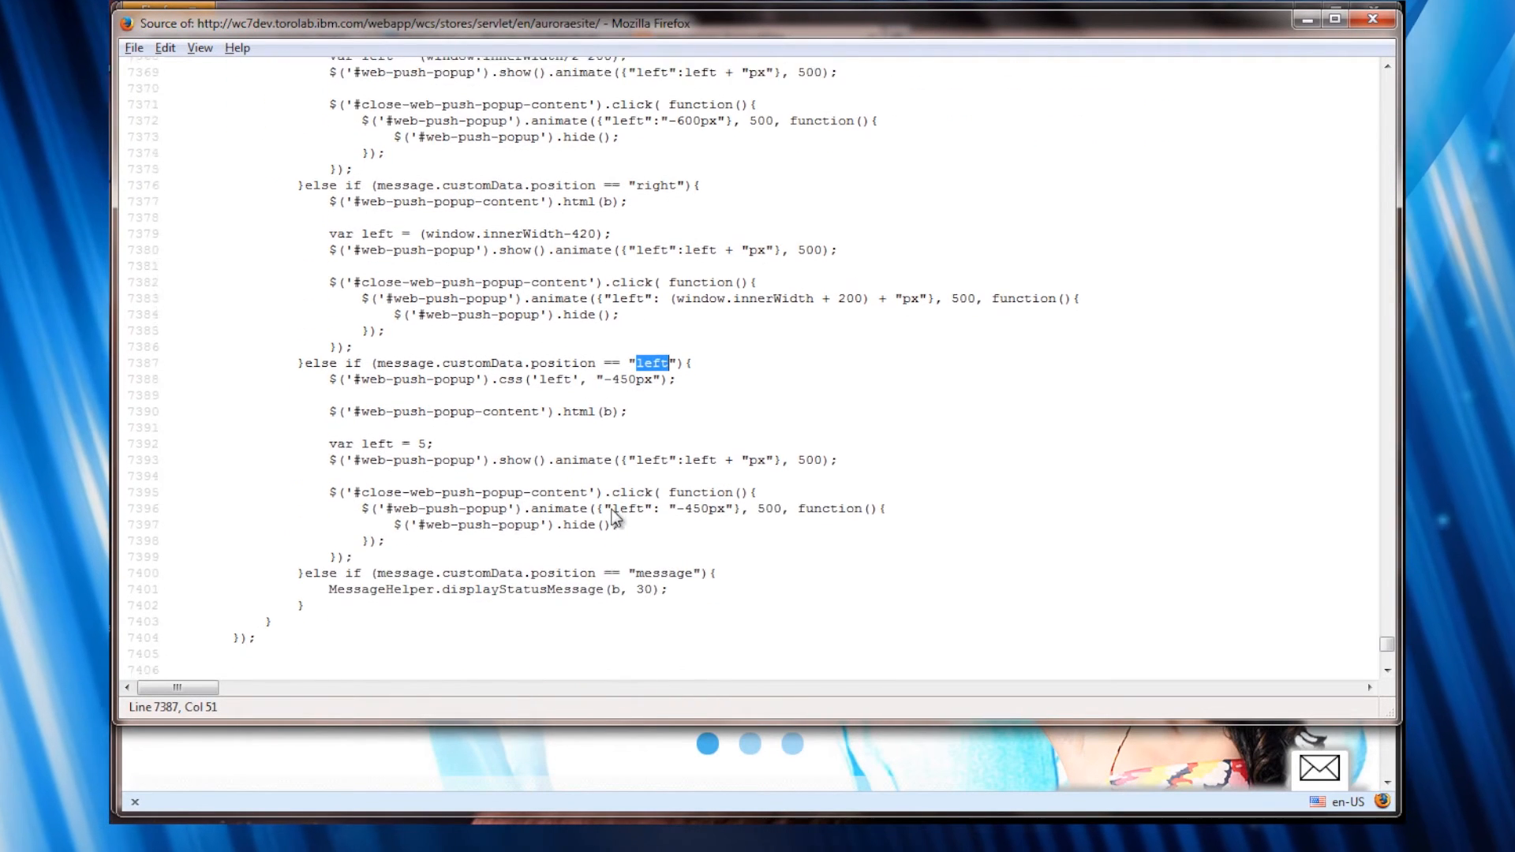
{"action": "scroll", "scroll_direction": "down", "scroll_amount": 3}
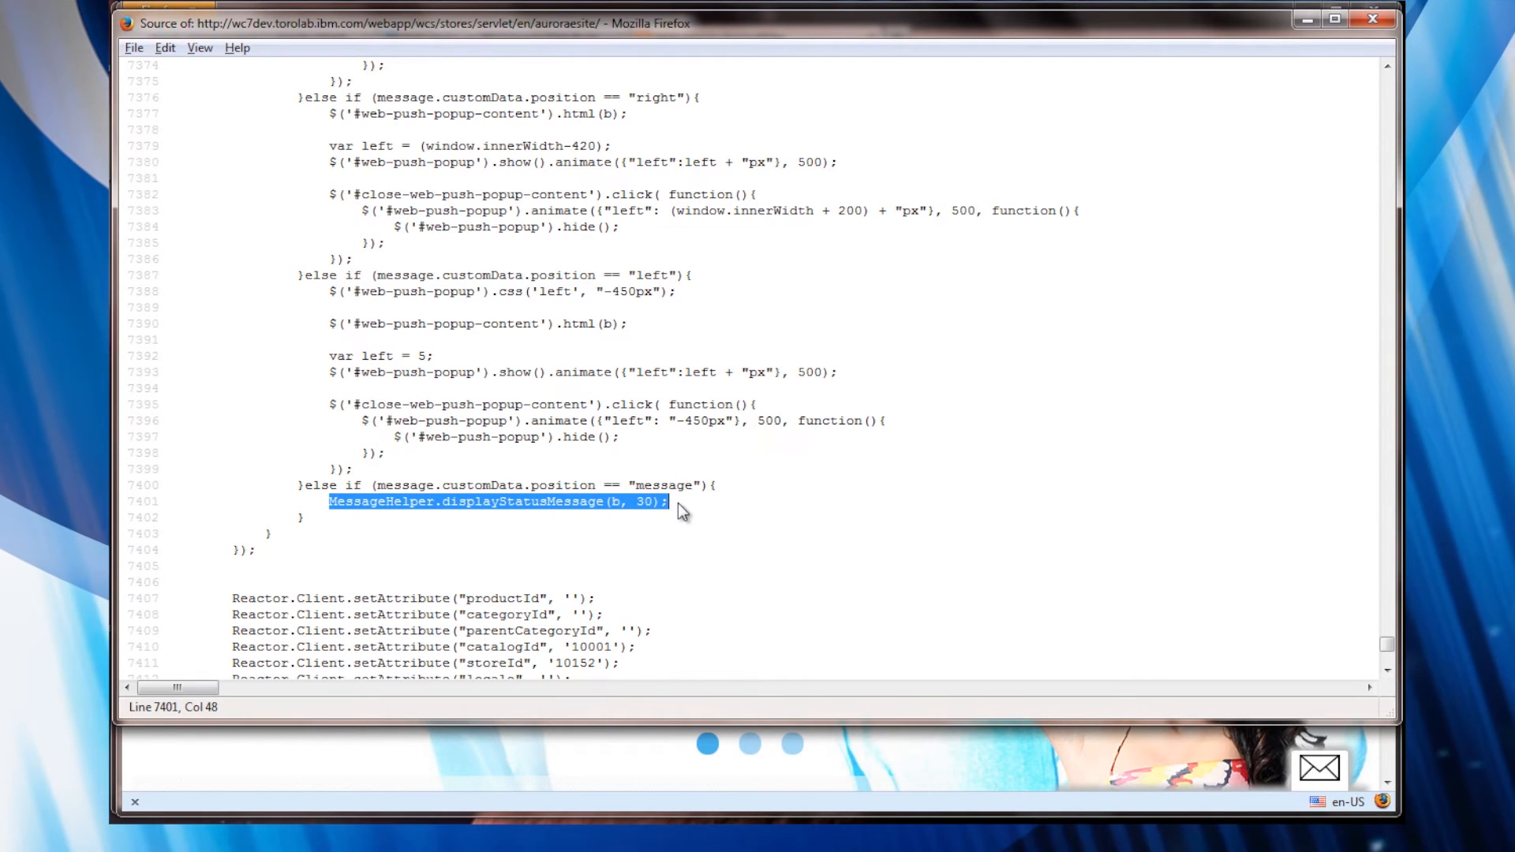
{"action": "scroll", "scroll_direction": "down", "scroll_amount": 3}
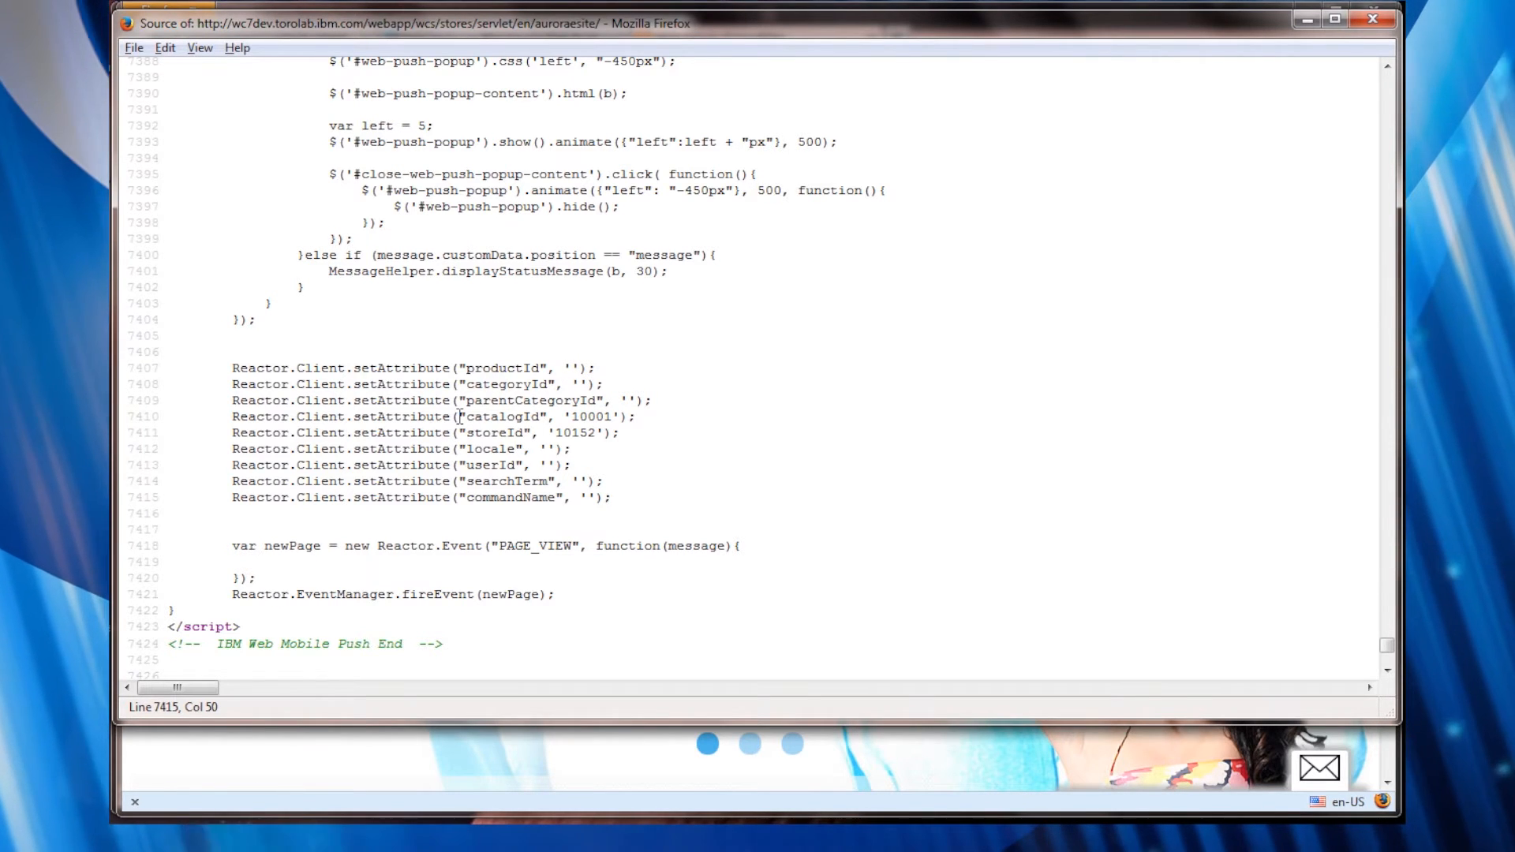
{"action": "mouse_move", "coordinate": [383, 546]}
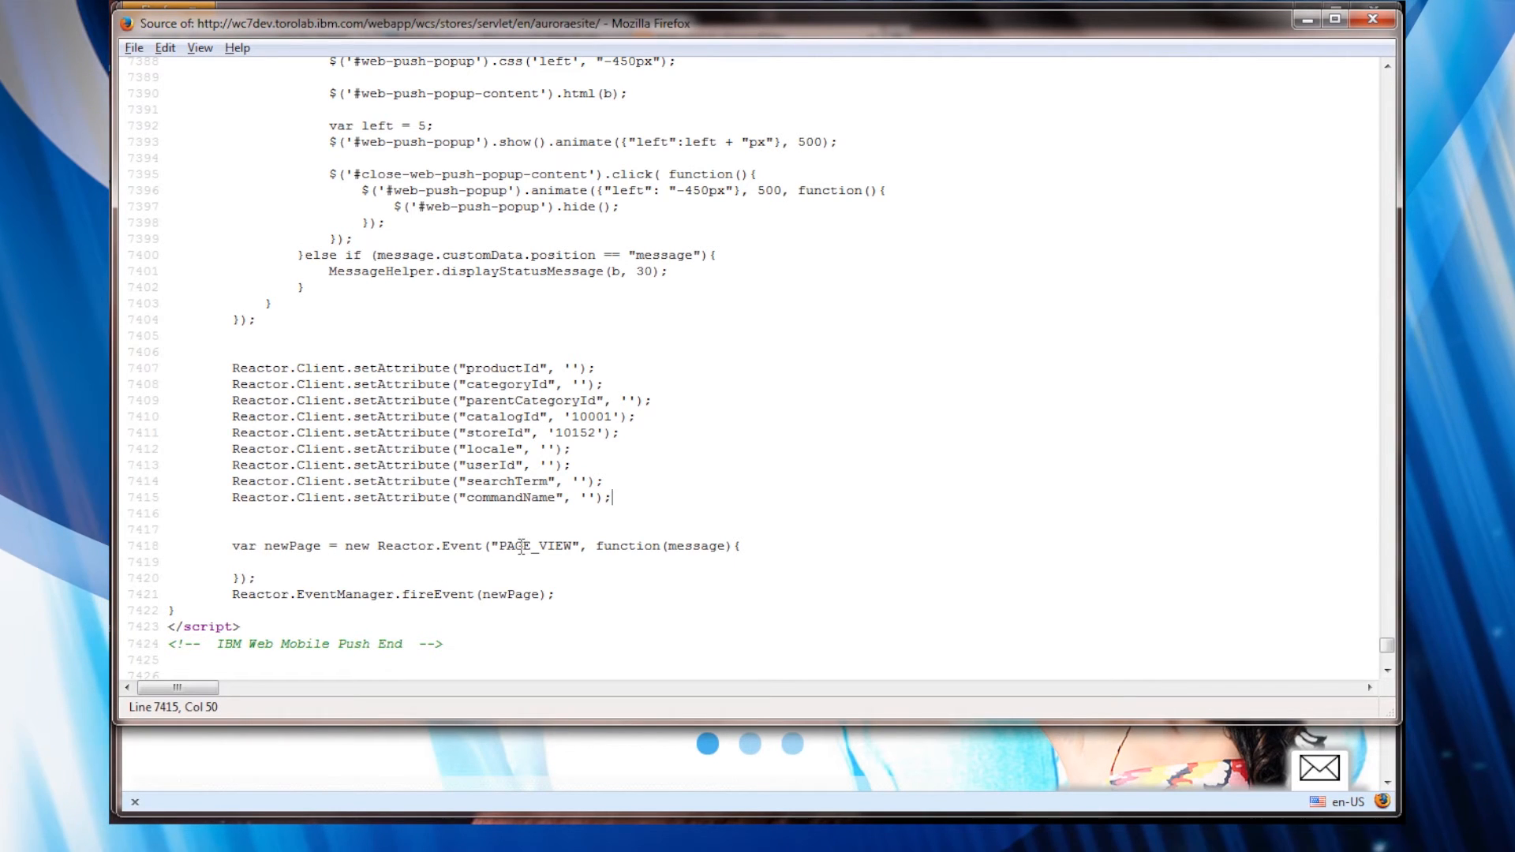
{"action": "double_click", "coordinate": [515, 545]}
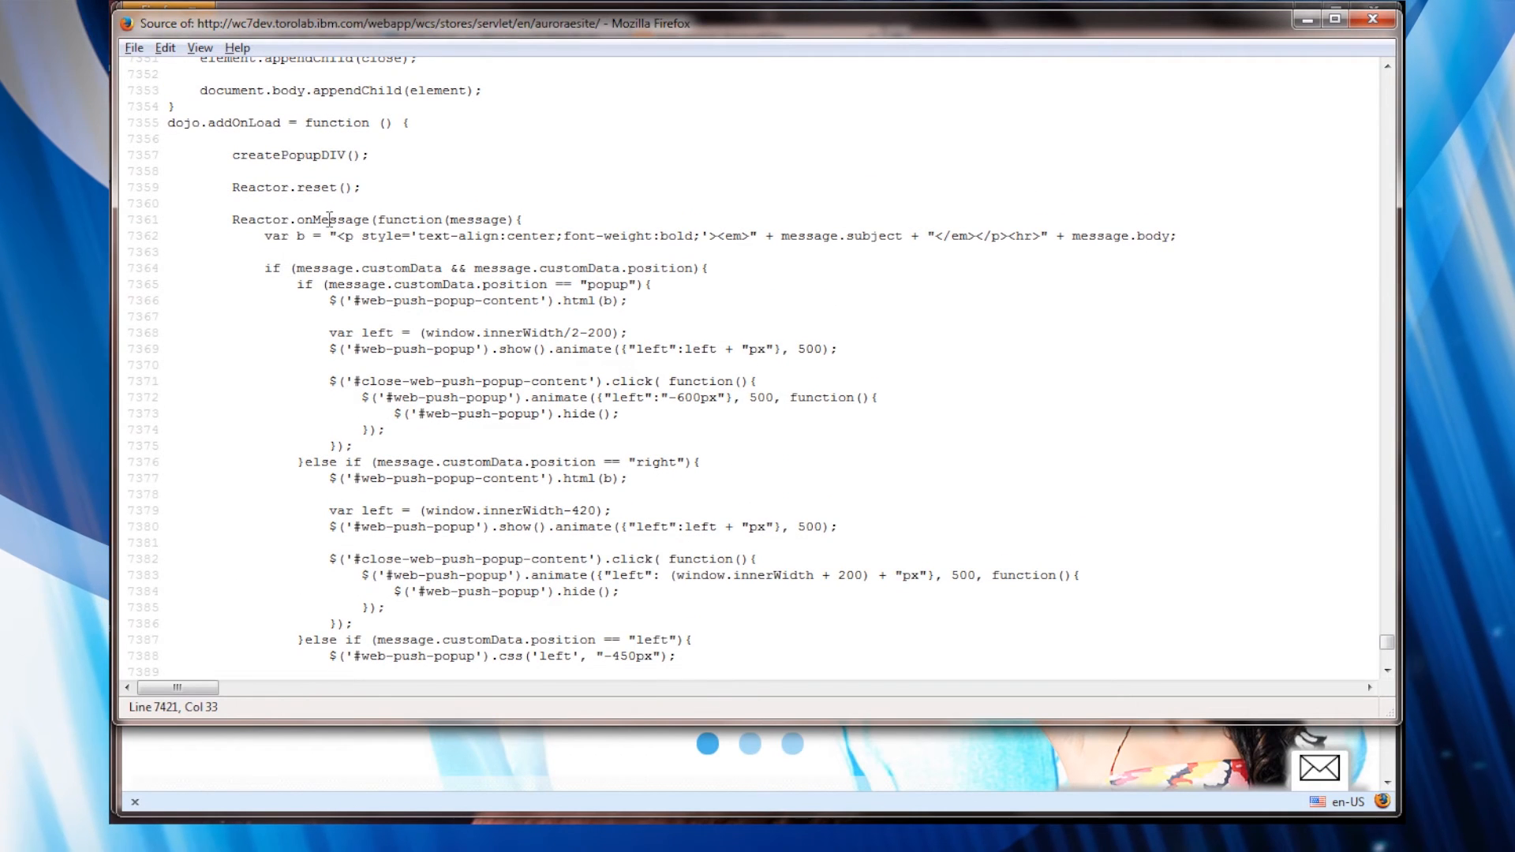
{"action": "double_click", "coordinate": [333, 219]}
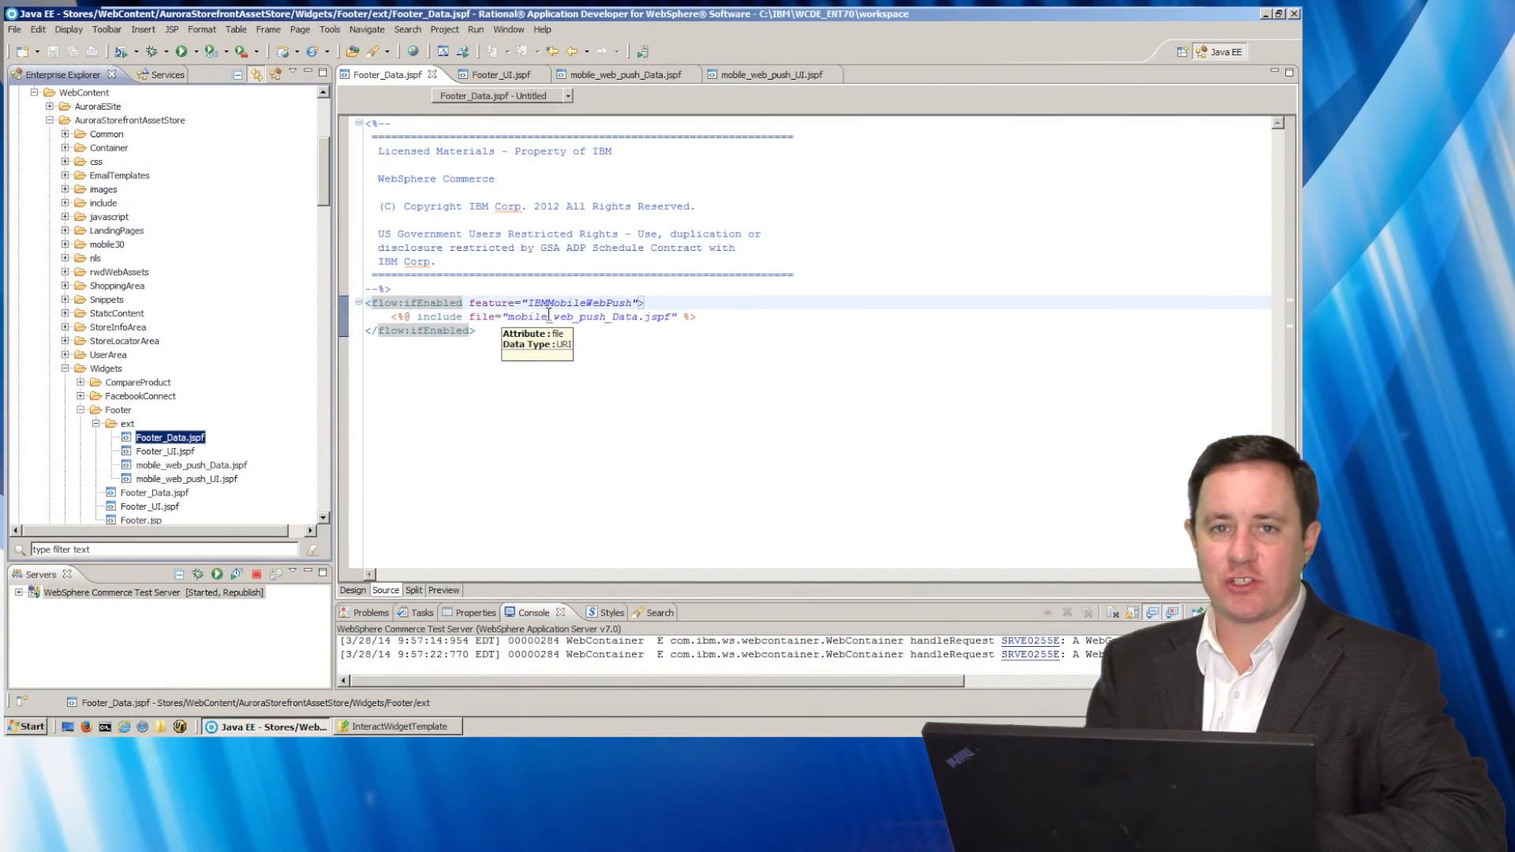
{"action": "mouse_move", "coordinate": [518, 301]}
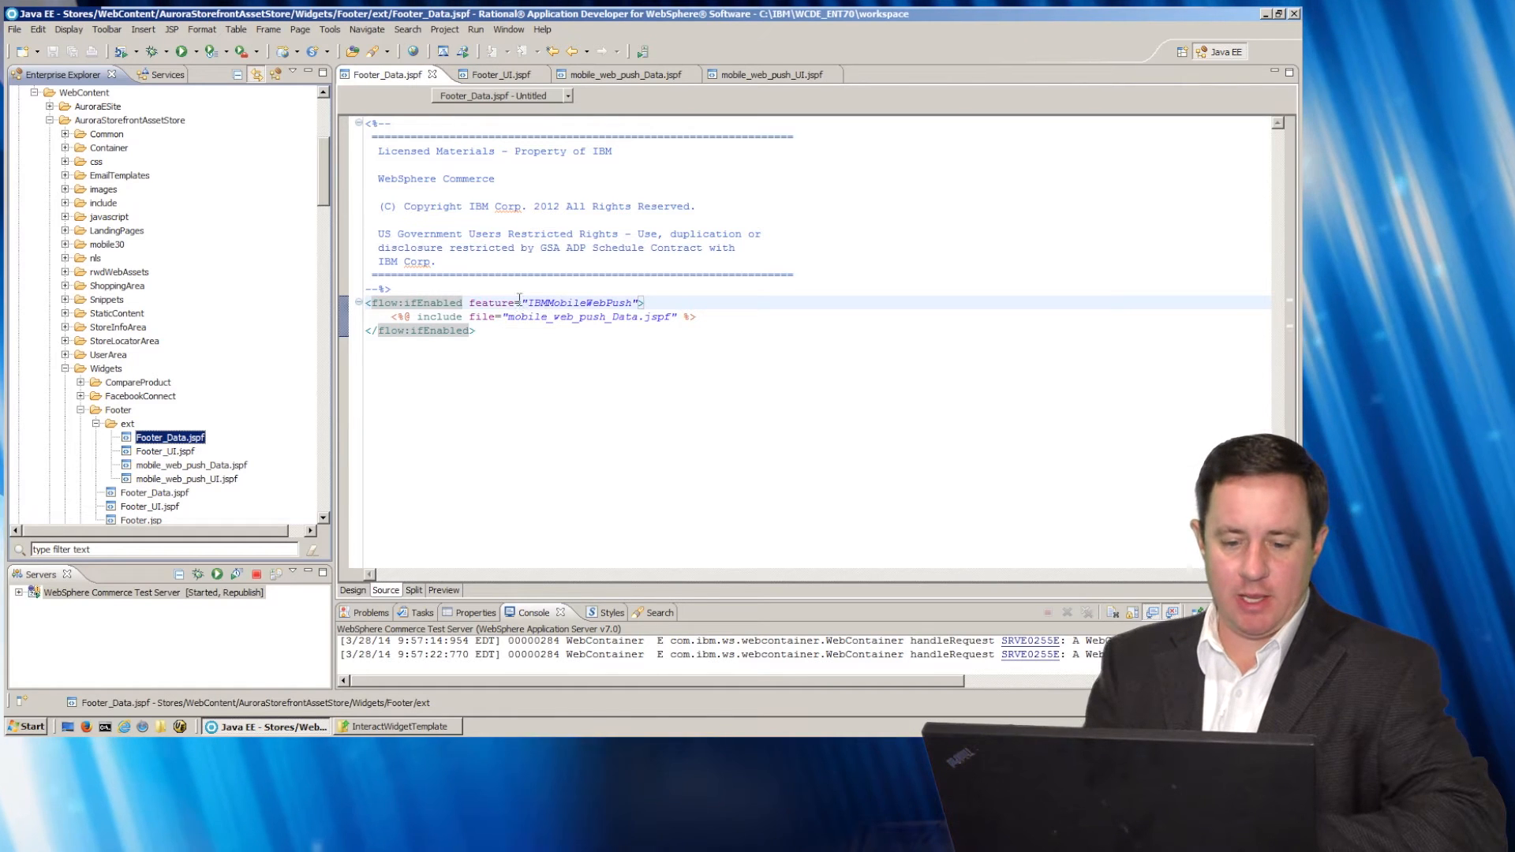
Locate the AuroraStorefrontAssetStore Widgets folders with Footer's ext files in Enterprise Explorer
{"action": "scroll", "scroll_direction": "down", "scroll_amount": 3}
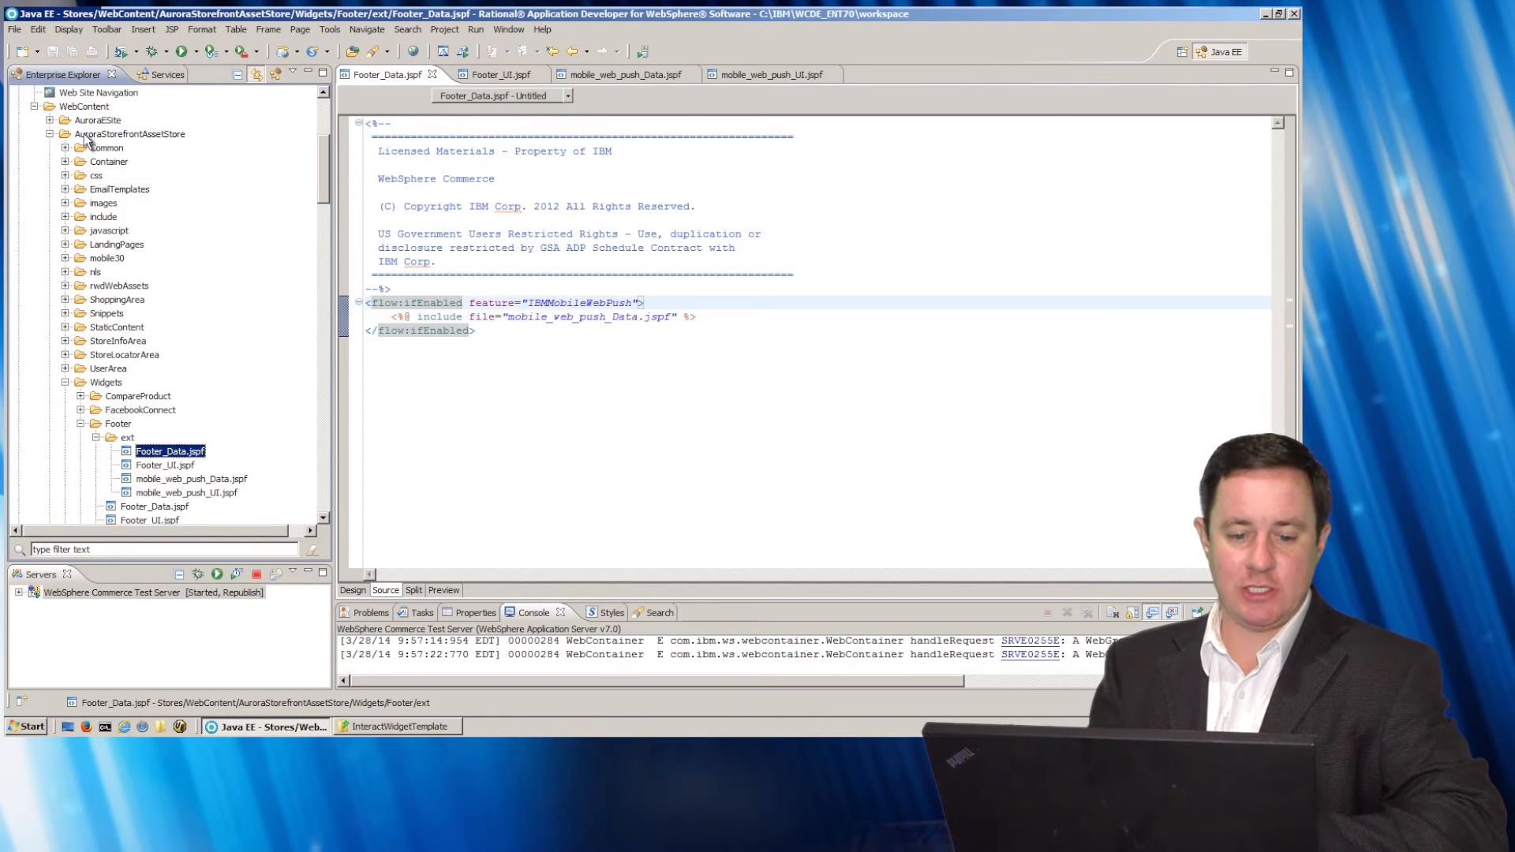
{"action": "left_click", "coordinate": [127, 132]}
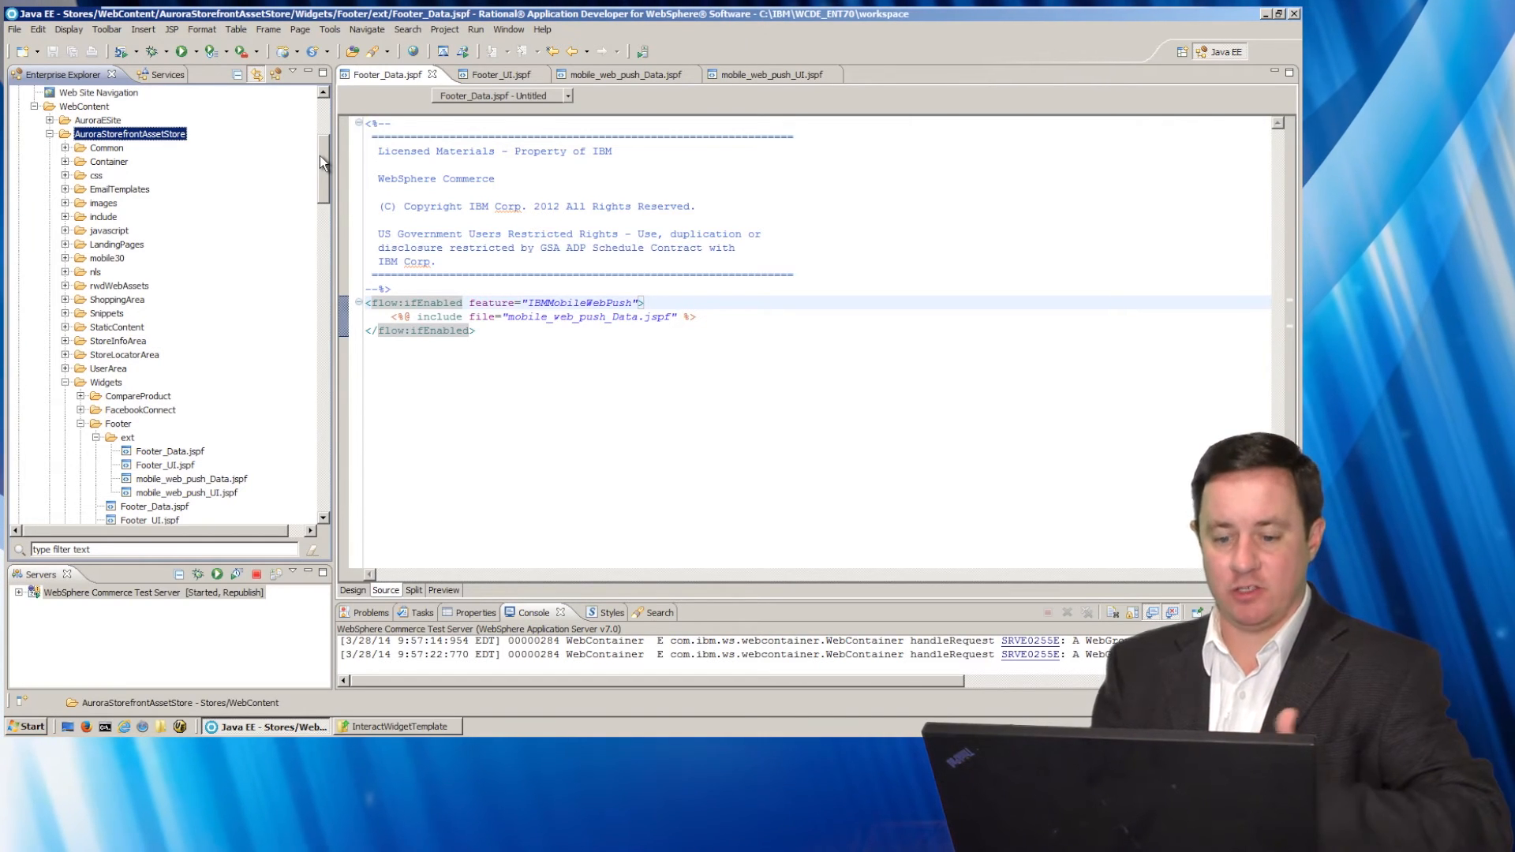
{"action": "scroll", "scroll_direction": "down", "scroll_amount": 3}
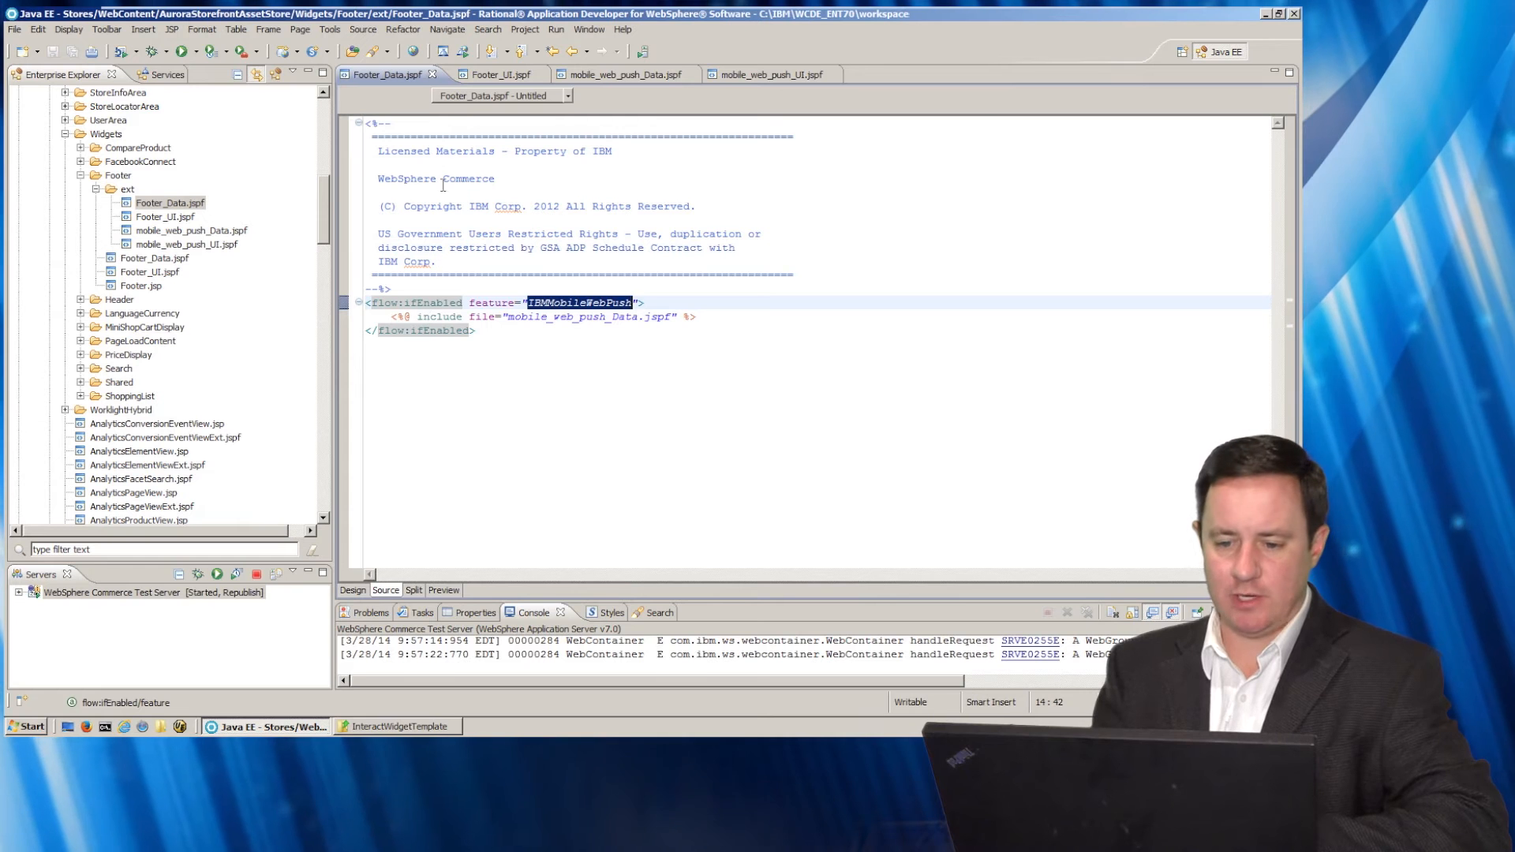
Review Footer_UI.jspf then mobile_web_push_Data.jspf, highlighting the api_key set from IBMMobileWebPushAPIKey
{"action": "left_click", "coordinate": [501, 74]}
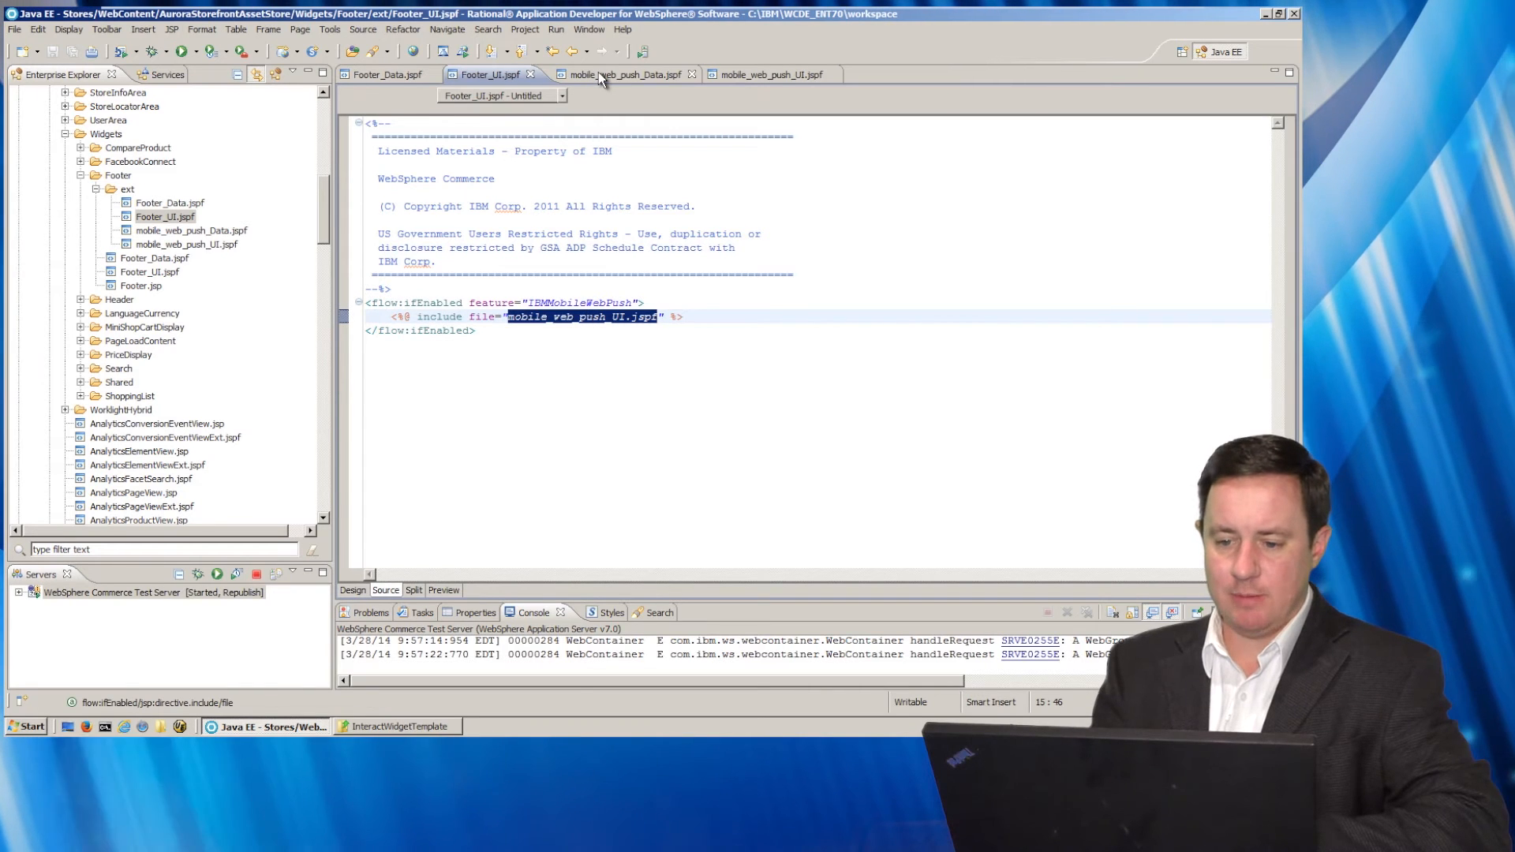
{"action": "left_click", "coordinate": [627, 74]}
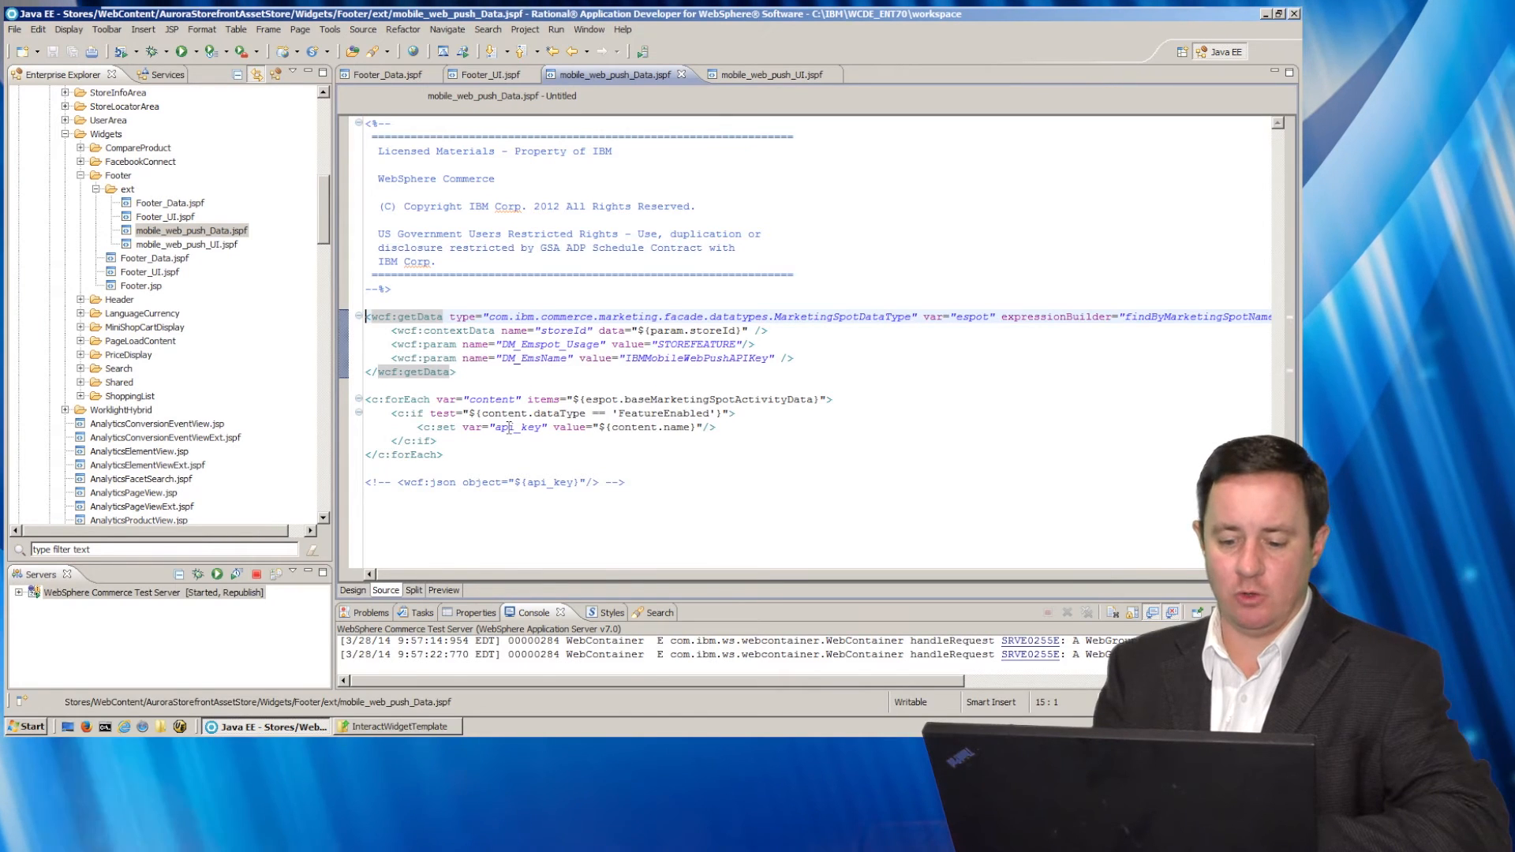
{"action": "double_click", "coordinate": [517, 428]}
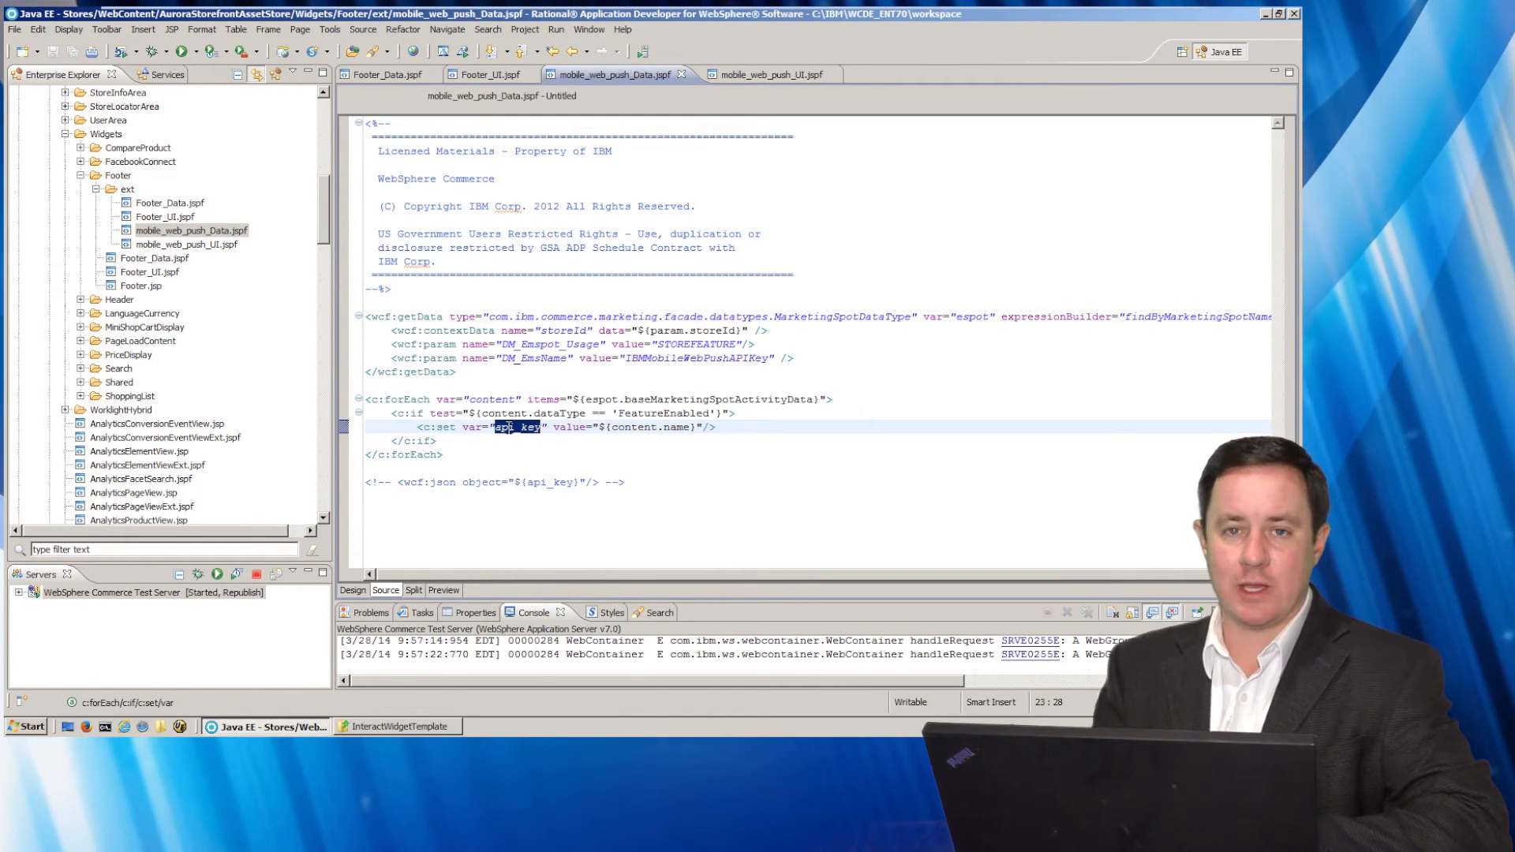
{"action": "mouse_move", "coordinate": [774, 74]}
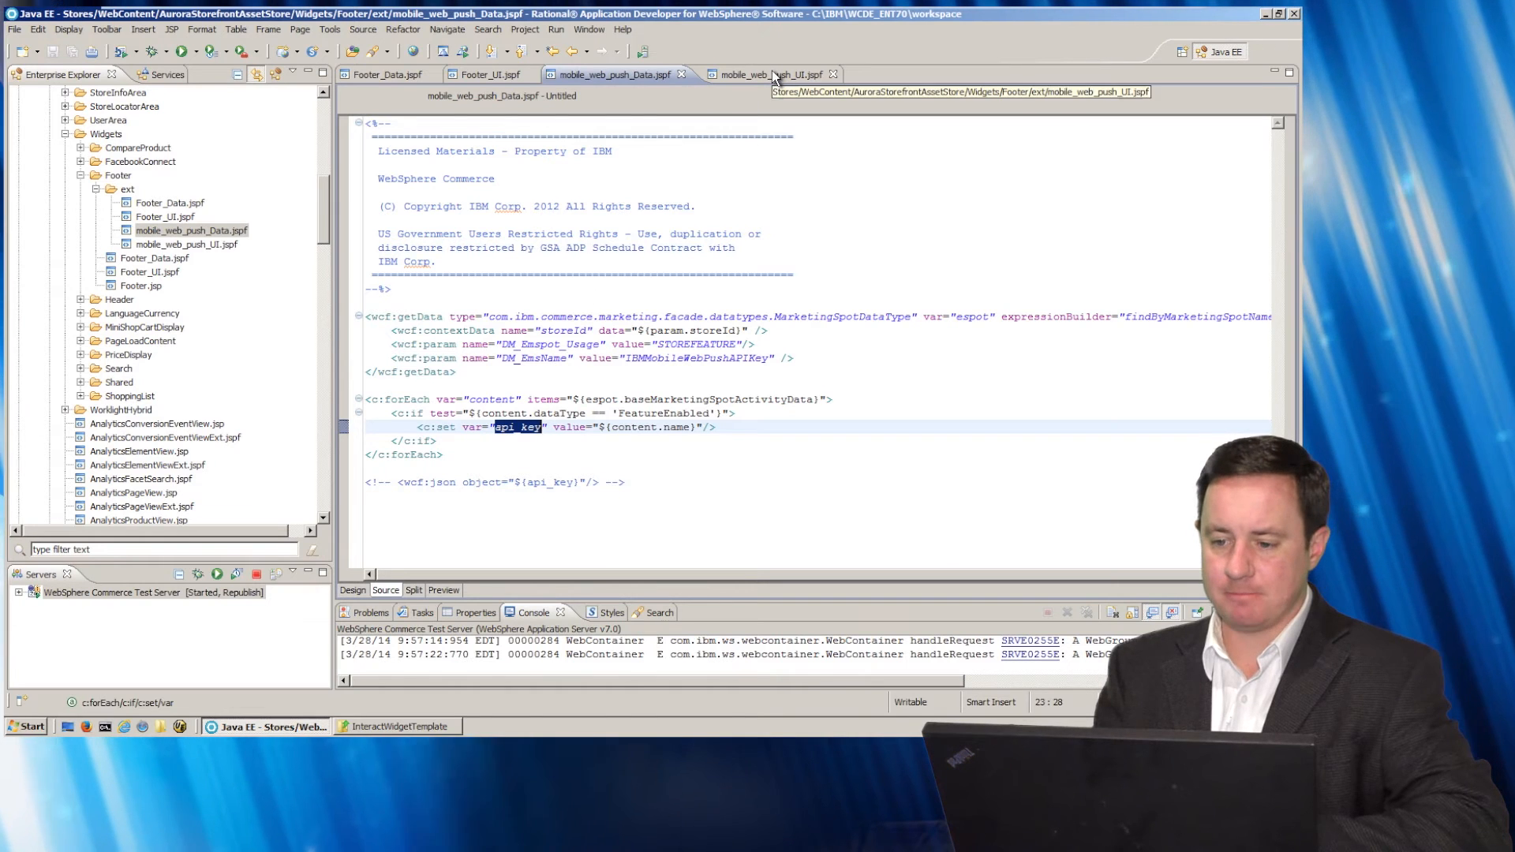
In mobile_web_push_UI.jspf highlight the Reactor SDK include and IBMWebMobilePushMailBox, reaching the popup-position block
{"action": "left_click", "coordinate": [764, 75]}
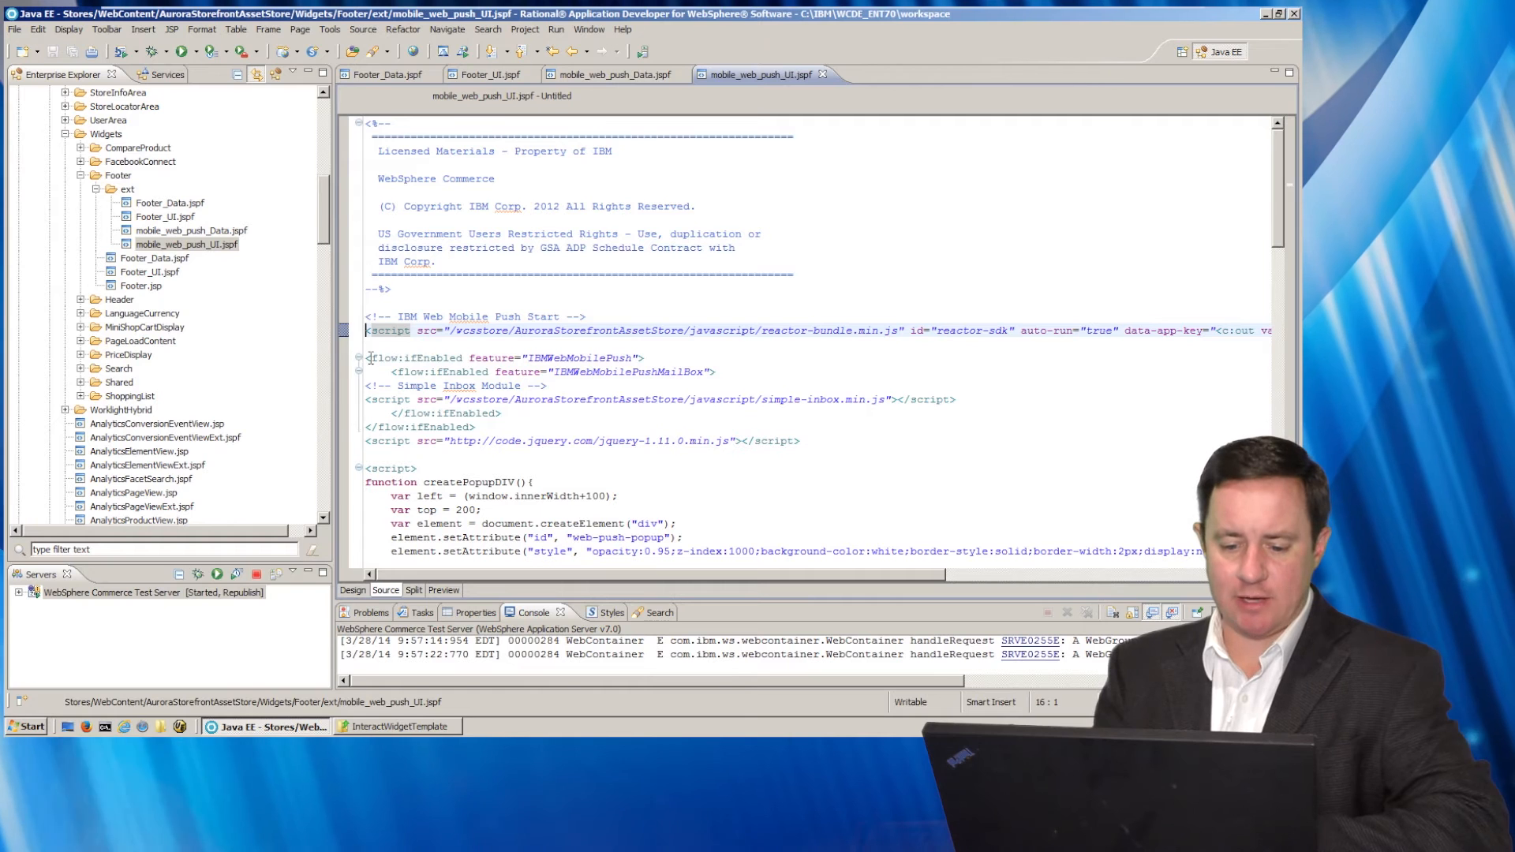
{"action": "double_click", "coordinate": [577, 359]}
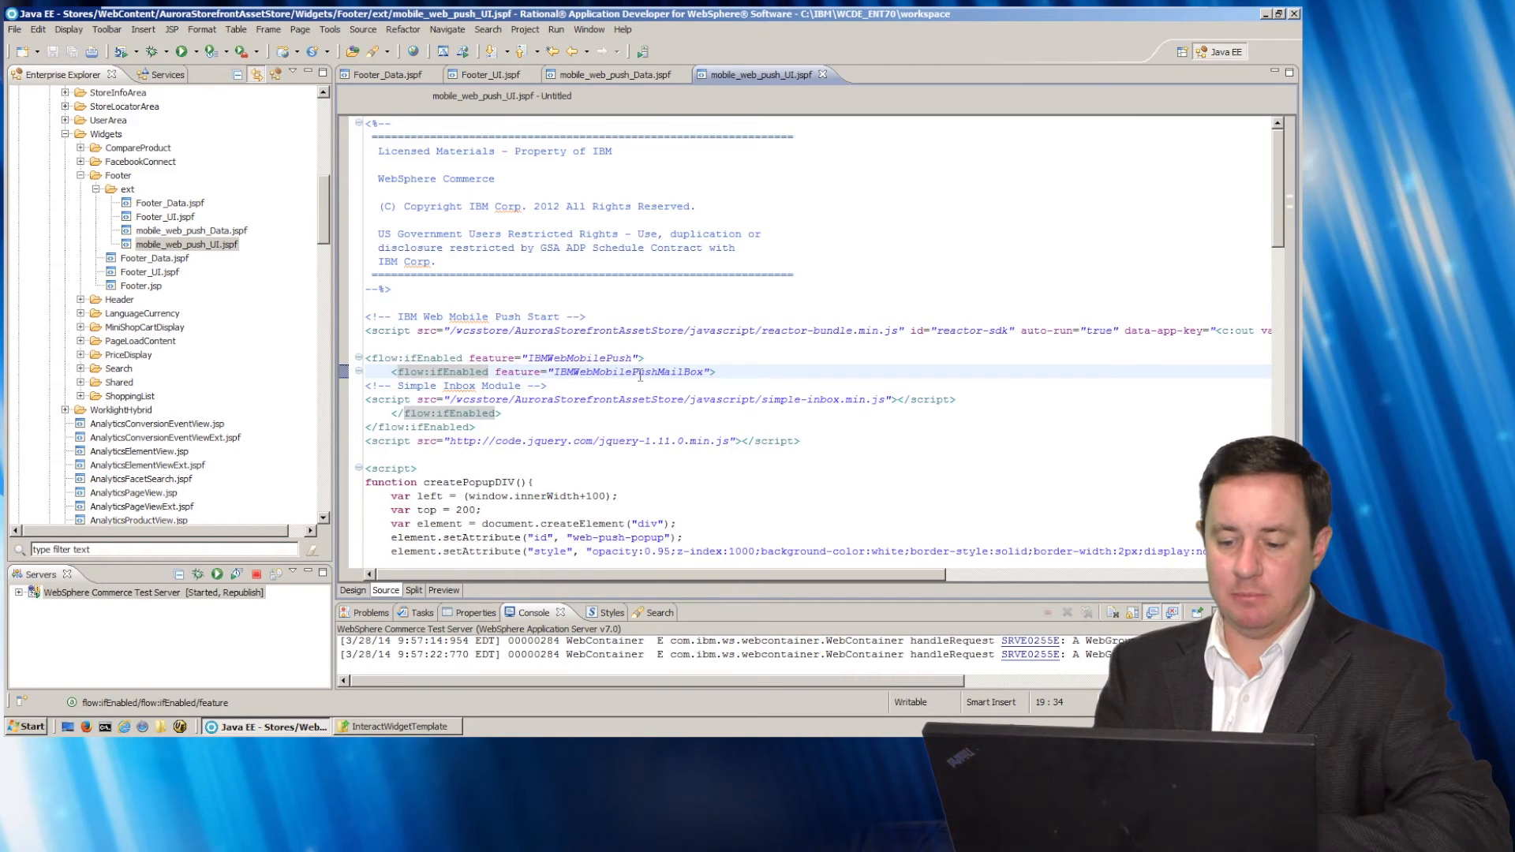
{"action": "double_click", "coordinate": [684, 371]}
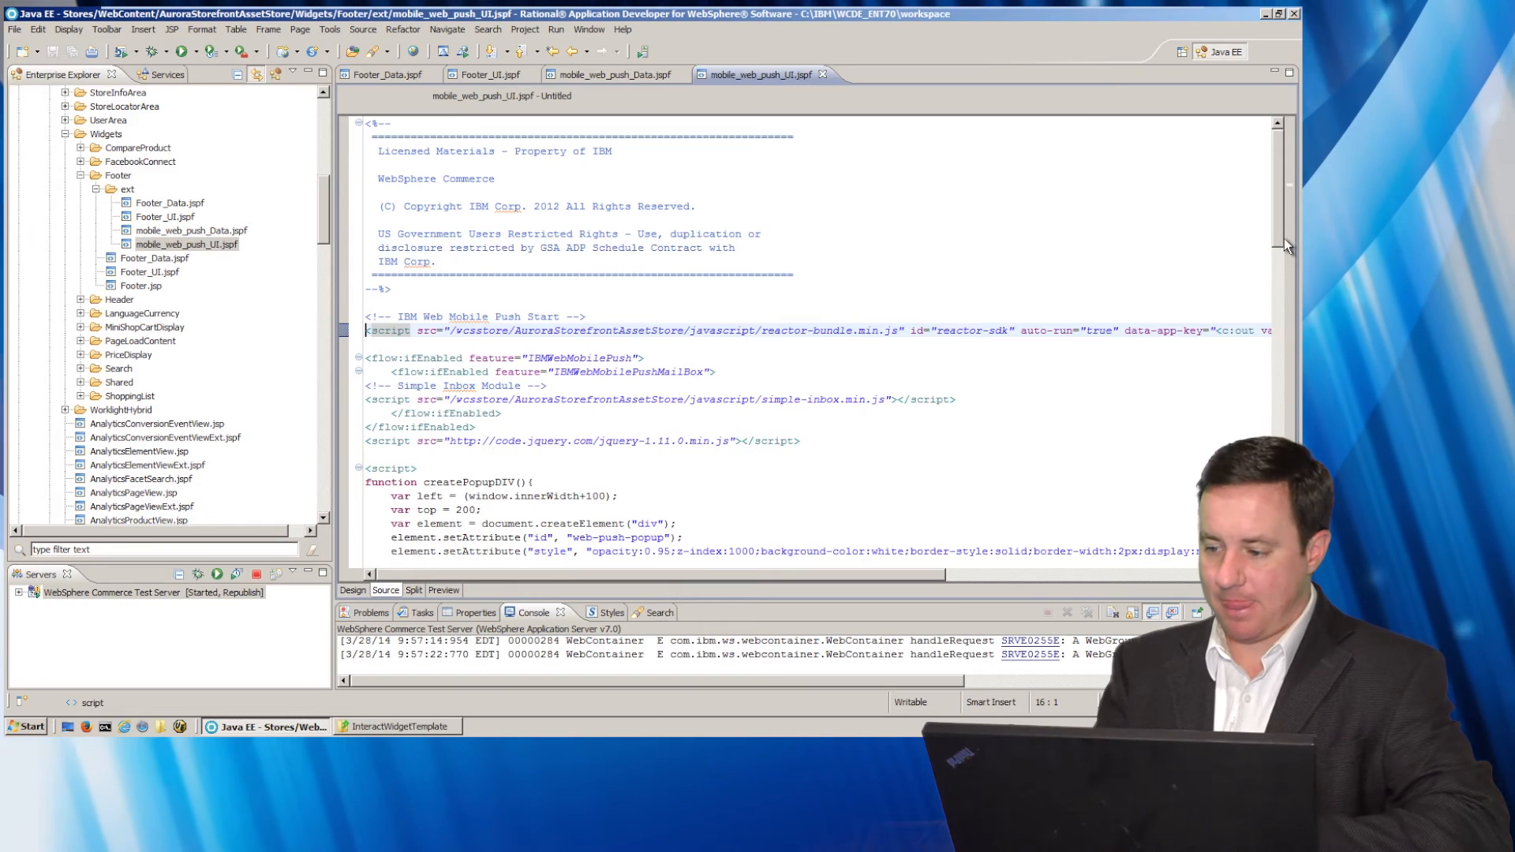
{"action": "scroll", "scroll_direction": "down", "scroll_amount": 3}
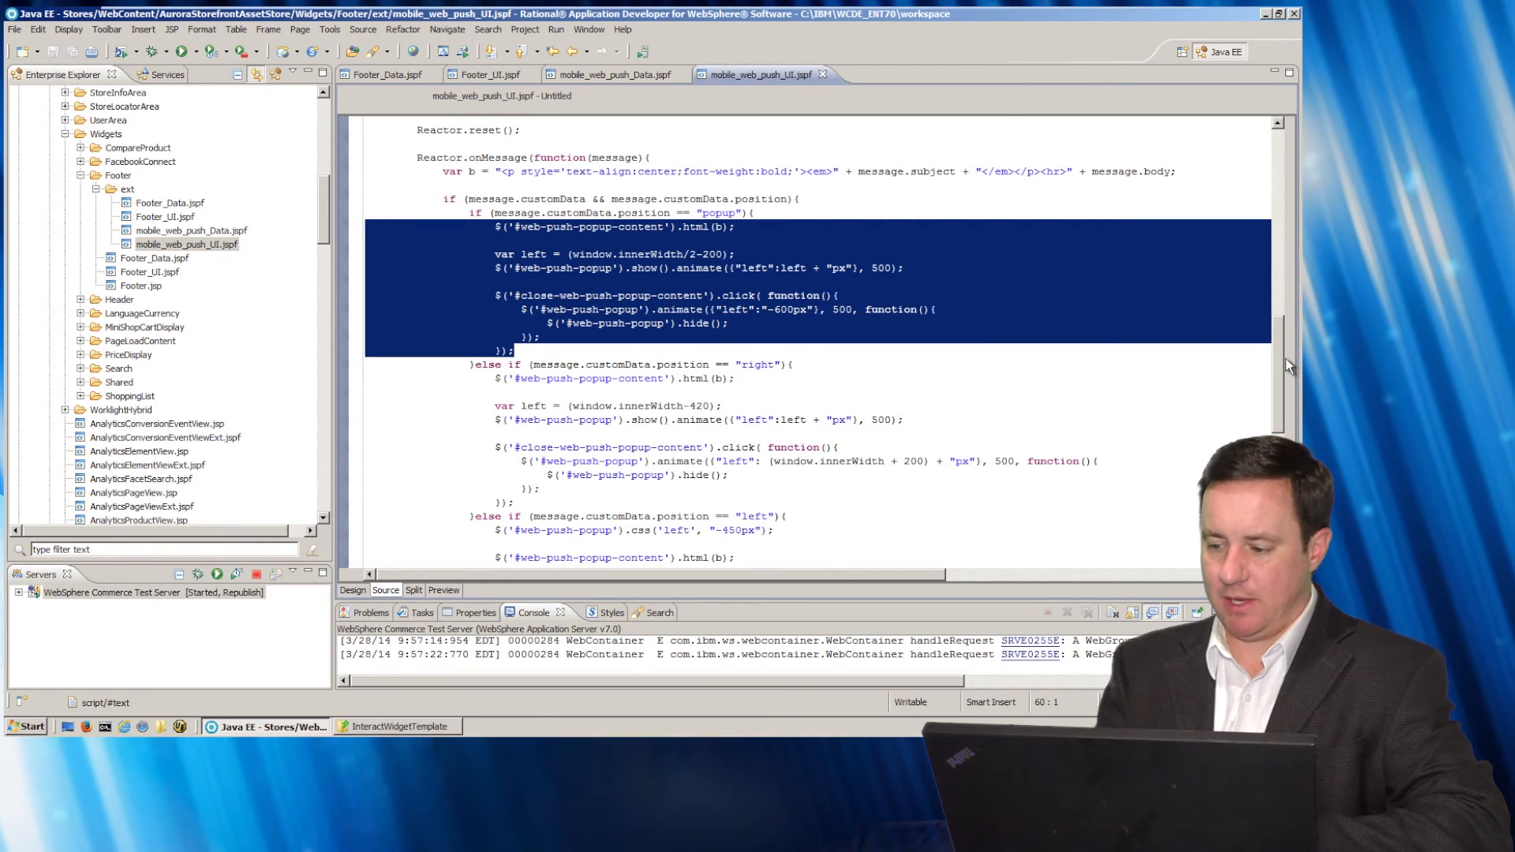
Review the Reactor.Client.setAttribute lines for categoryId and parentCategoryId
{"action": "scroll", "scroll_direction": "down", "scroll_amount": 3}
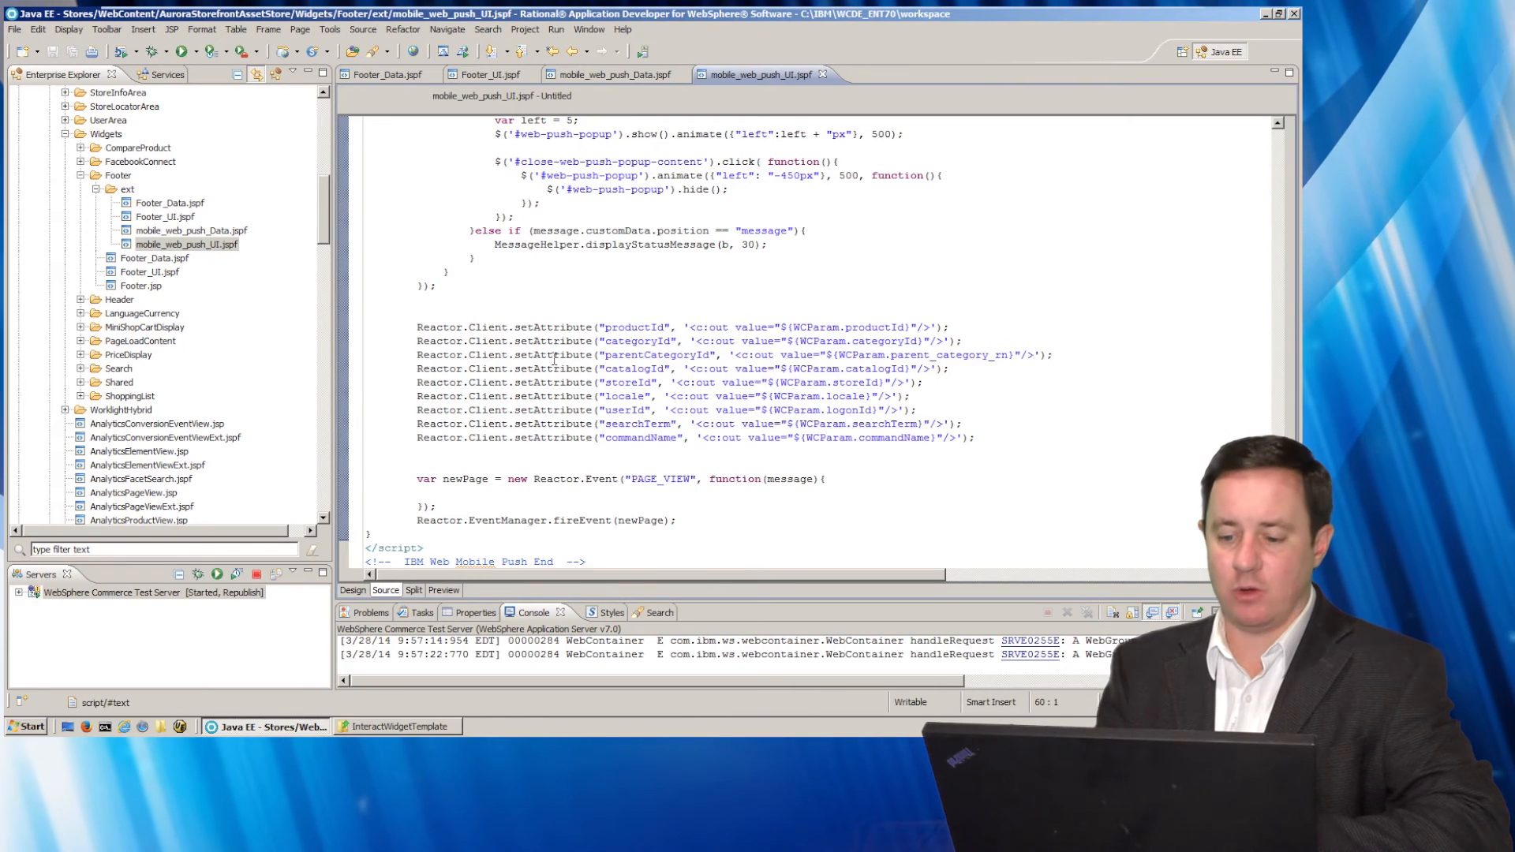
{"action": "left_click", "coordinate": [626, 340]}
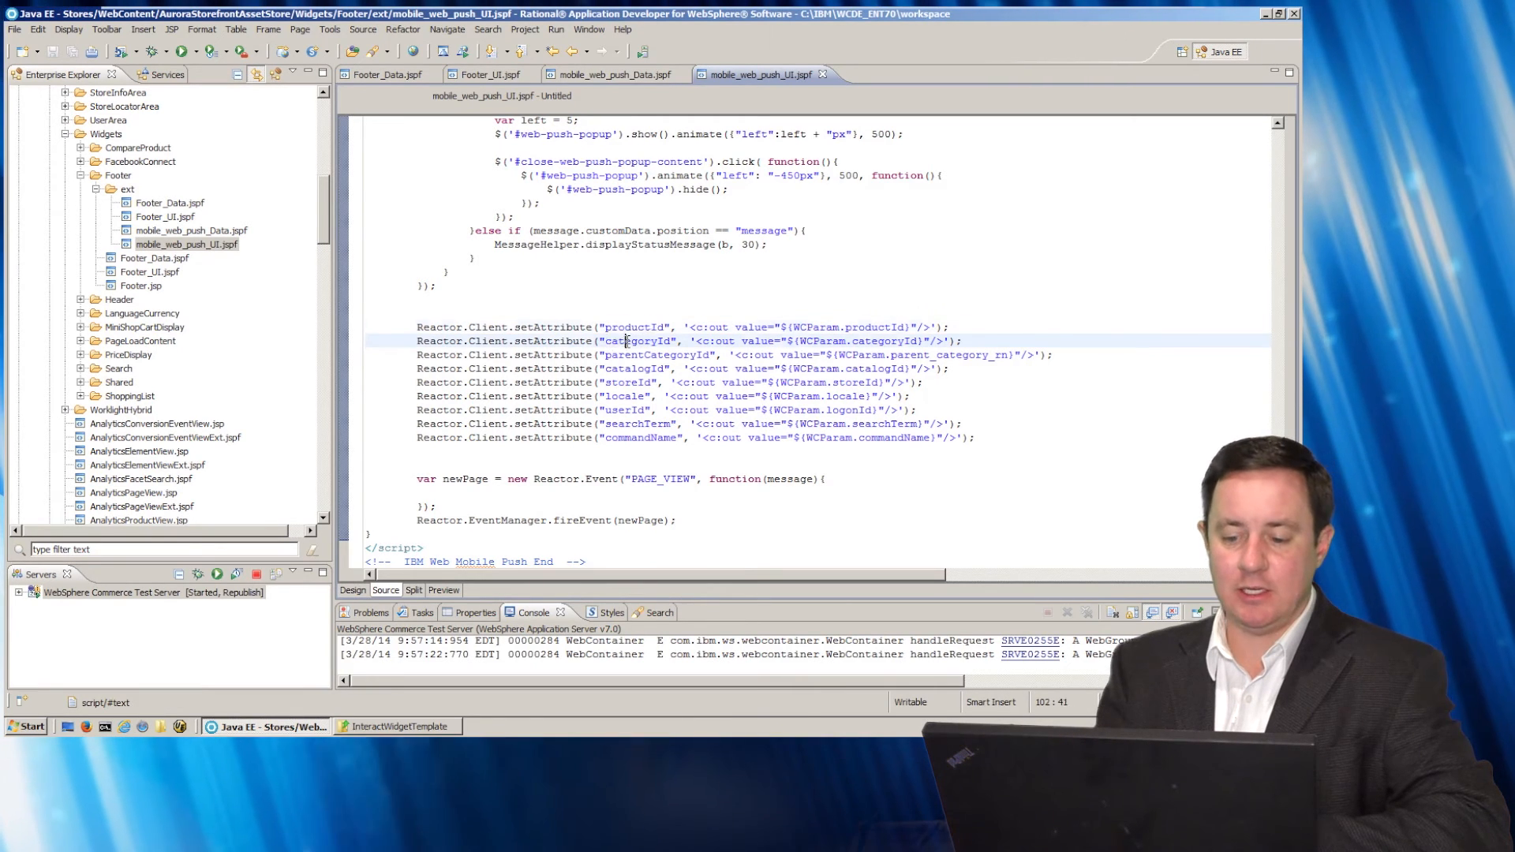
{"action": "double_click", "coordinate": [657, 355]}
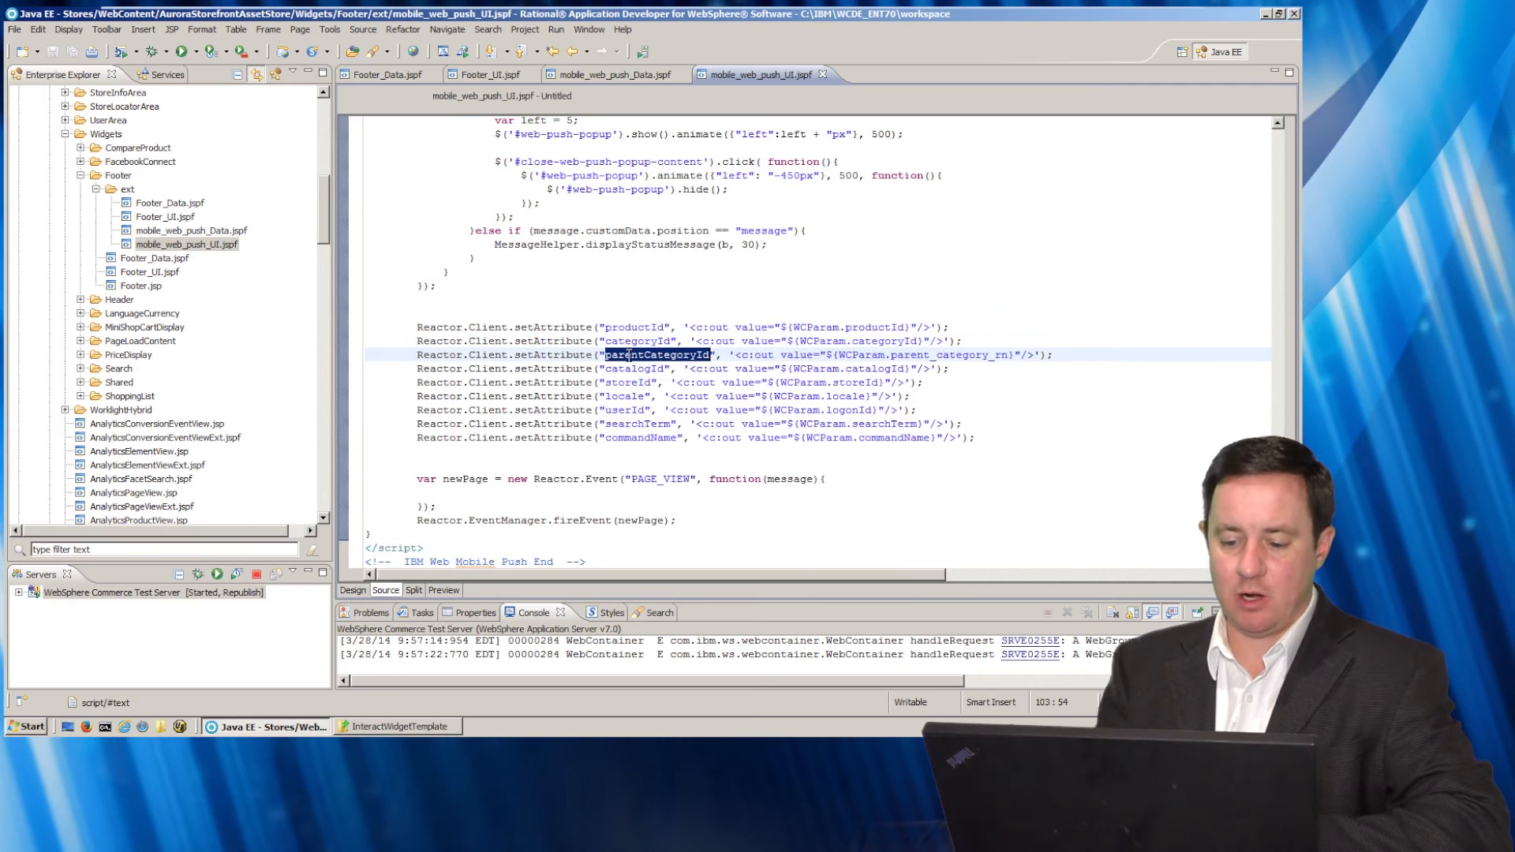
{"action": "double_click", "coordinate": [626, 396]}
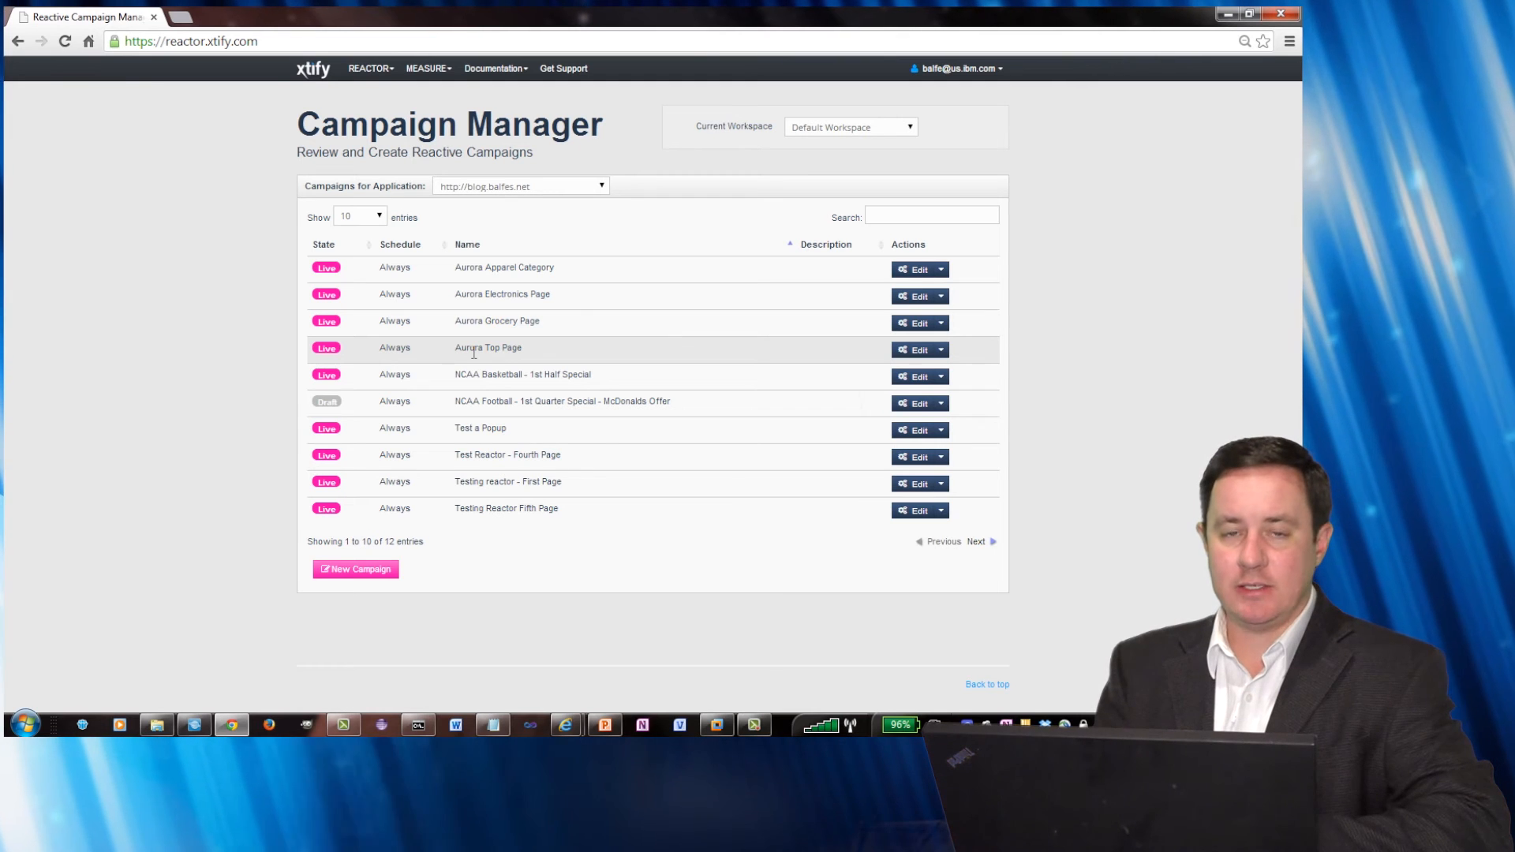
{"action": "left_click", "coordinate": [914, 350]}
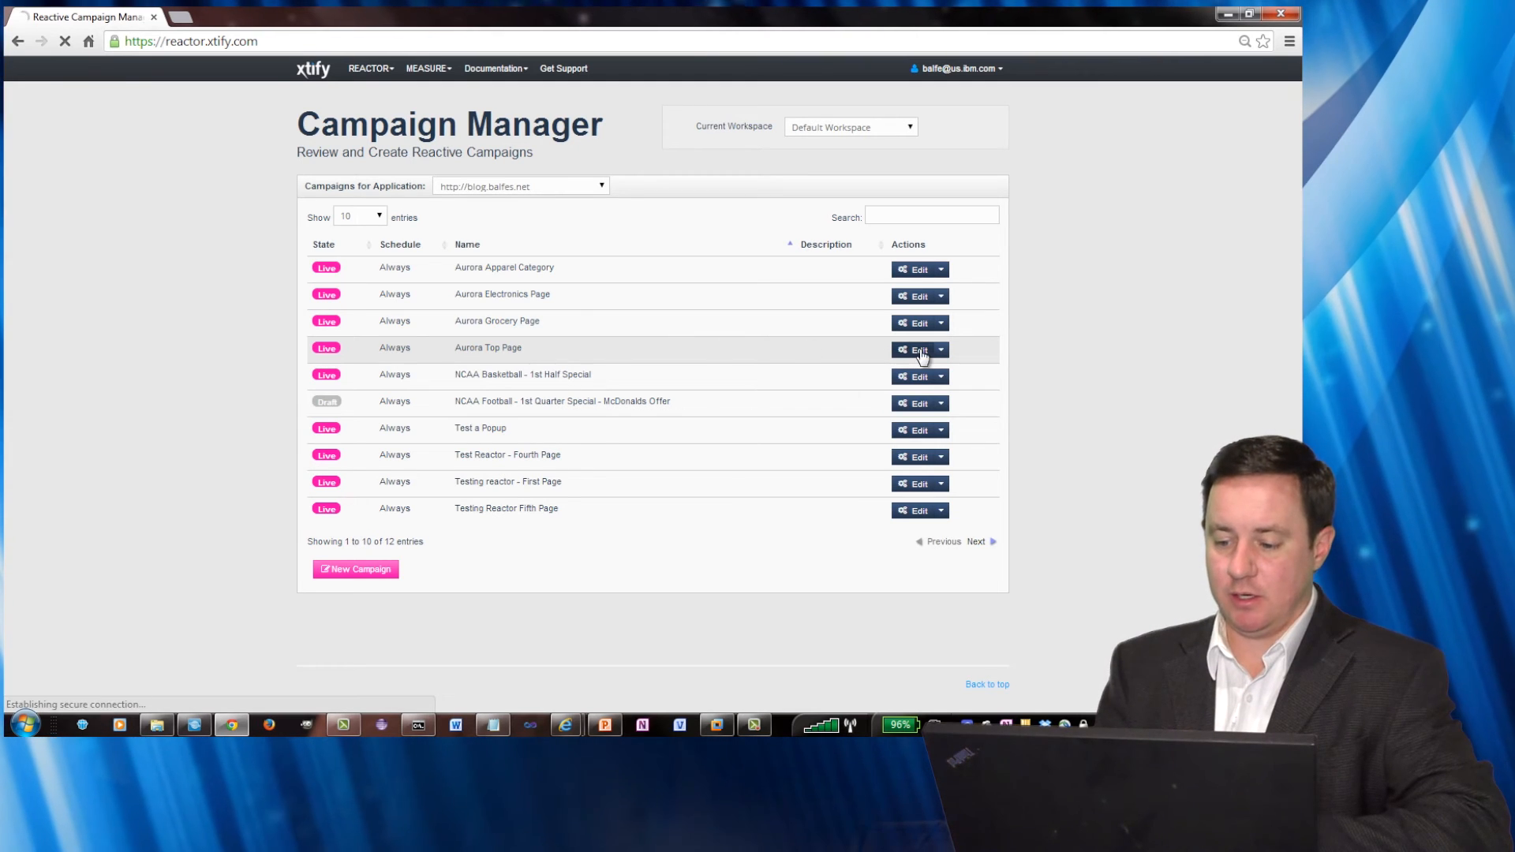
{"action": "left_click", "coordinate": [919, 349]}
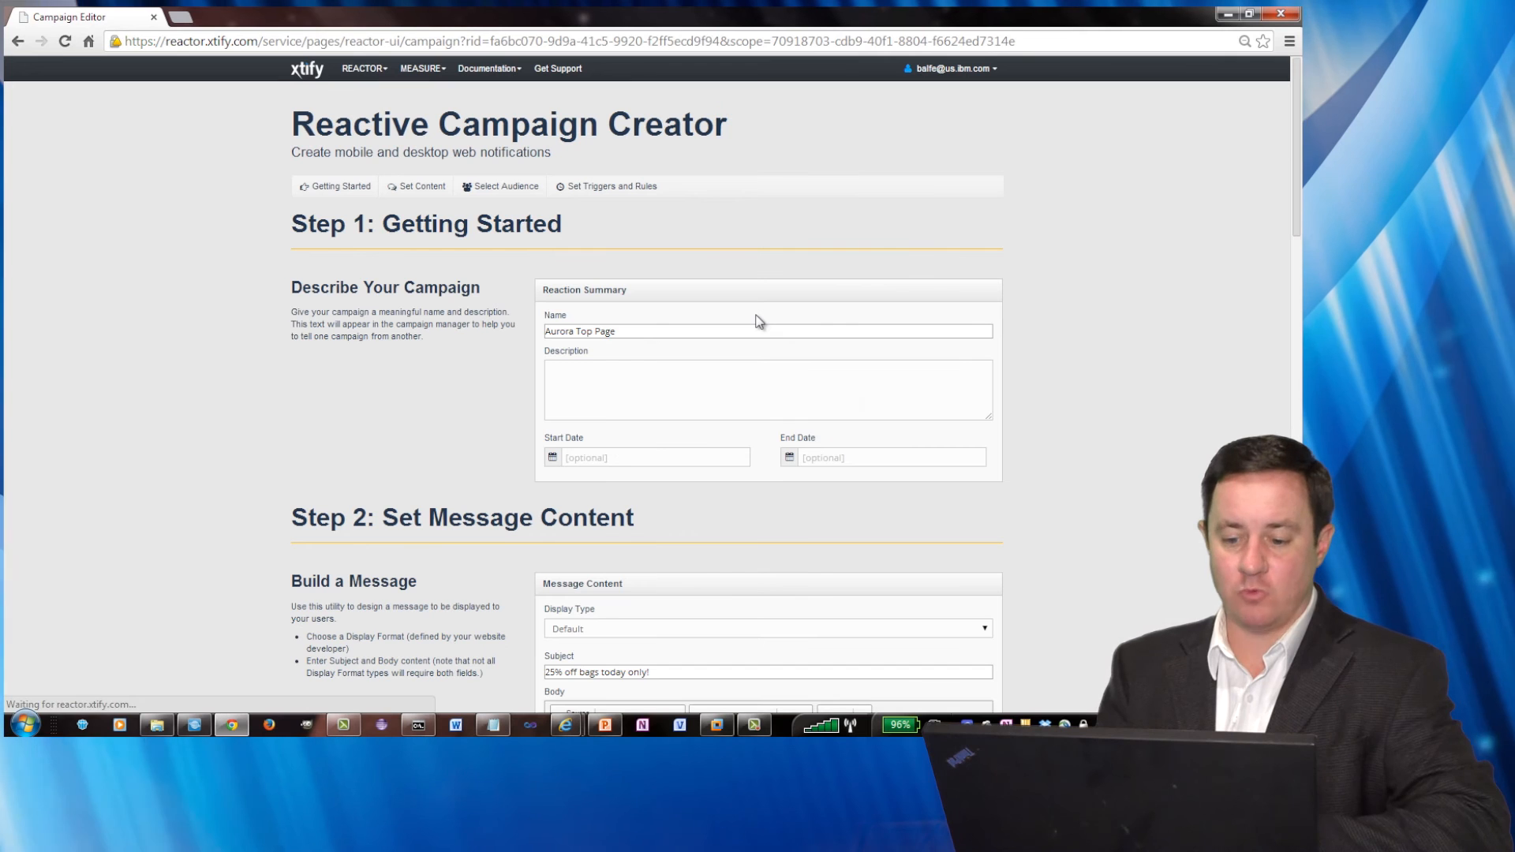
{"action": "scroll", "scroll_direction": "down", "scroll_amount": 3}
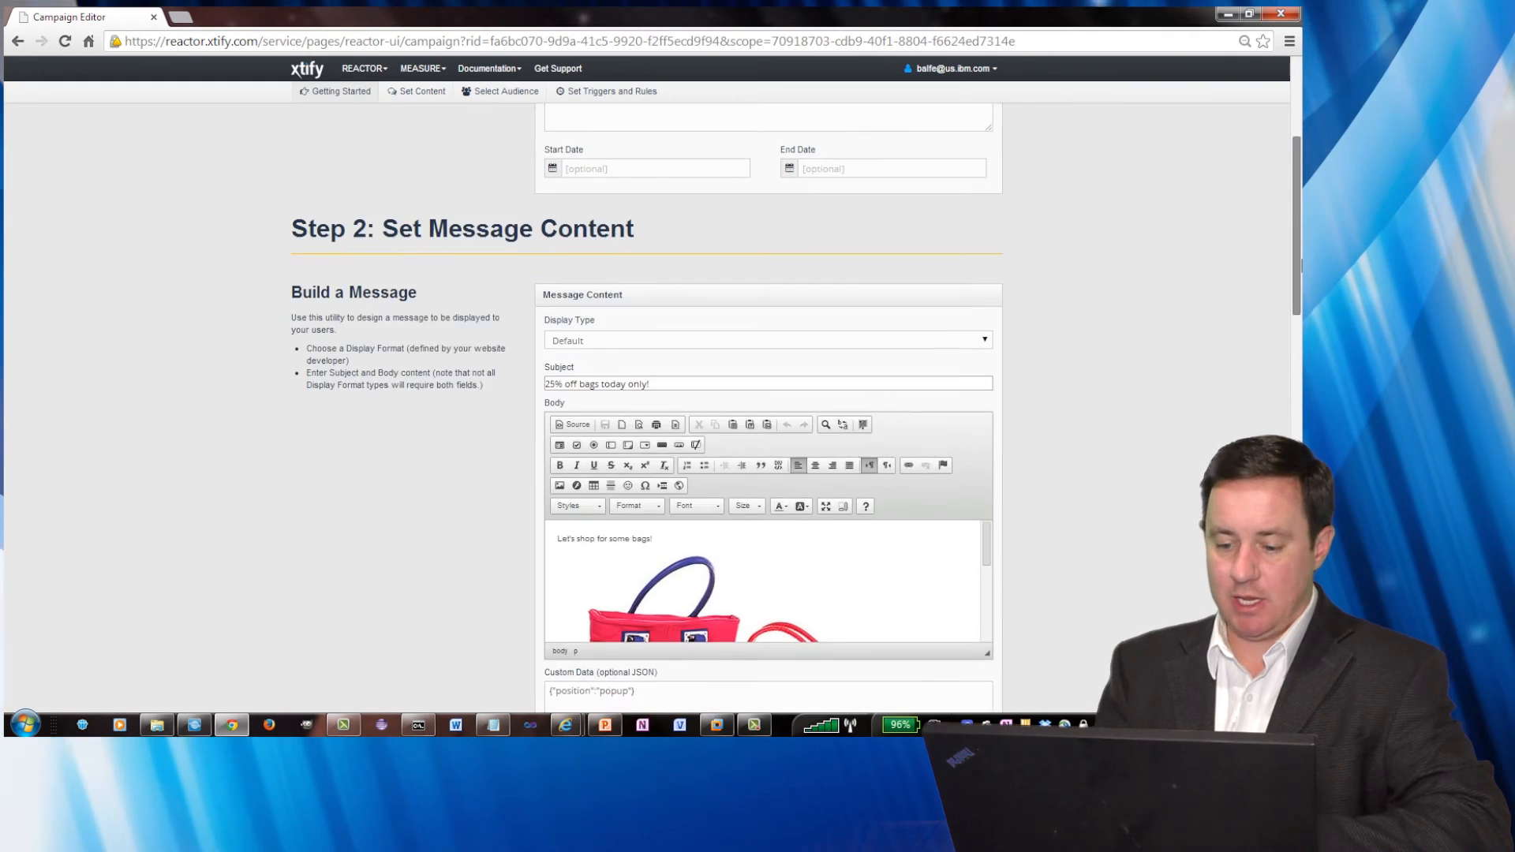
{"action": "scroll", "scroll_direction": "down", "scroll_amount": 3}
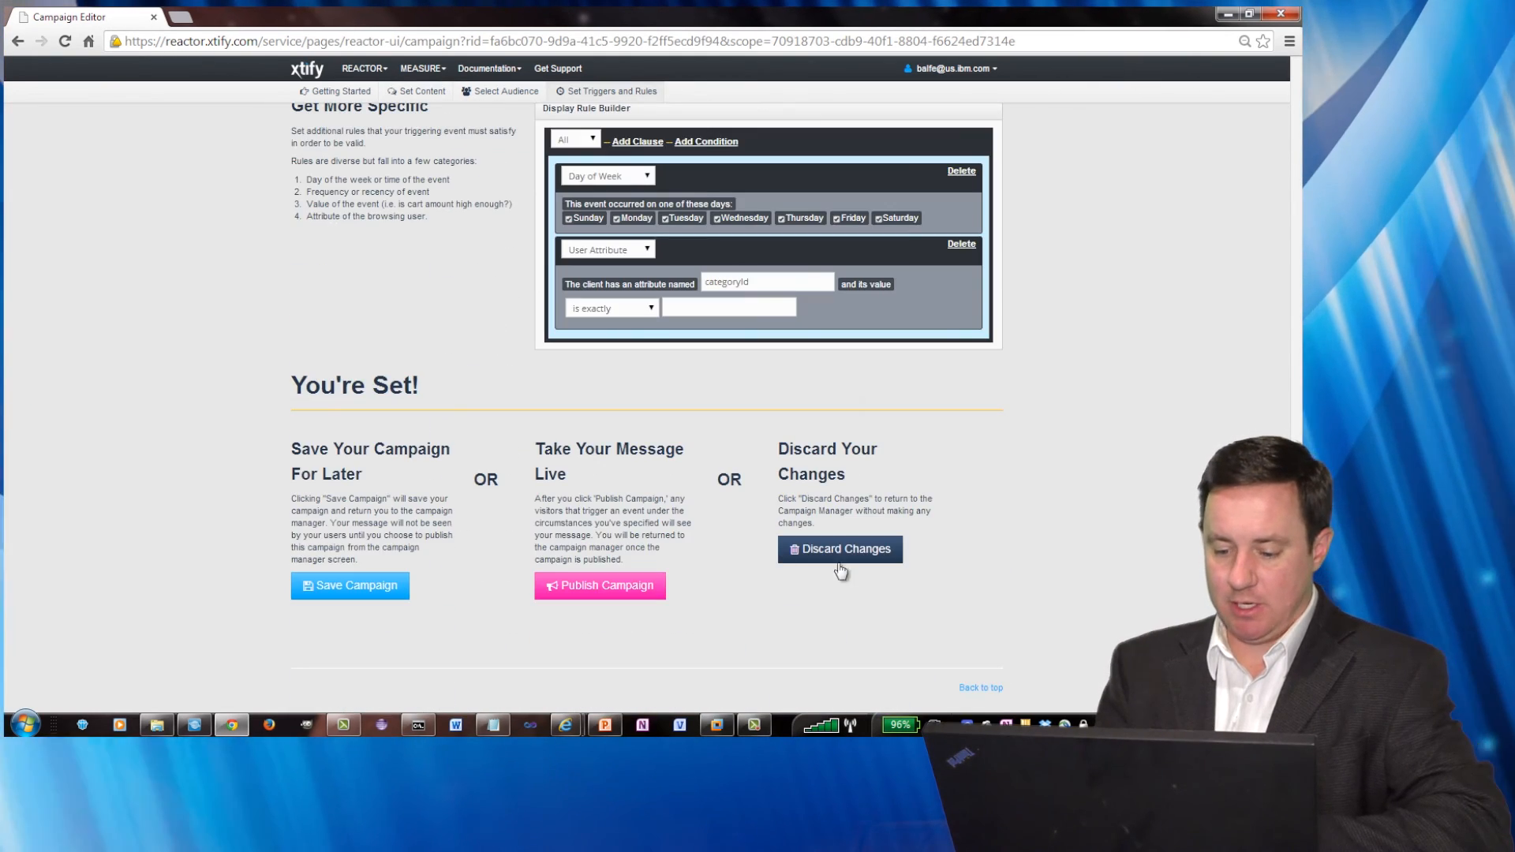
{"action": "left_click", "coordinate": [840, 549]}
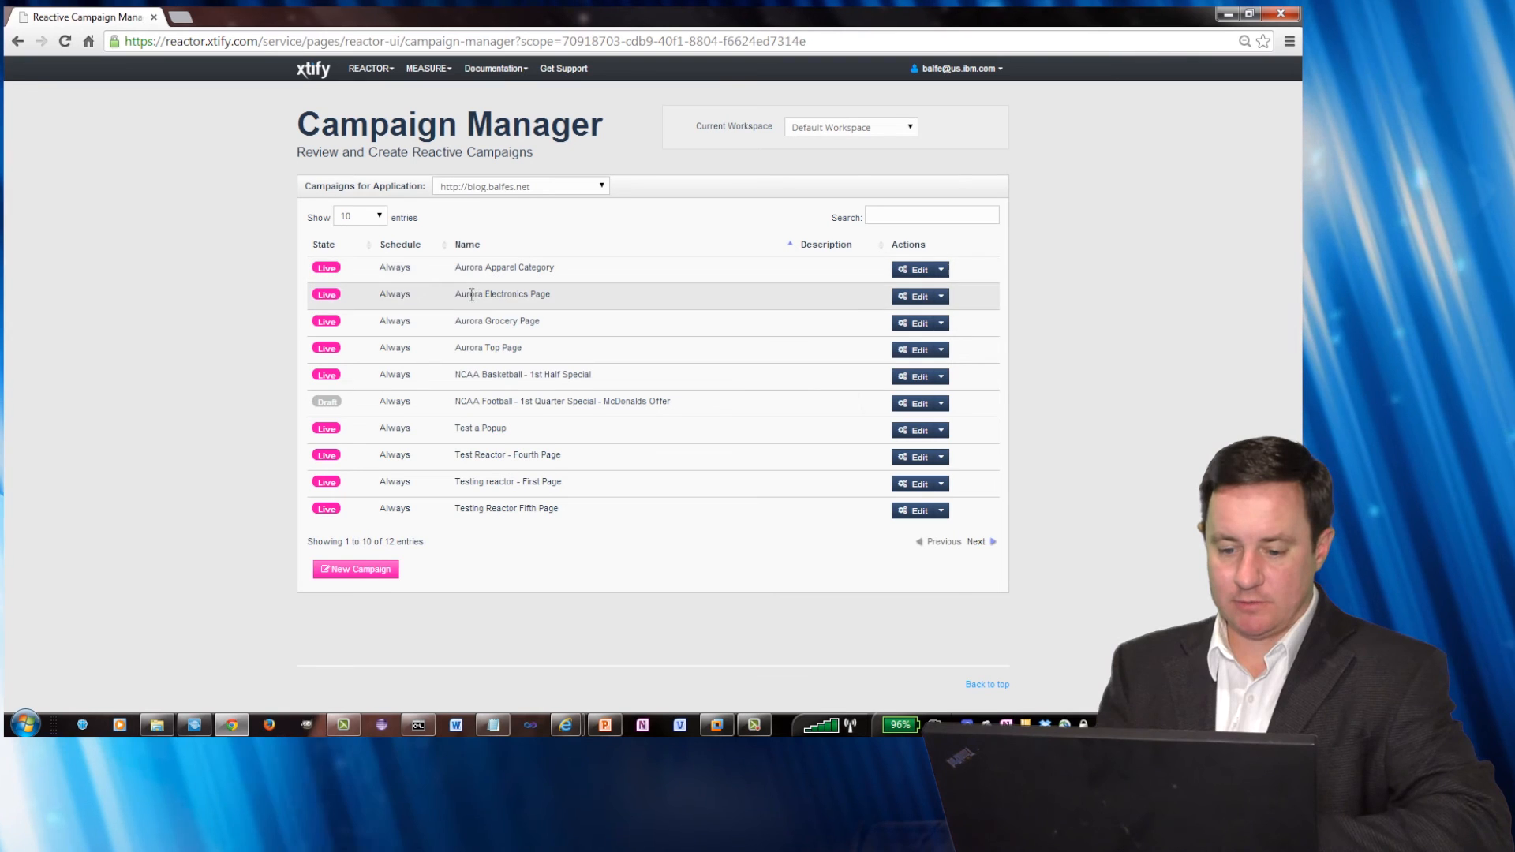
Edit the Aurora Electronics Page campaign and highlight its Custom Data position value 'left'
{"action": "left_click", "coordinate": [914, 295]}
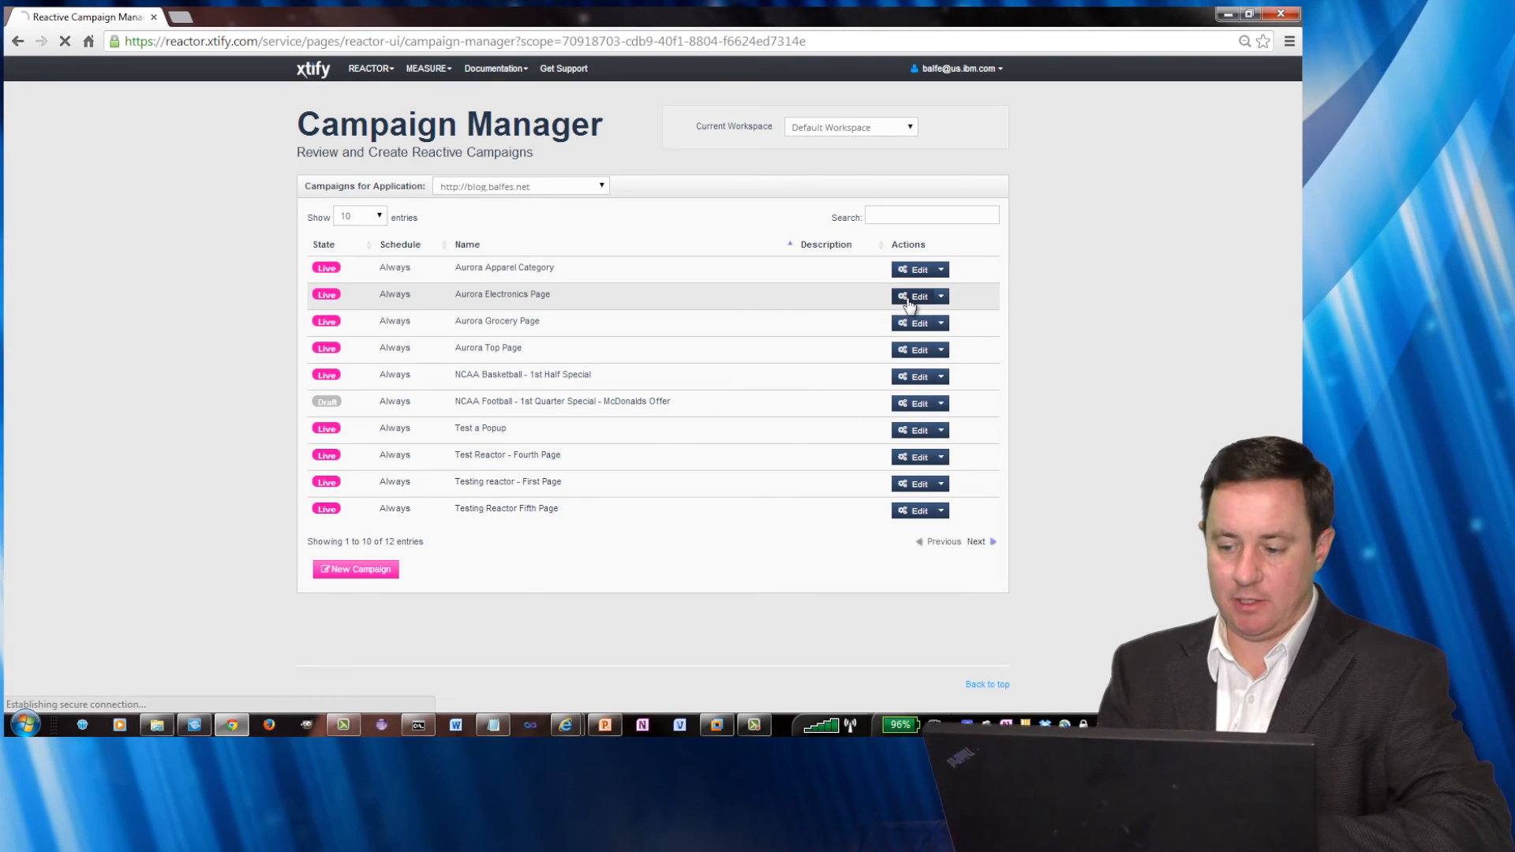
{"action": "left_click", "coordinate": [914, 297]}
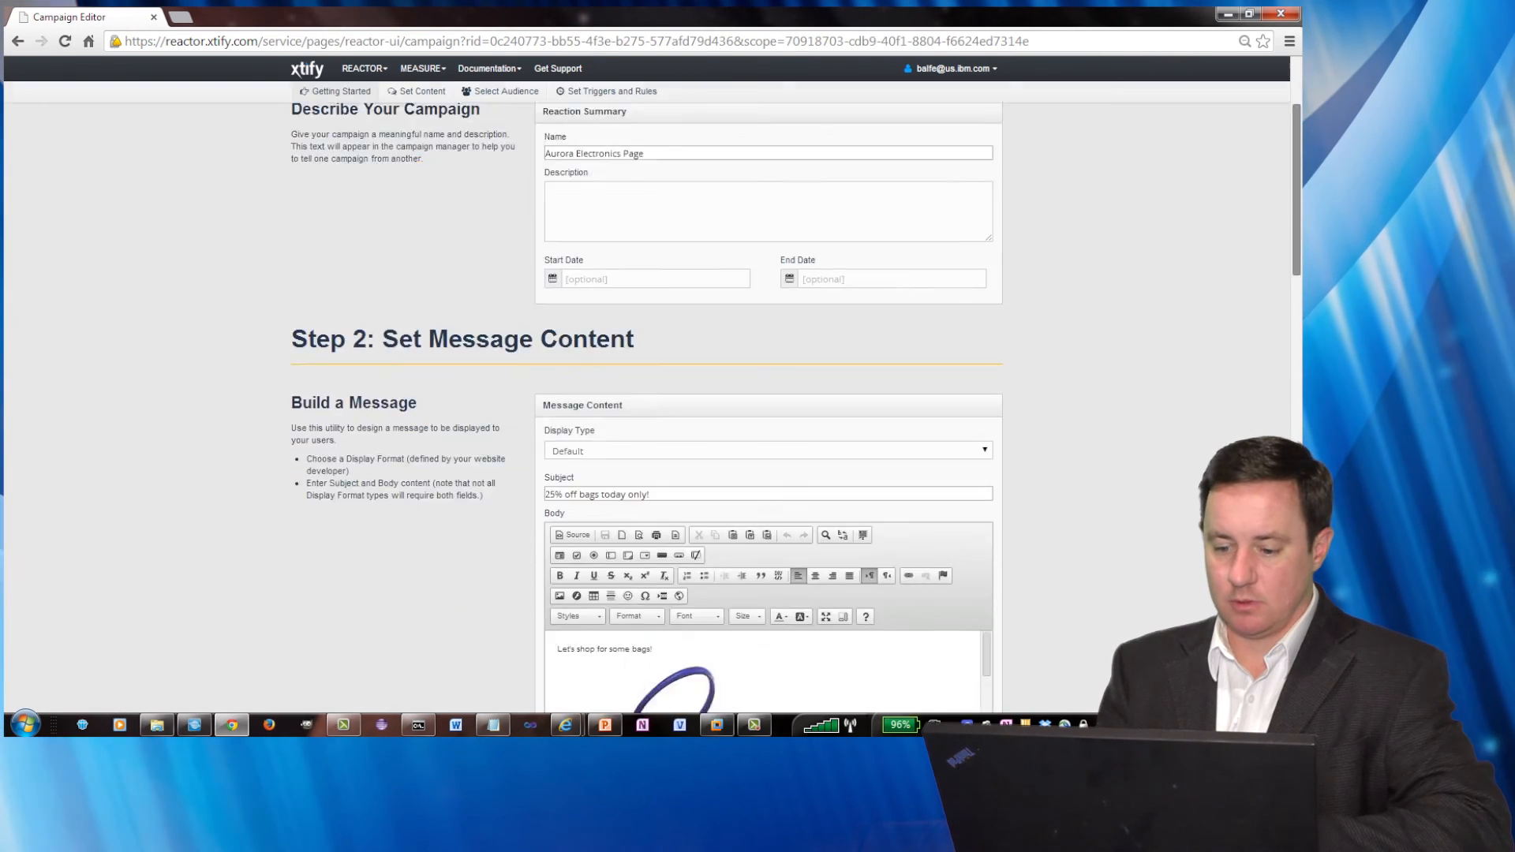
{"action": "scroll", "scroll_direction": "down", "scroll_amount": 3}
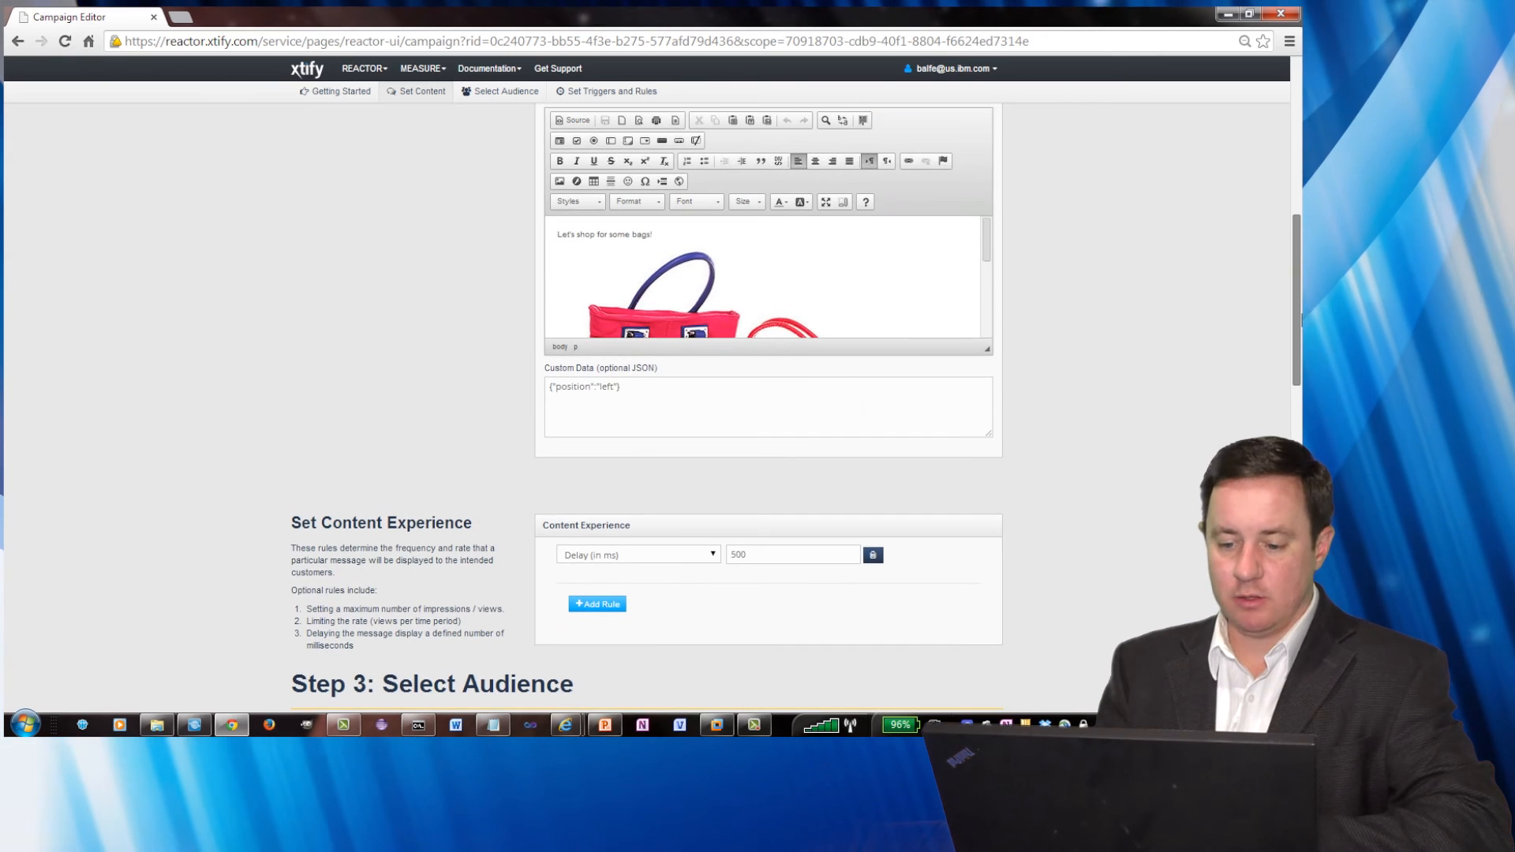
{"action": "double_click", "coordinate": [606, 387]}
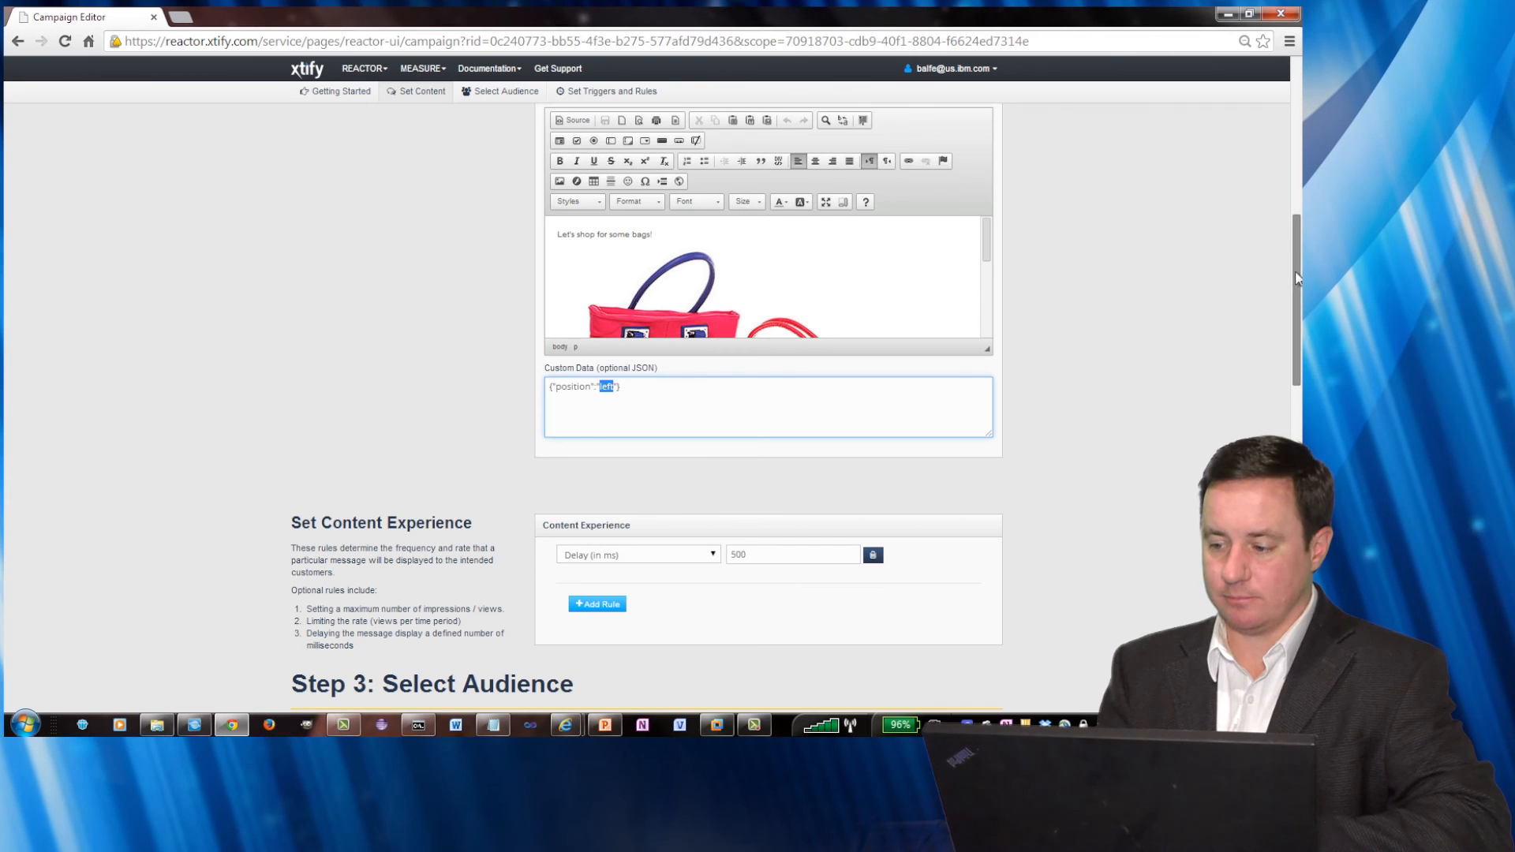
Review the Set Triggers and Rules section, highlighting the parentCategoryId rule attribute
{"action": "scroll", "scroll_direction": "down", "scroll_amount": 3}
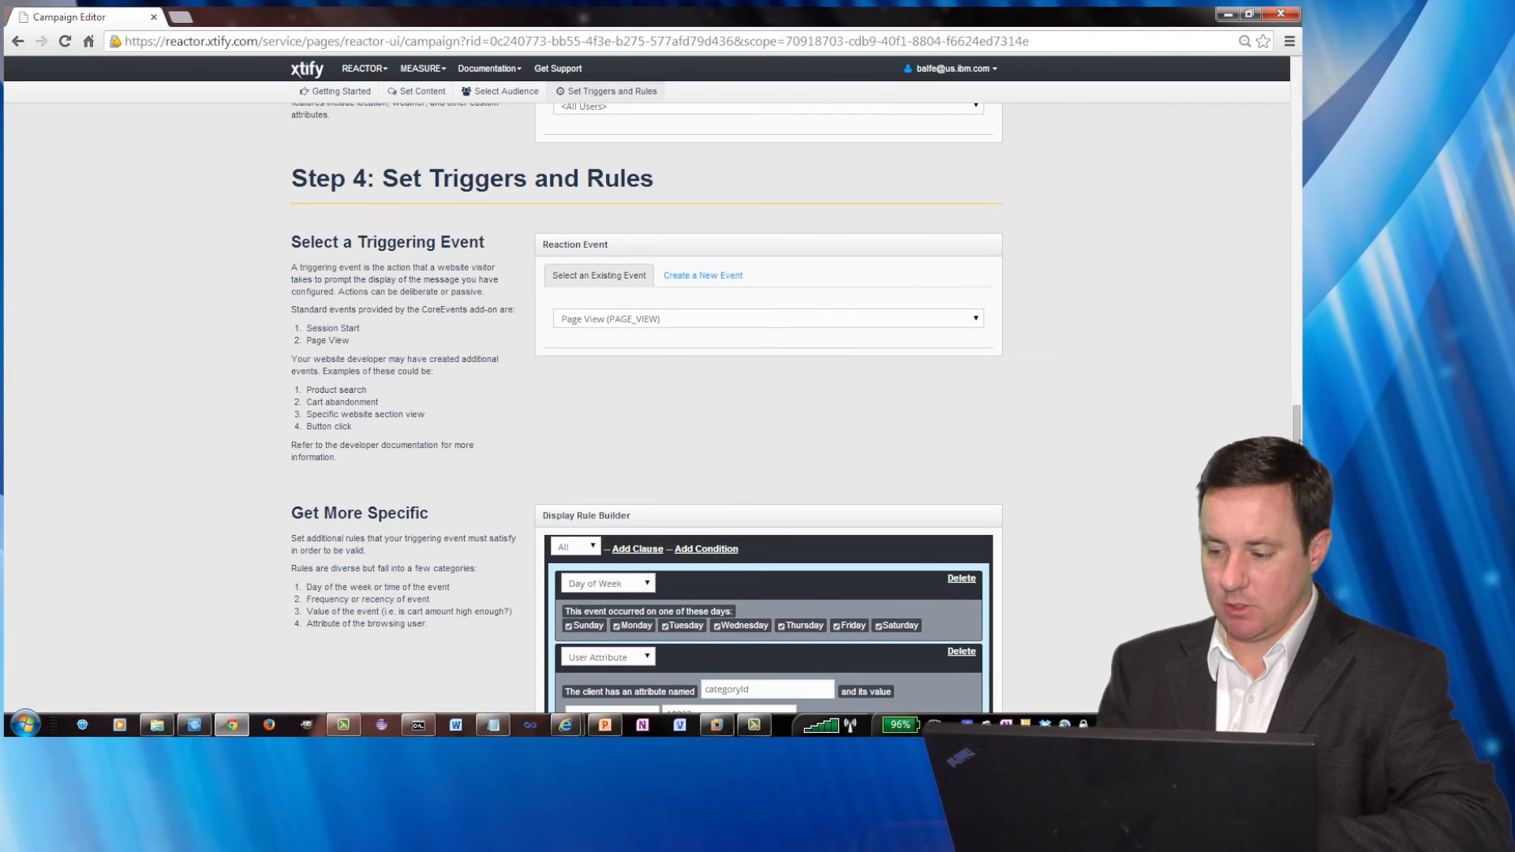
{"action": "scroll", "scroll_direction": "down", "scroll_amount": 3}
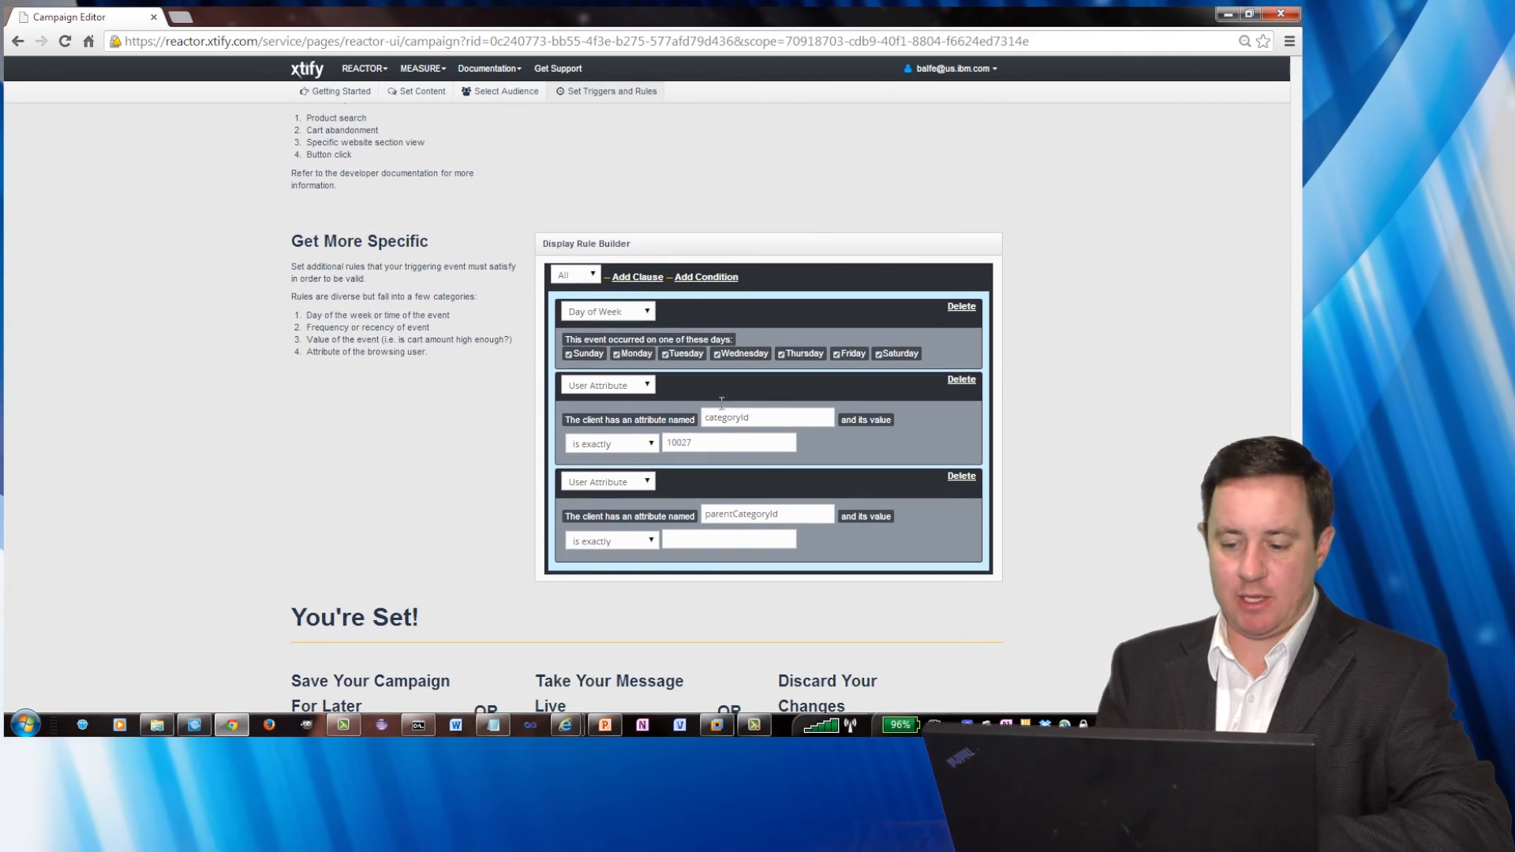
{"action": "mouse_move", "coordinate": [551, 352]}
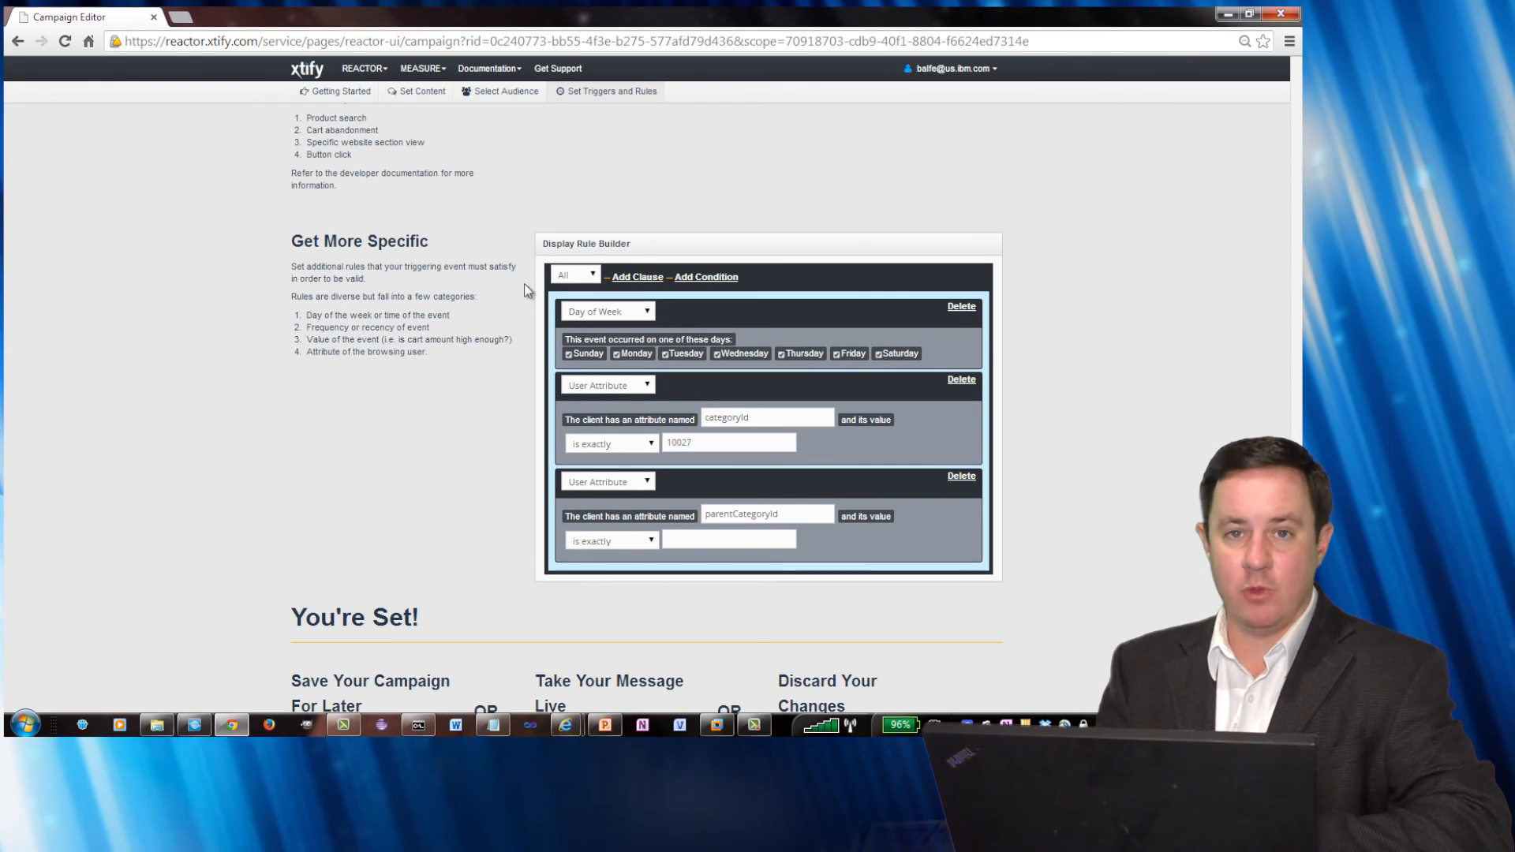
{"action": "mouse_move", "coordinate": [523, 365]}
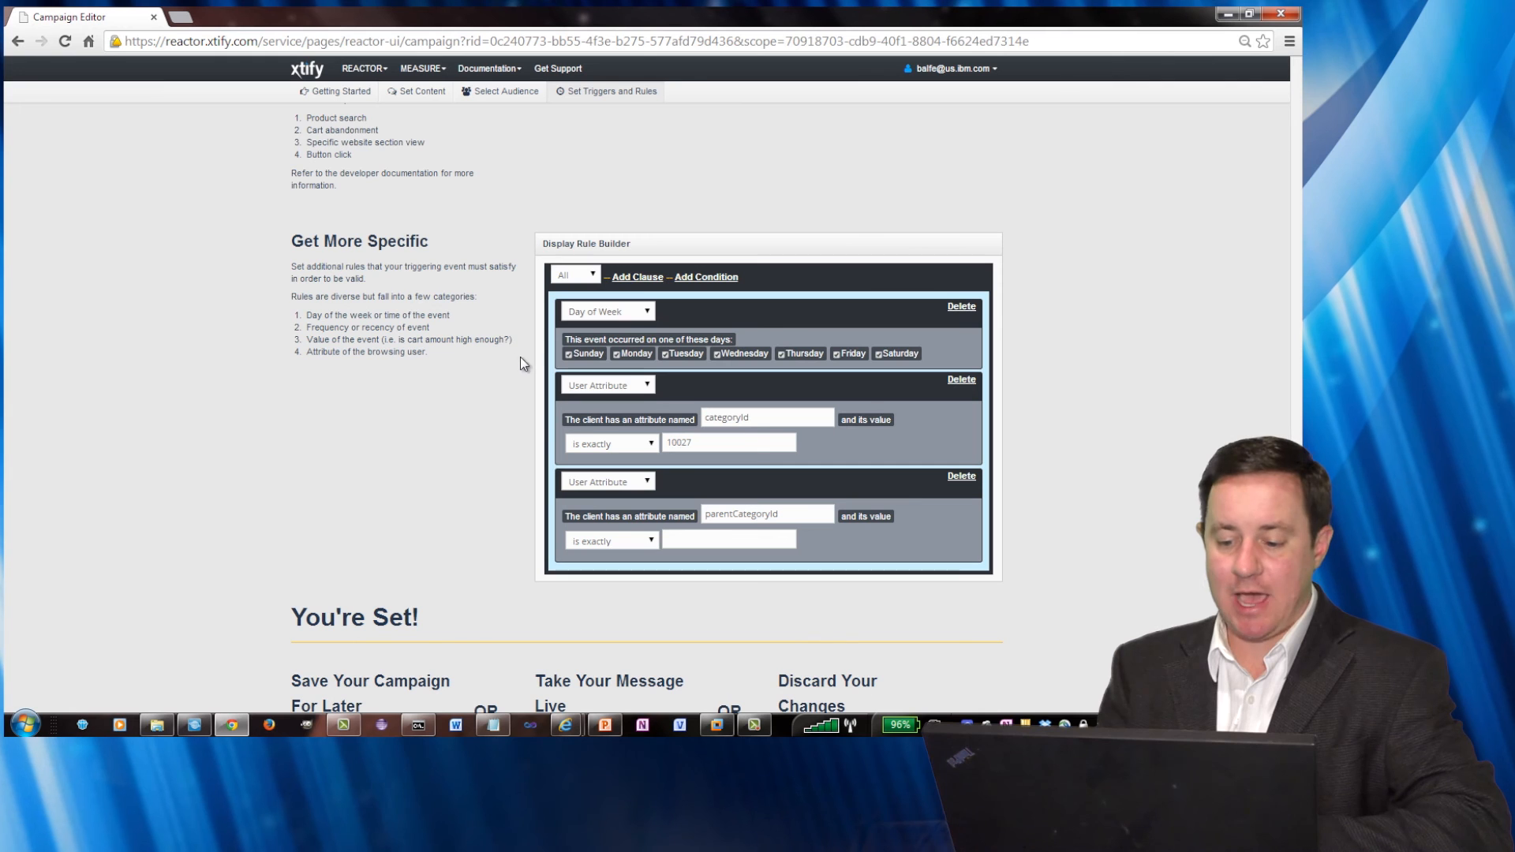
{"action": "double_click", "coordinate": [726, 416]}
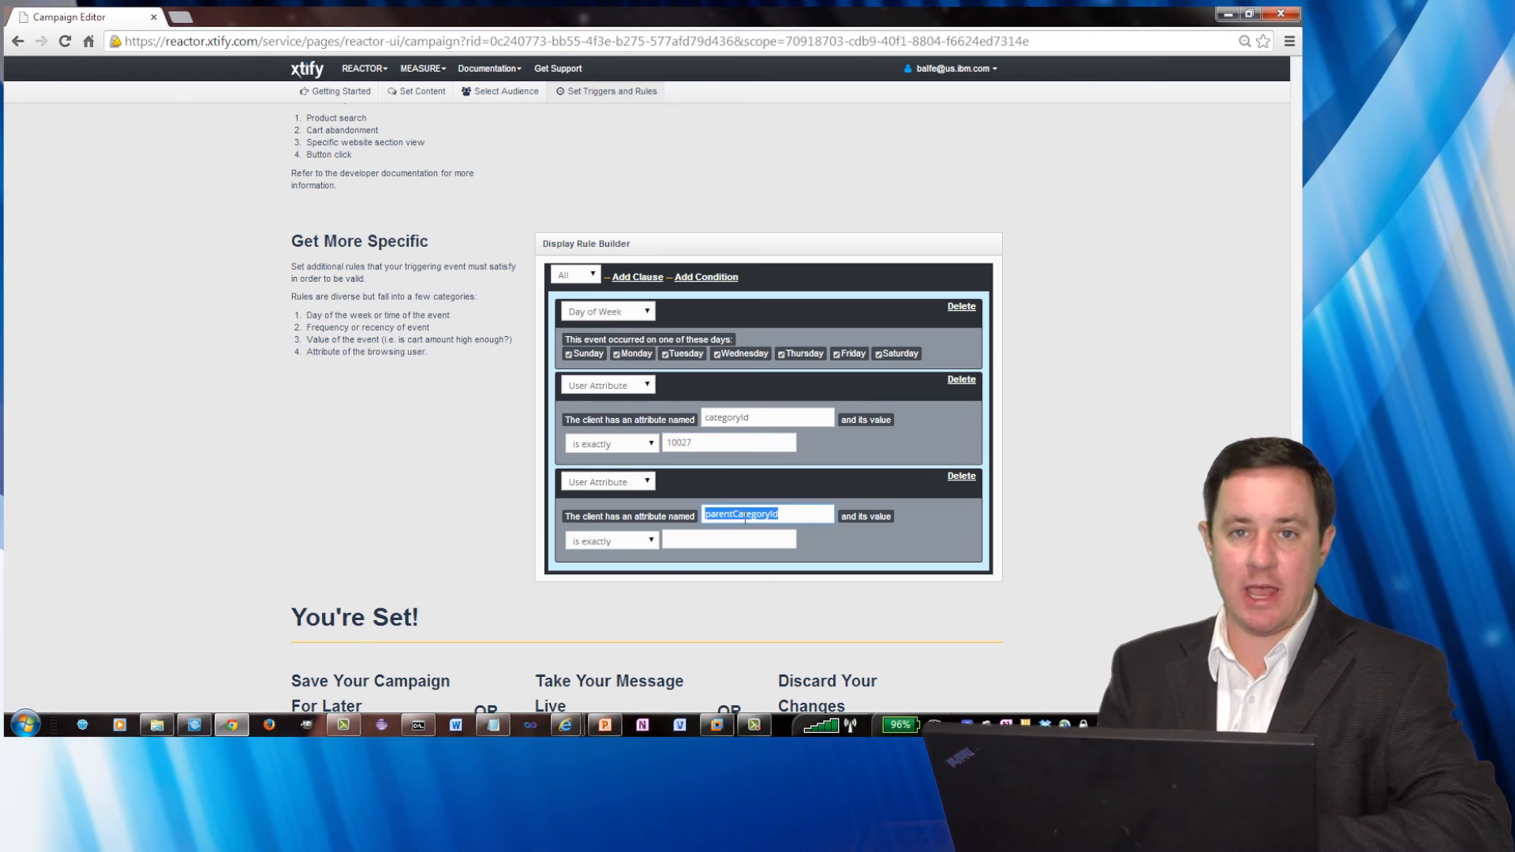
{"action": "left_click", "coordinate": [729, 538]}
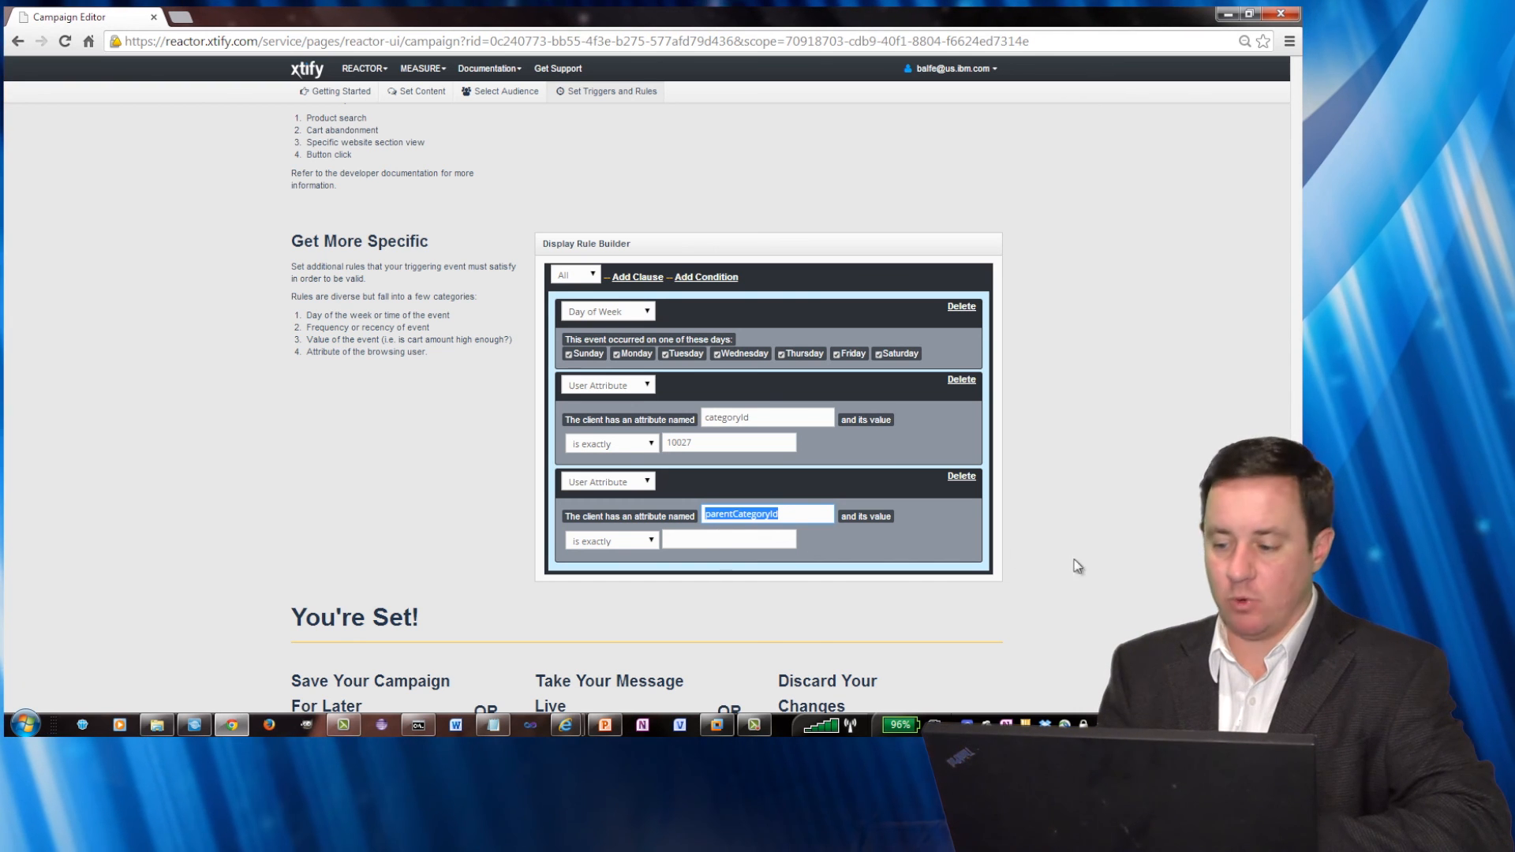
Discard changes to return to the Campaign Manager
{"action": "scroll", "scroll_direction": "down", "scroll_amount": 3}
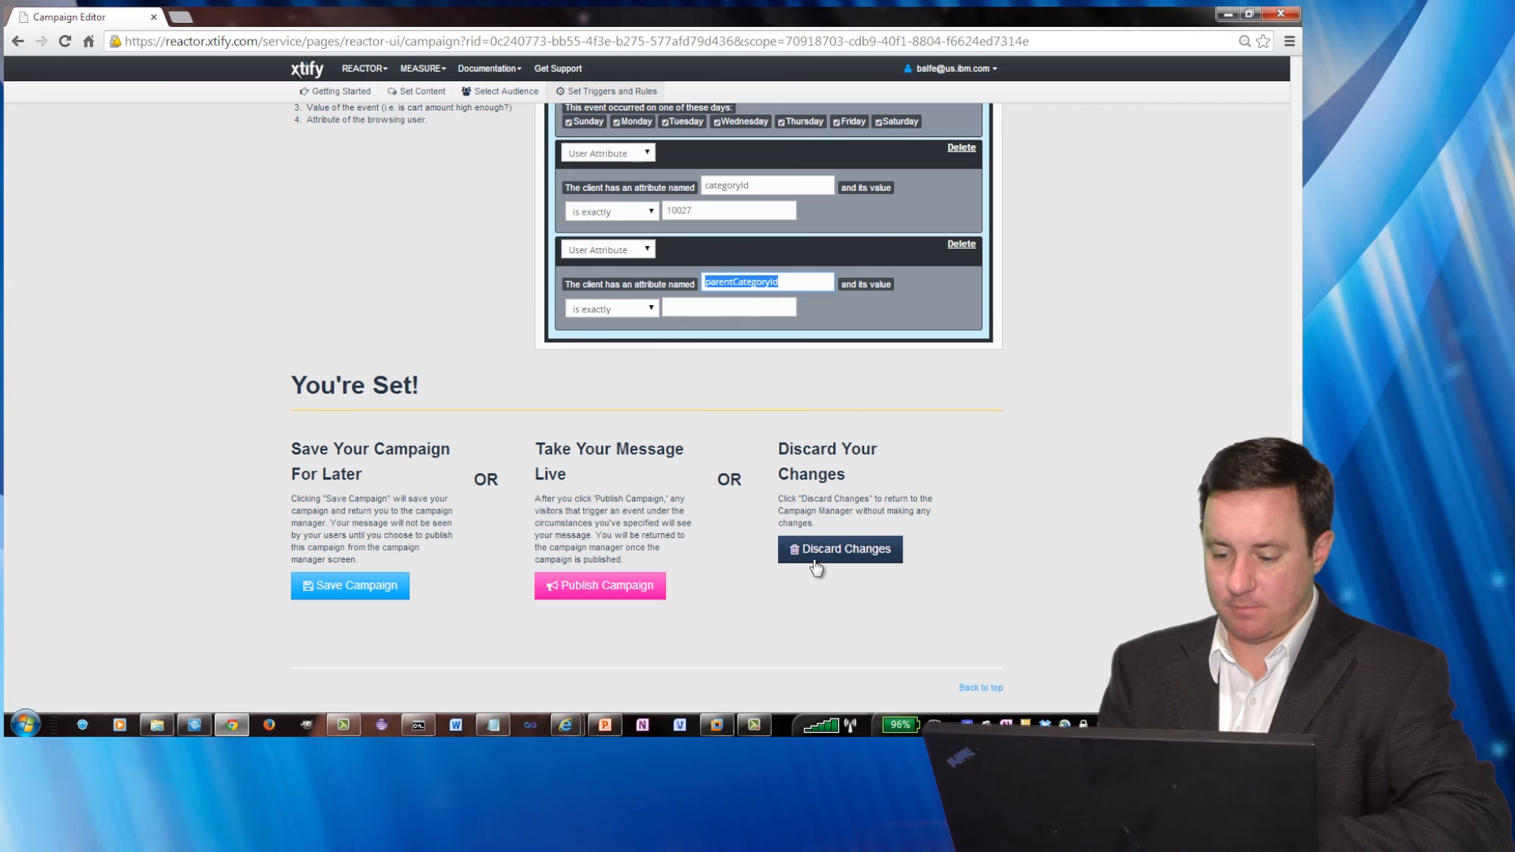
{"action": "left_click", "coordinate": [838, 549]}
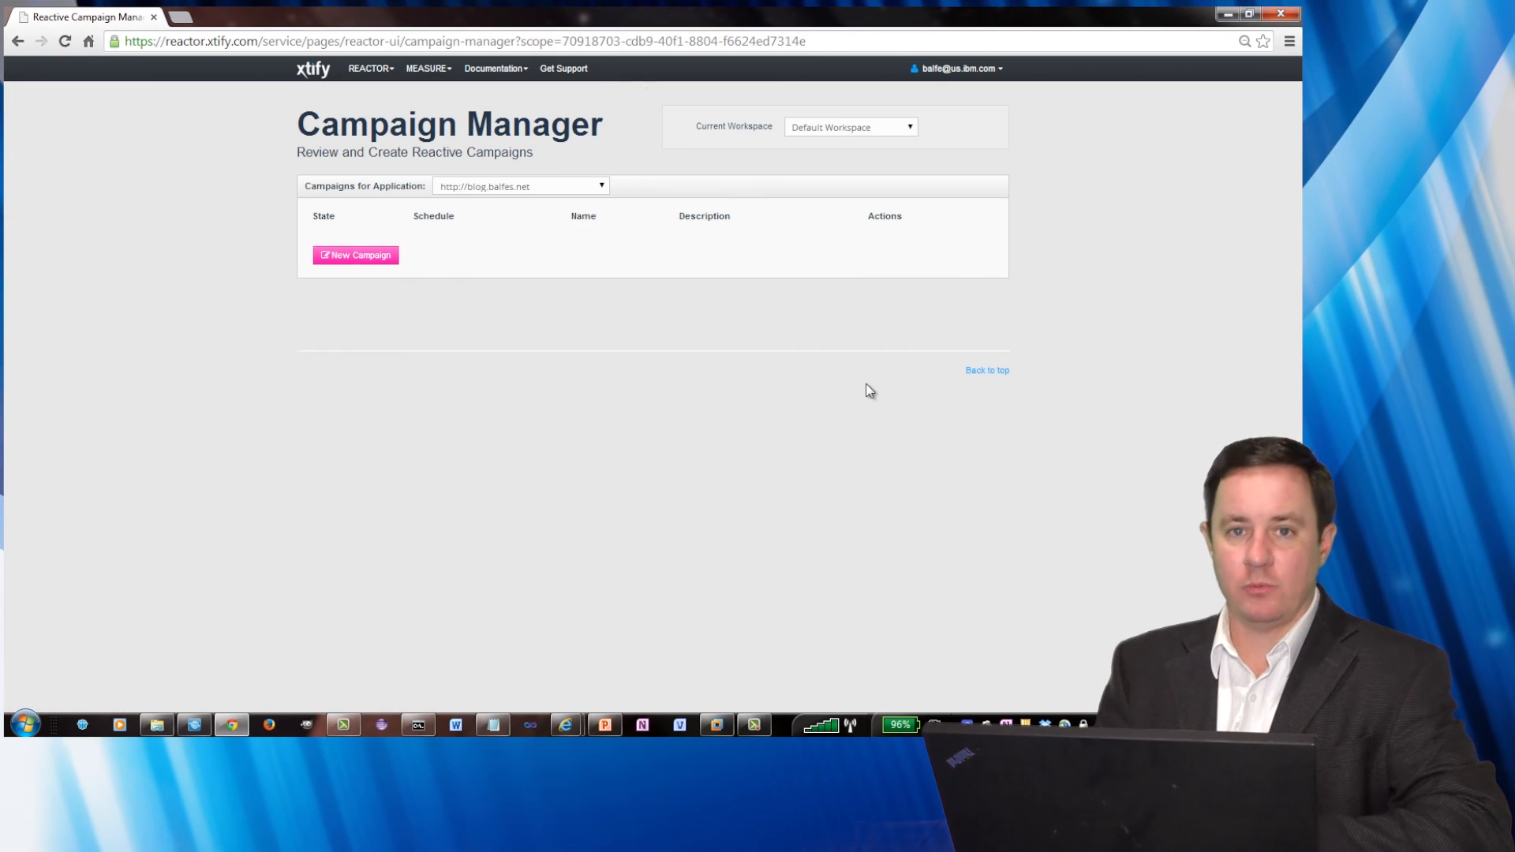